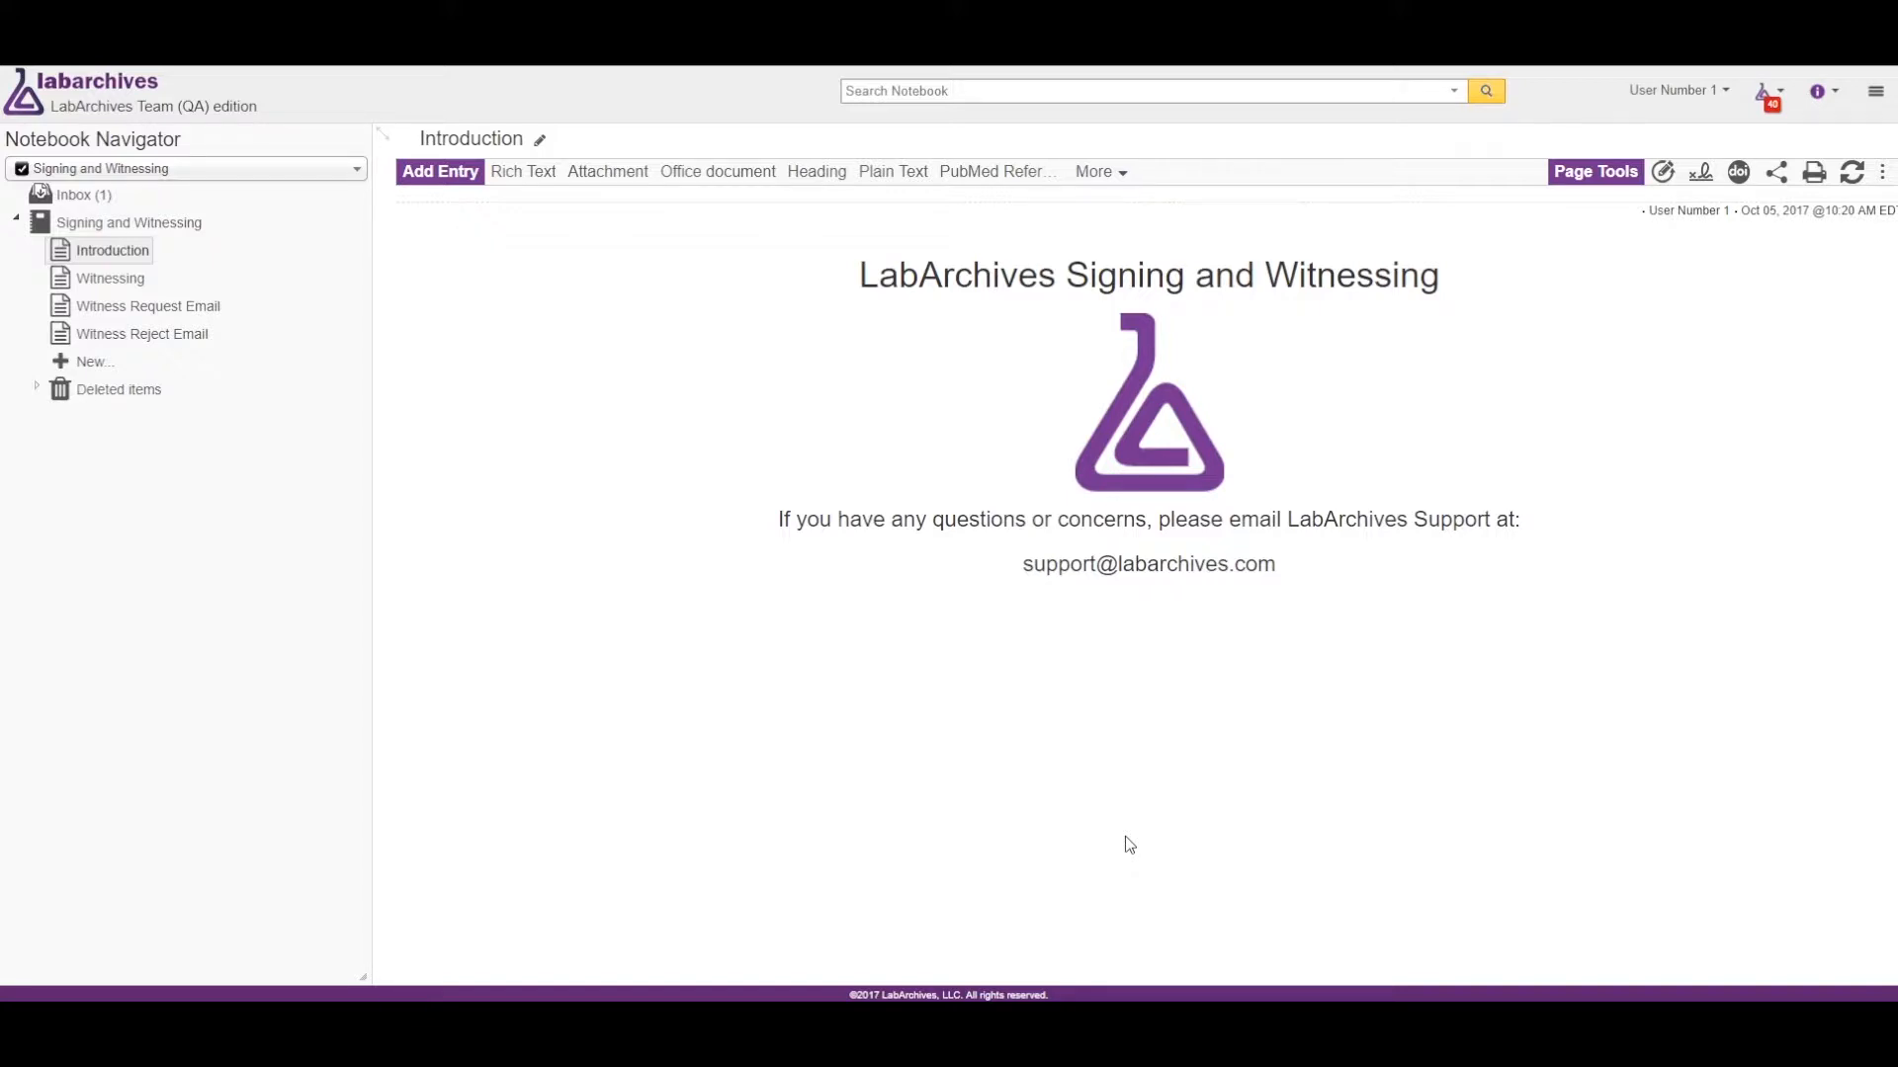
mouse_move(1700, 171)
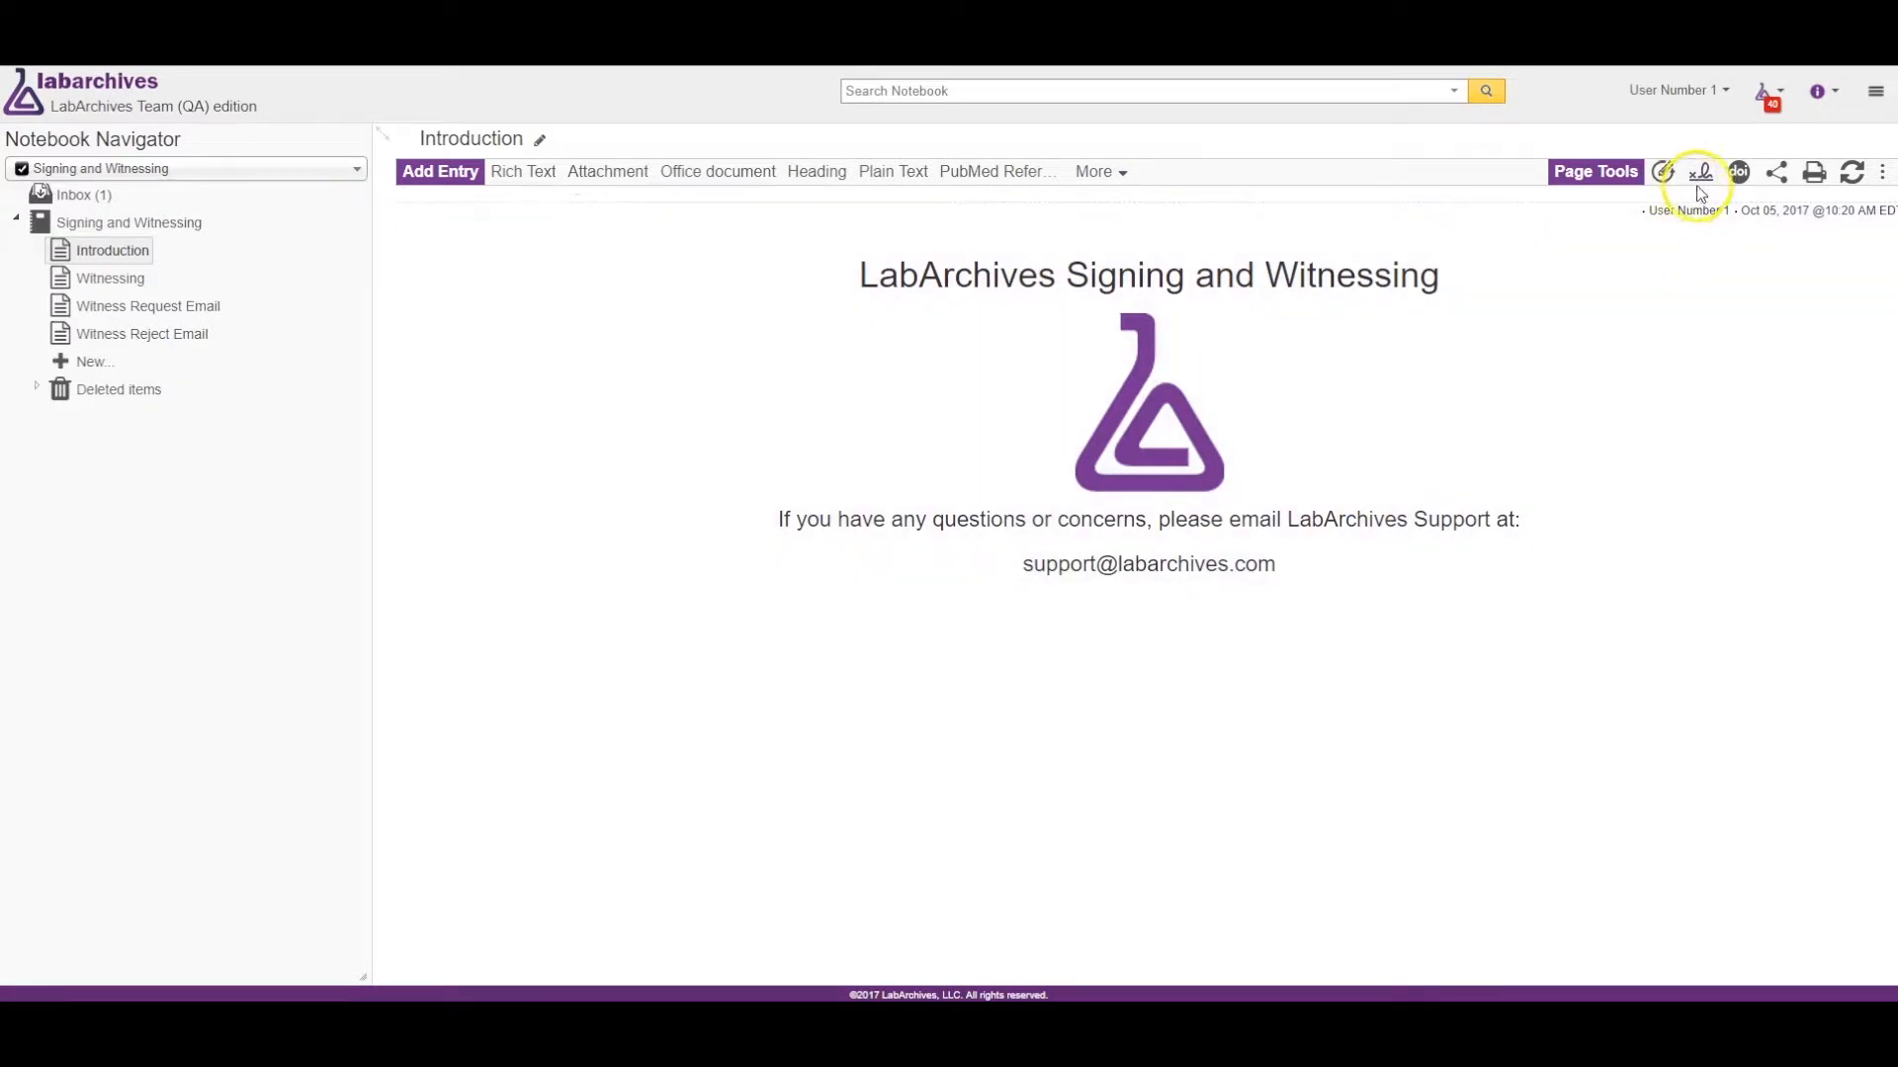
Sign the Introduction page and confirm the signature.
click(1699, 171)
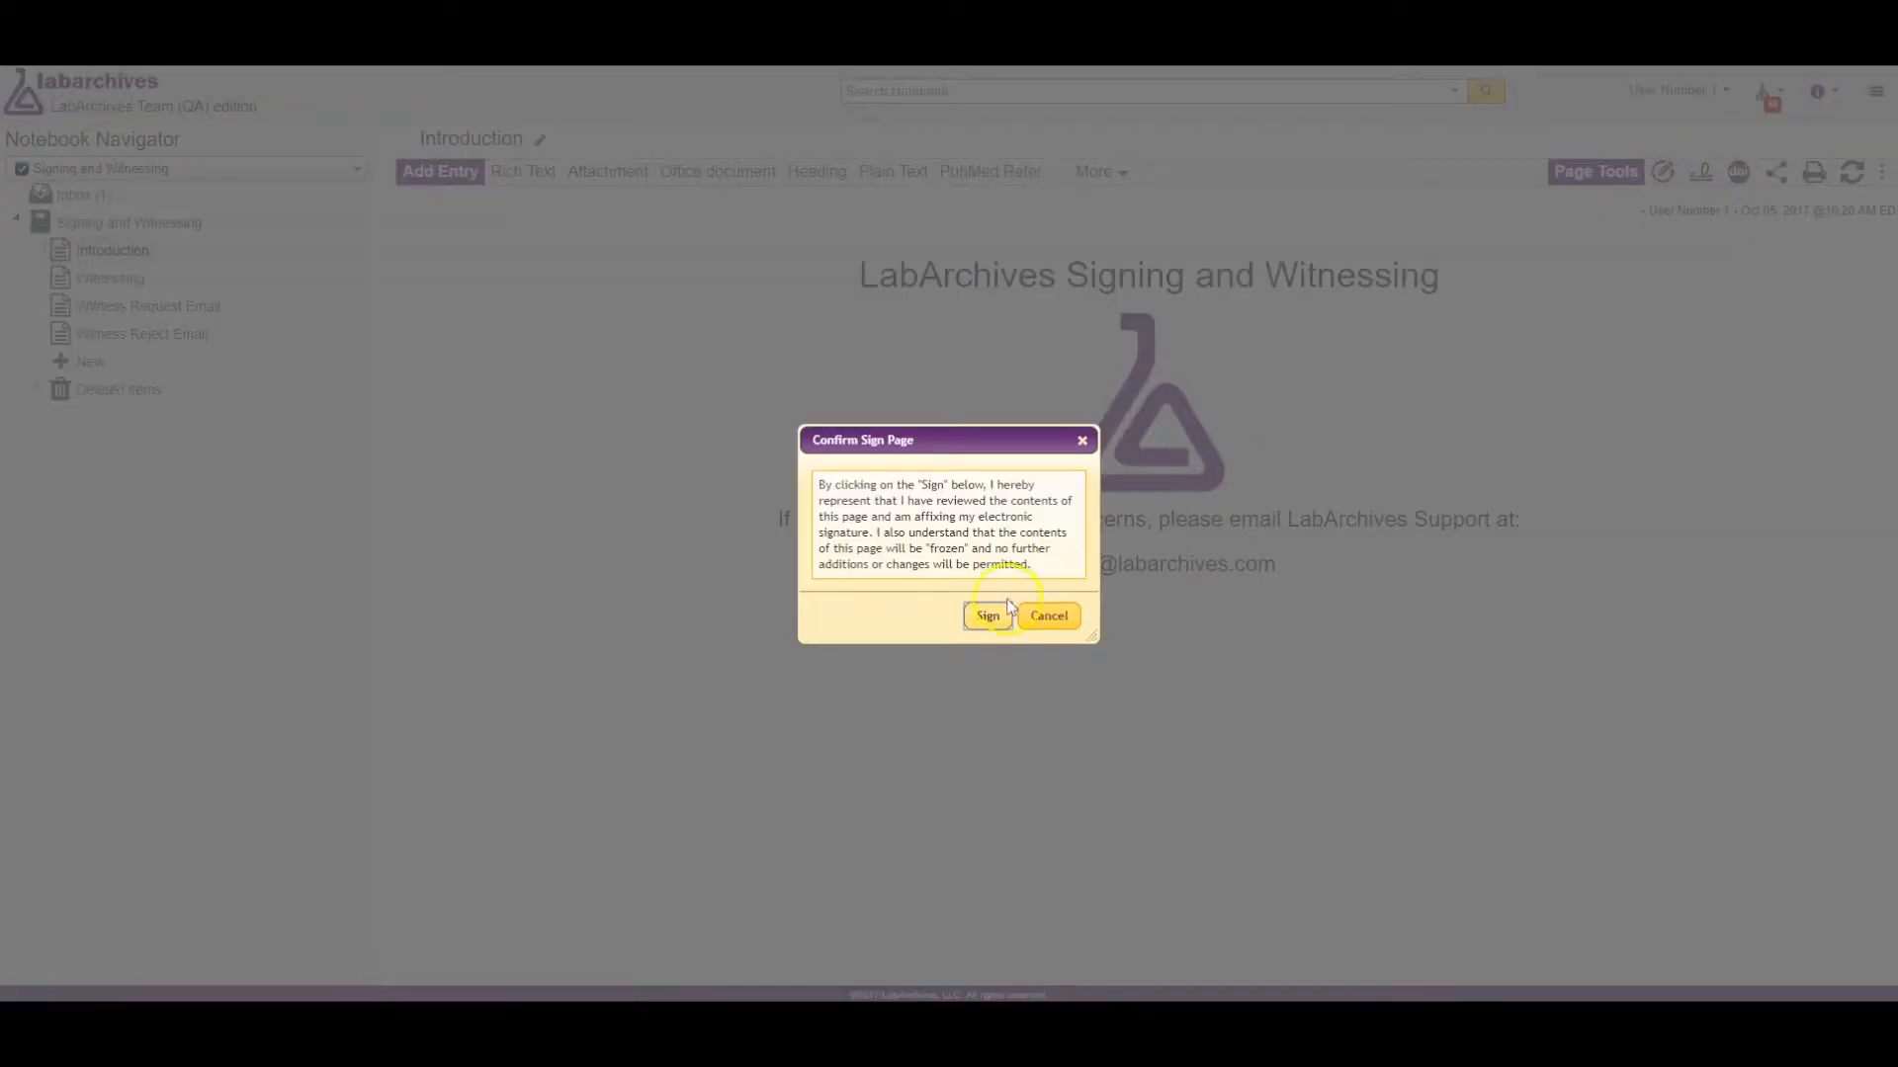
click(986, 615)
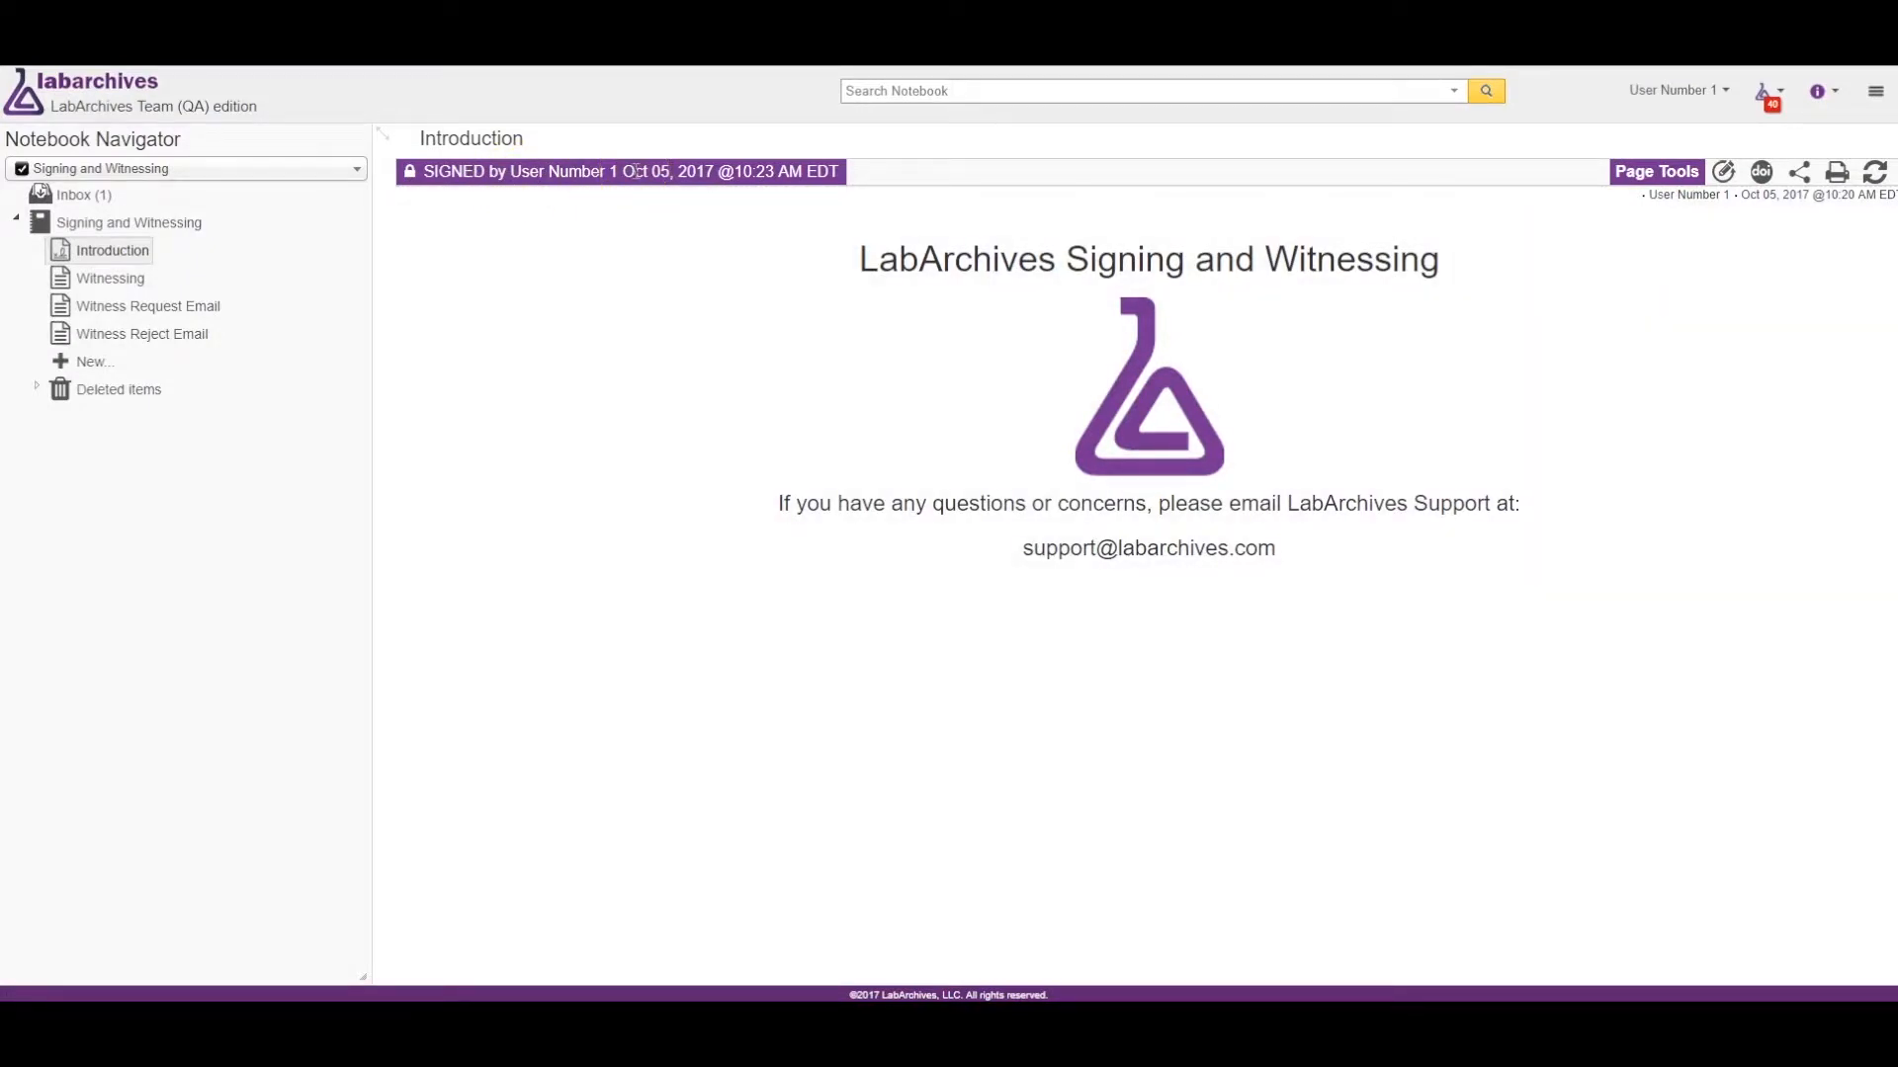
mouse_move(112, 250)
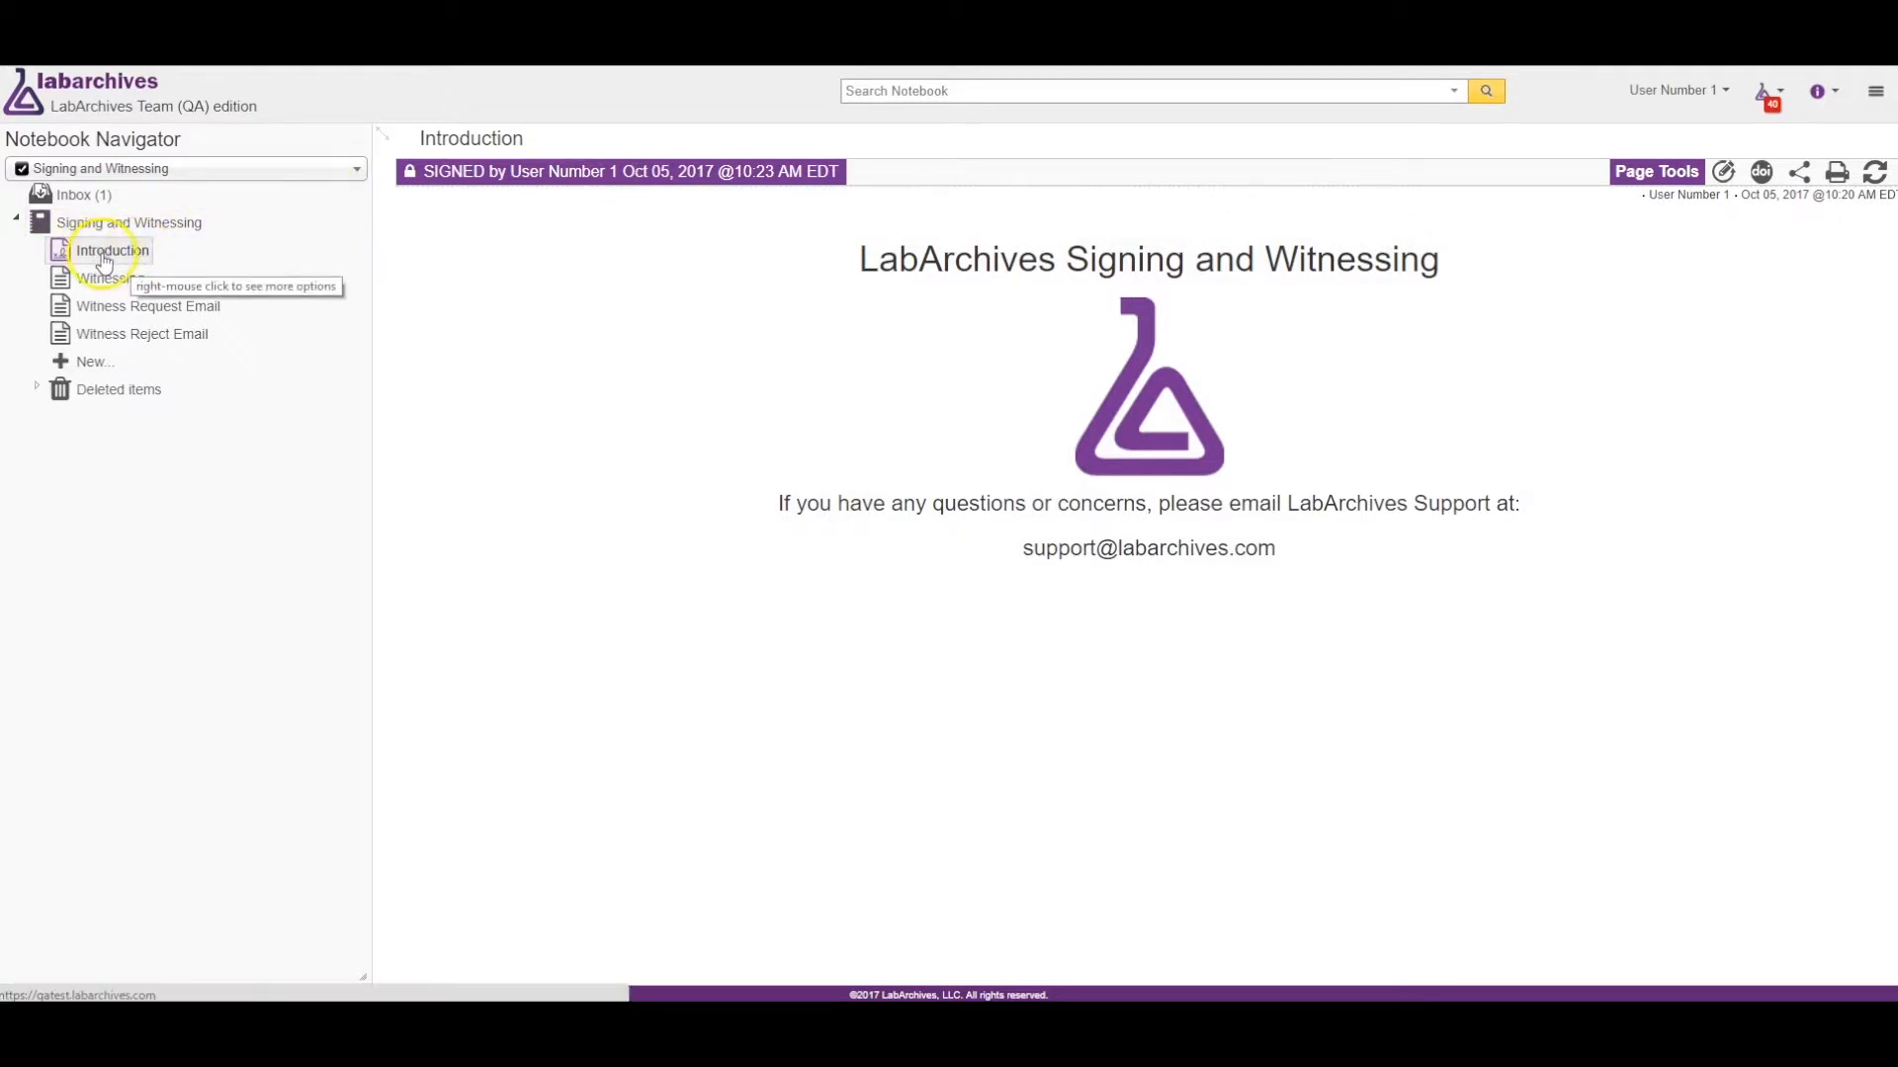
mouse_move(22, 109)
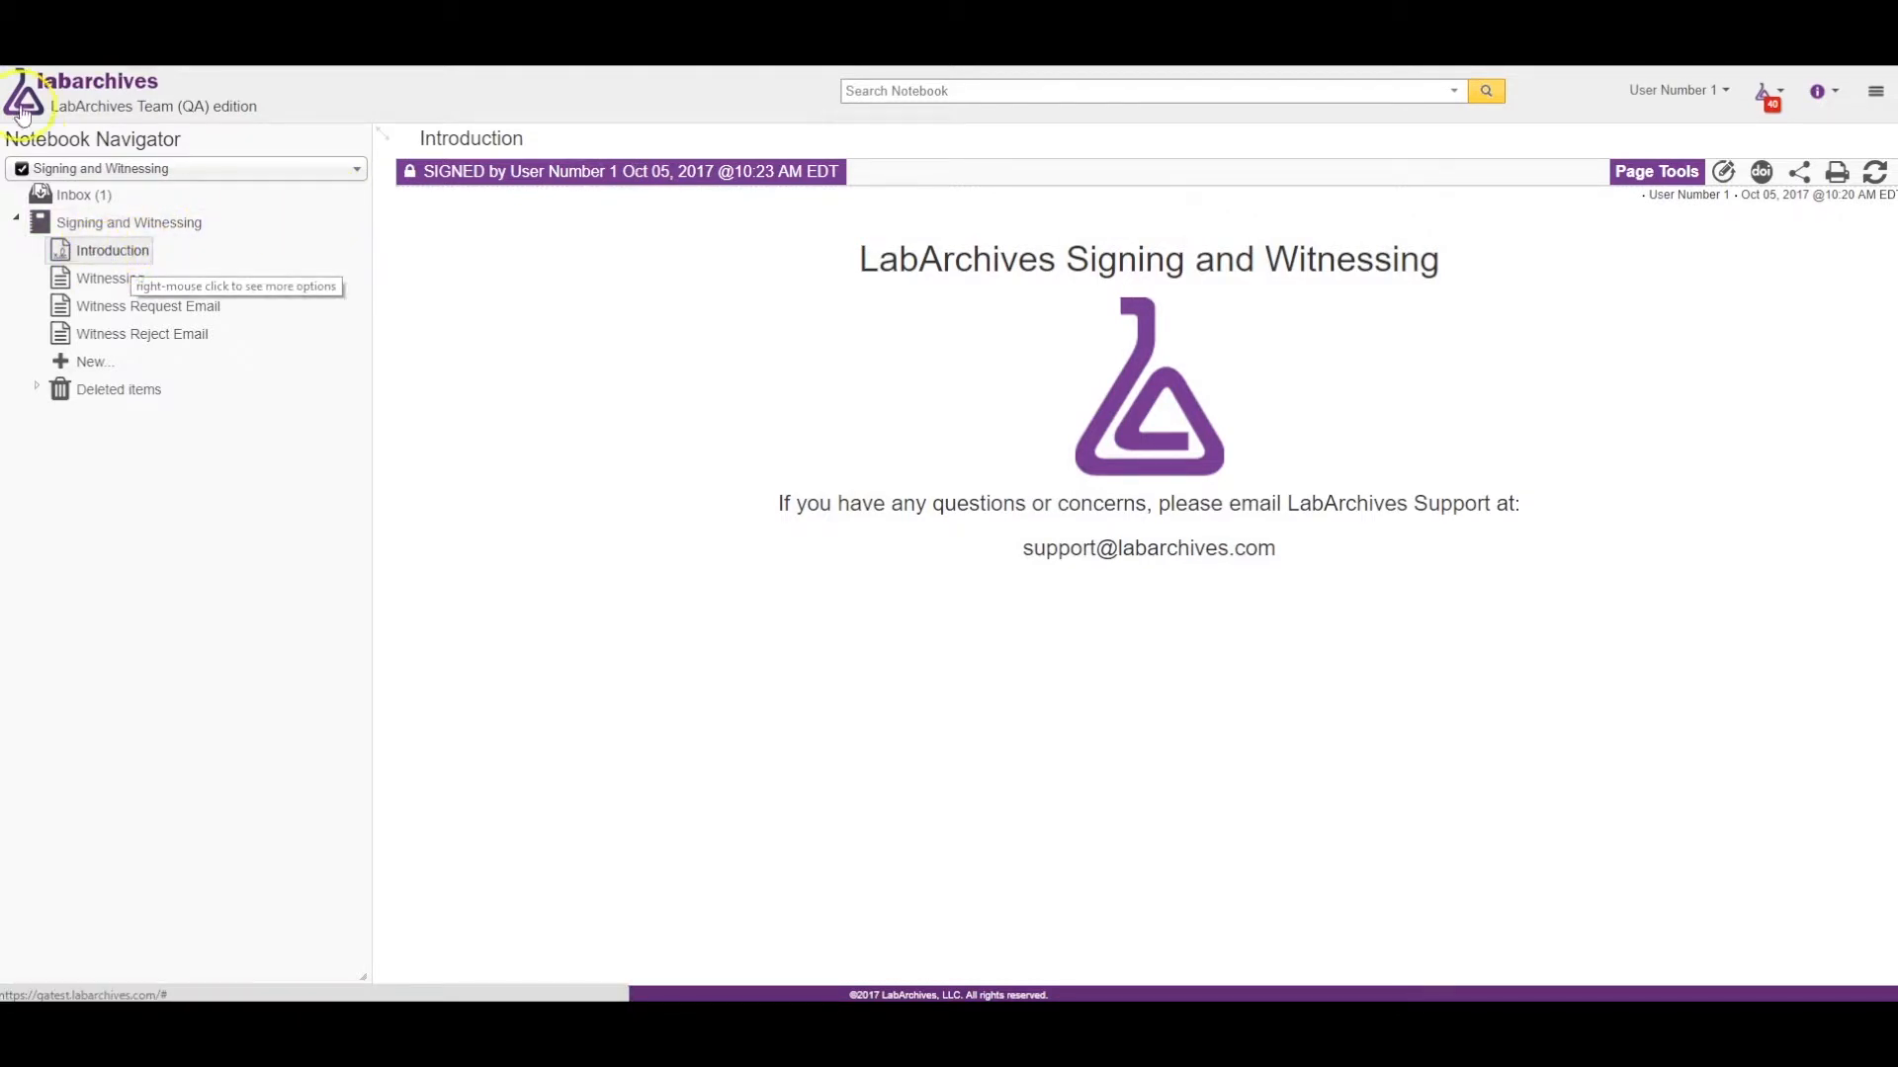
mouse_move(1164, 737)
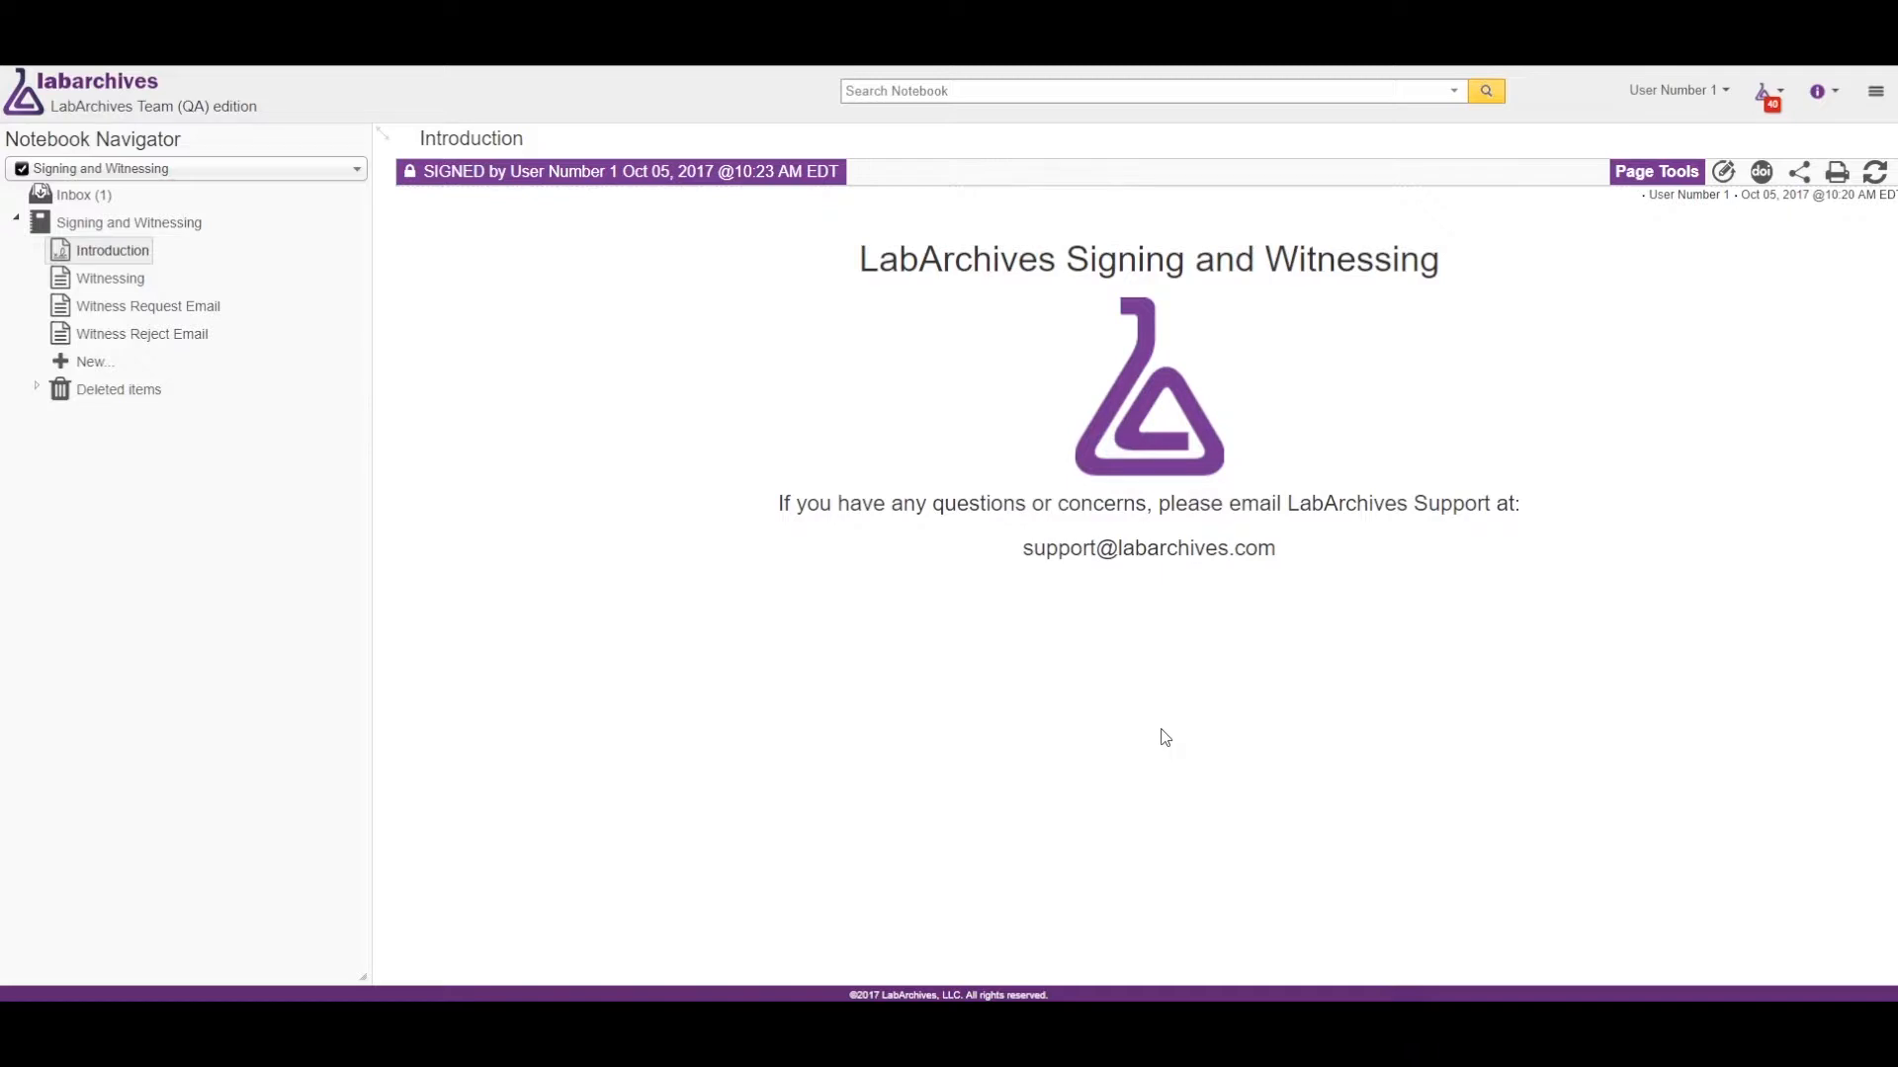
Set Notebook Settings to 'Page signing with witness' and show User Management.
click(1875, 90)
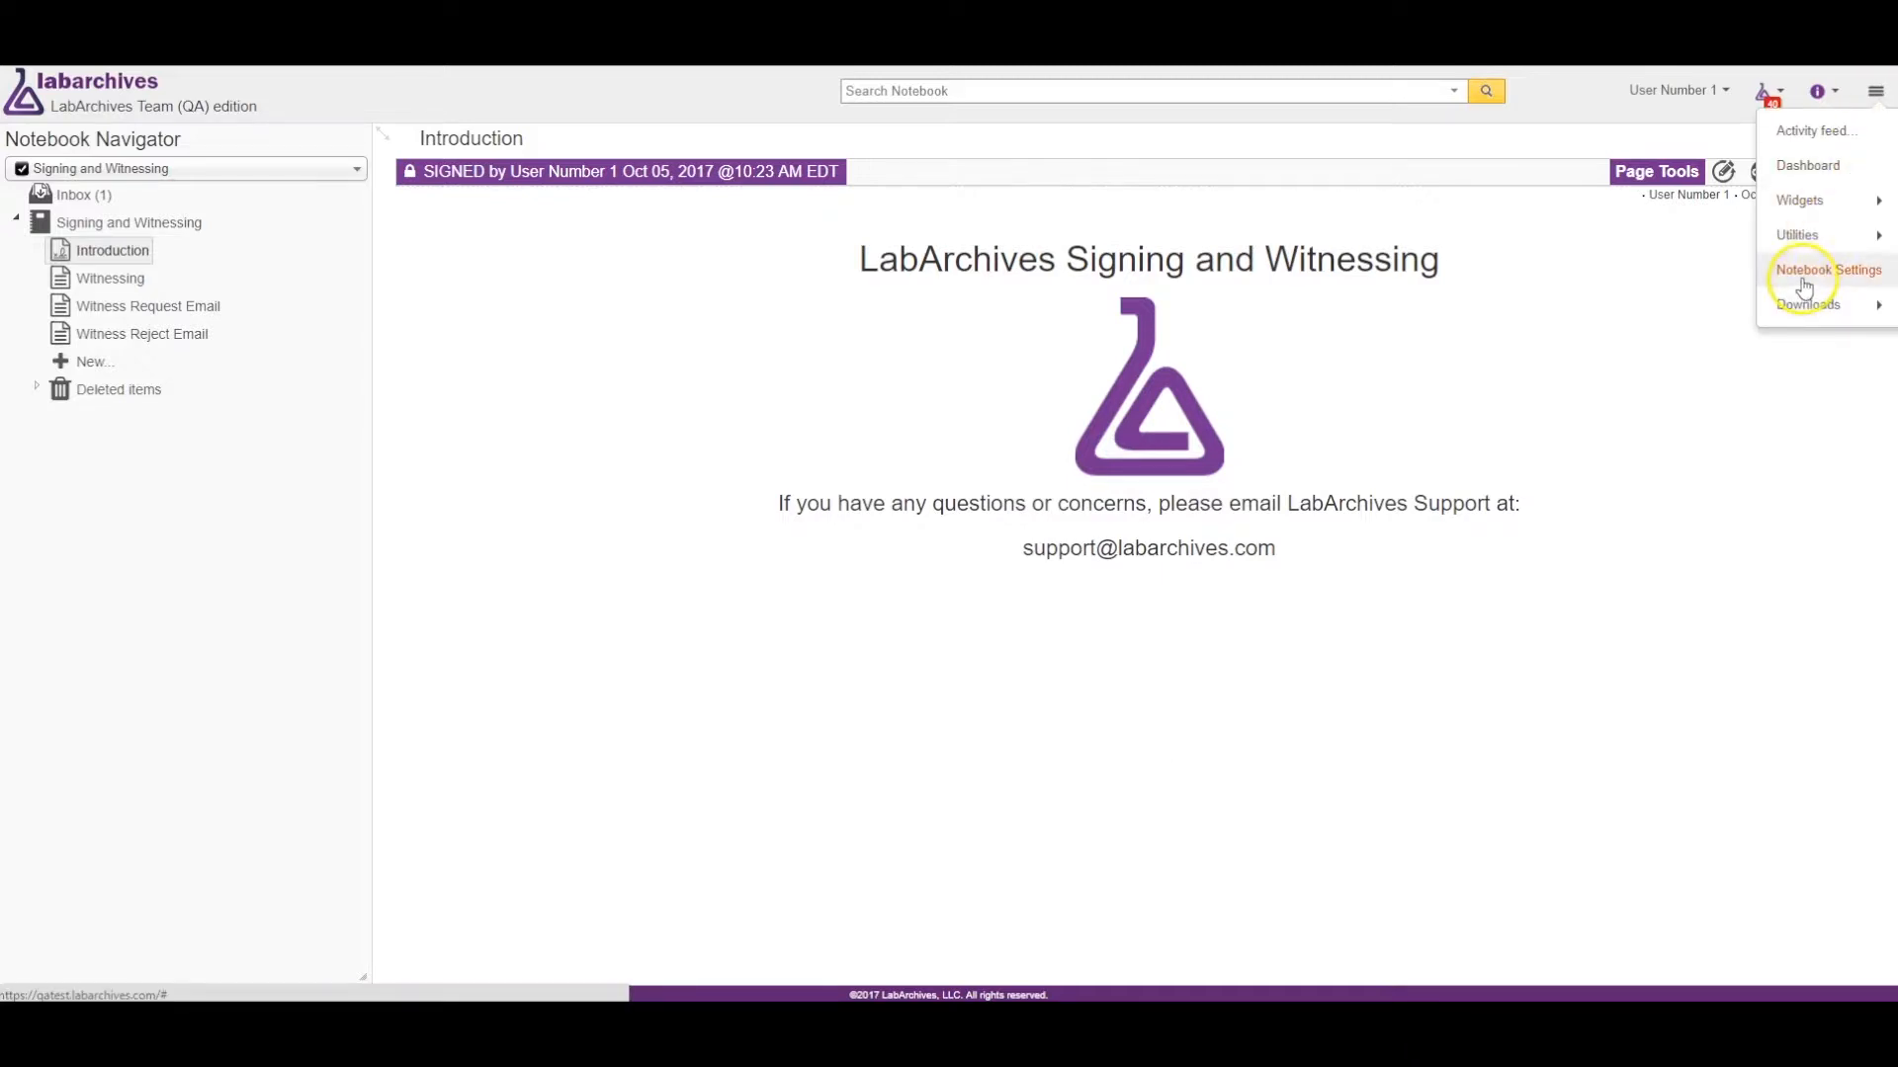
click(1829, 269)
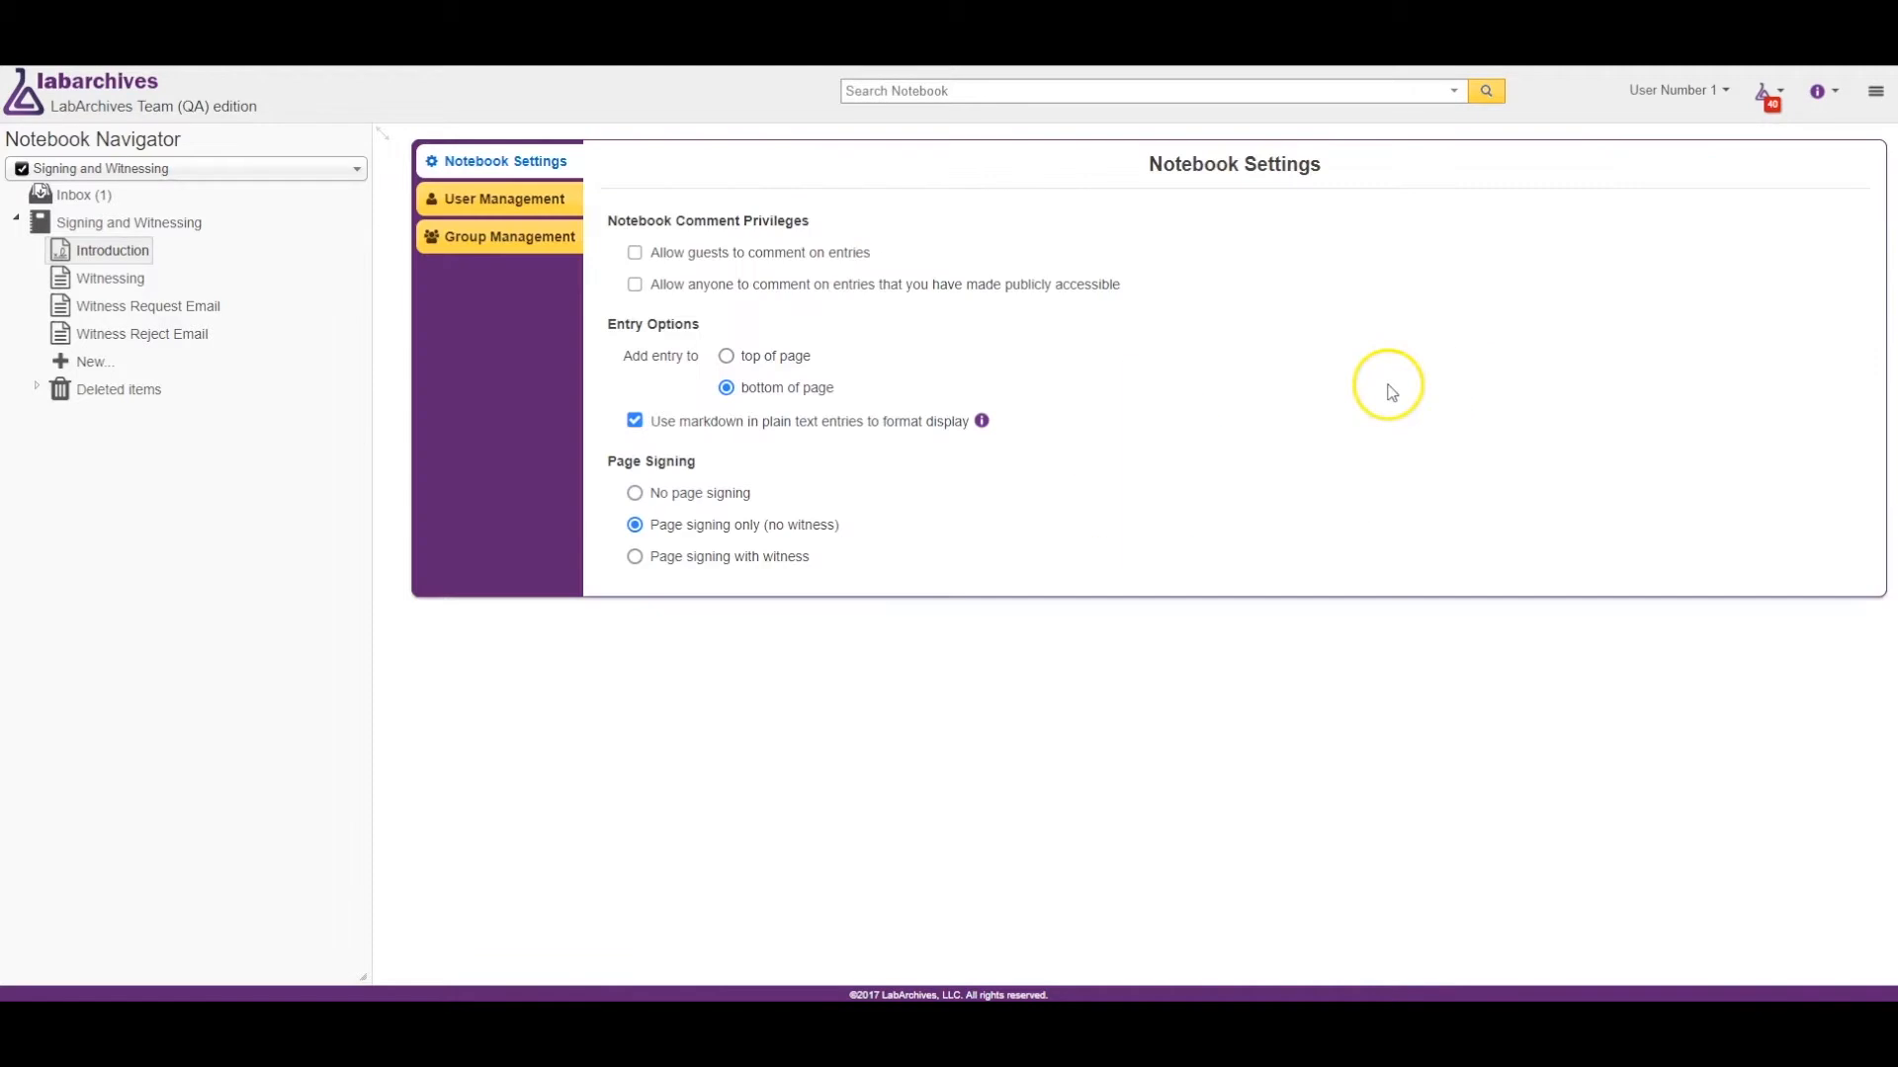
mouse_move(1364, 402)
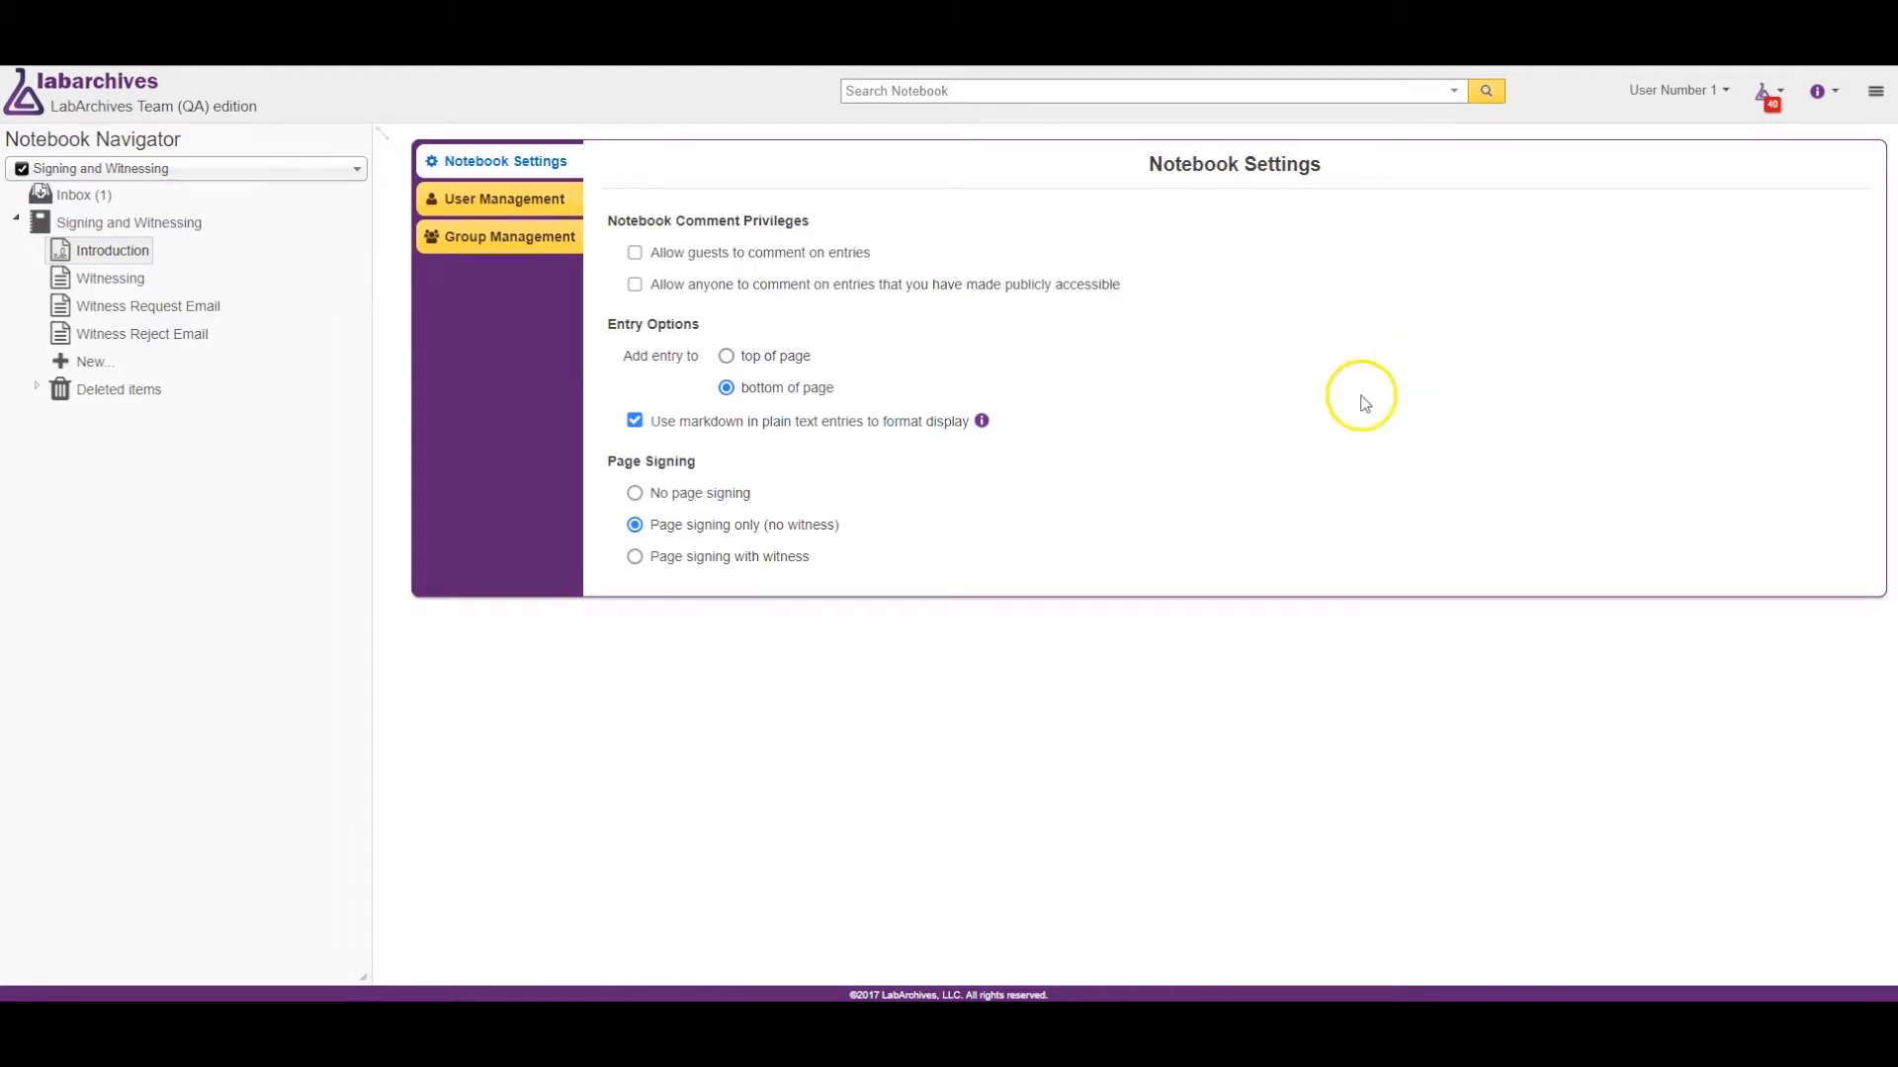
mouse_move(757, 543)
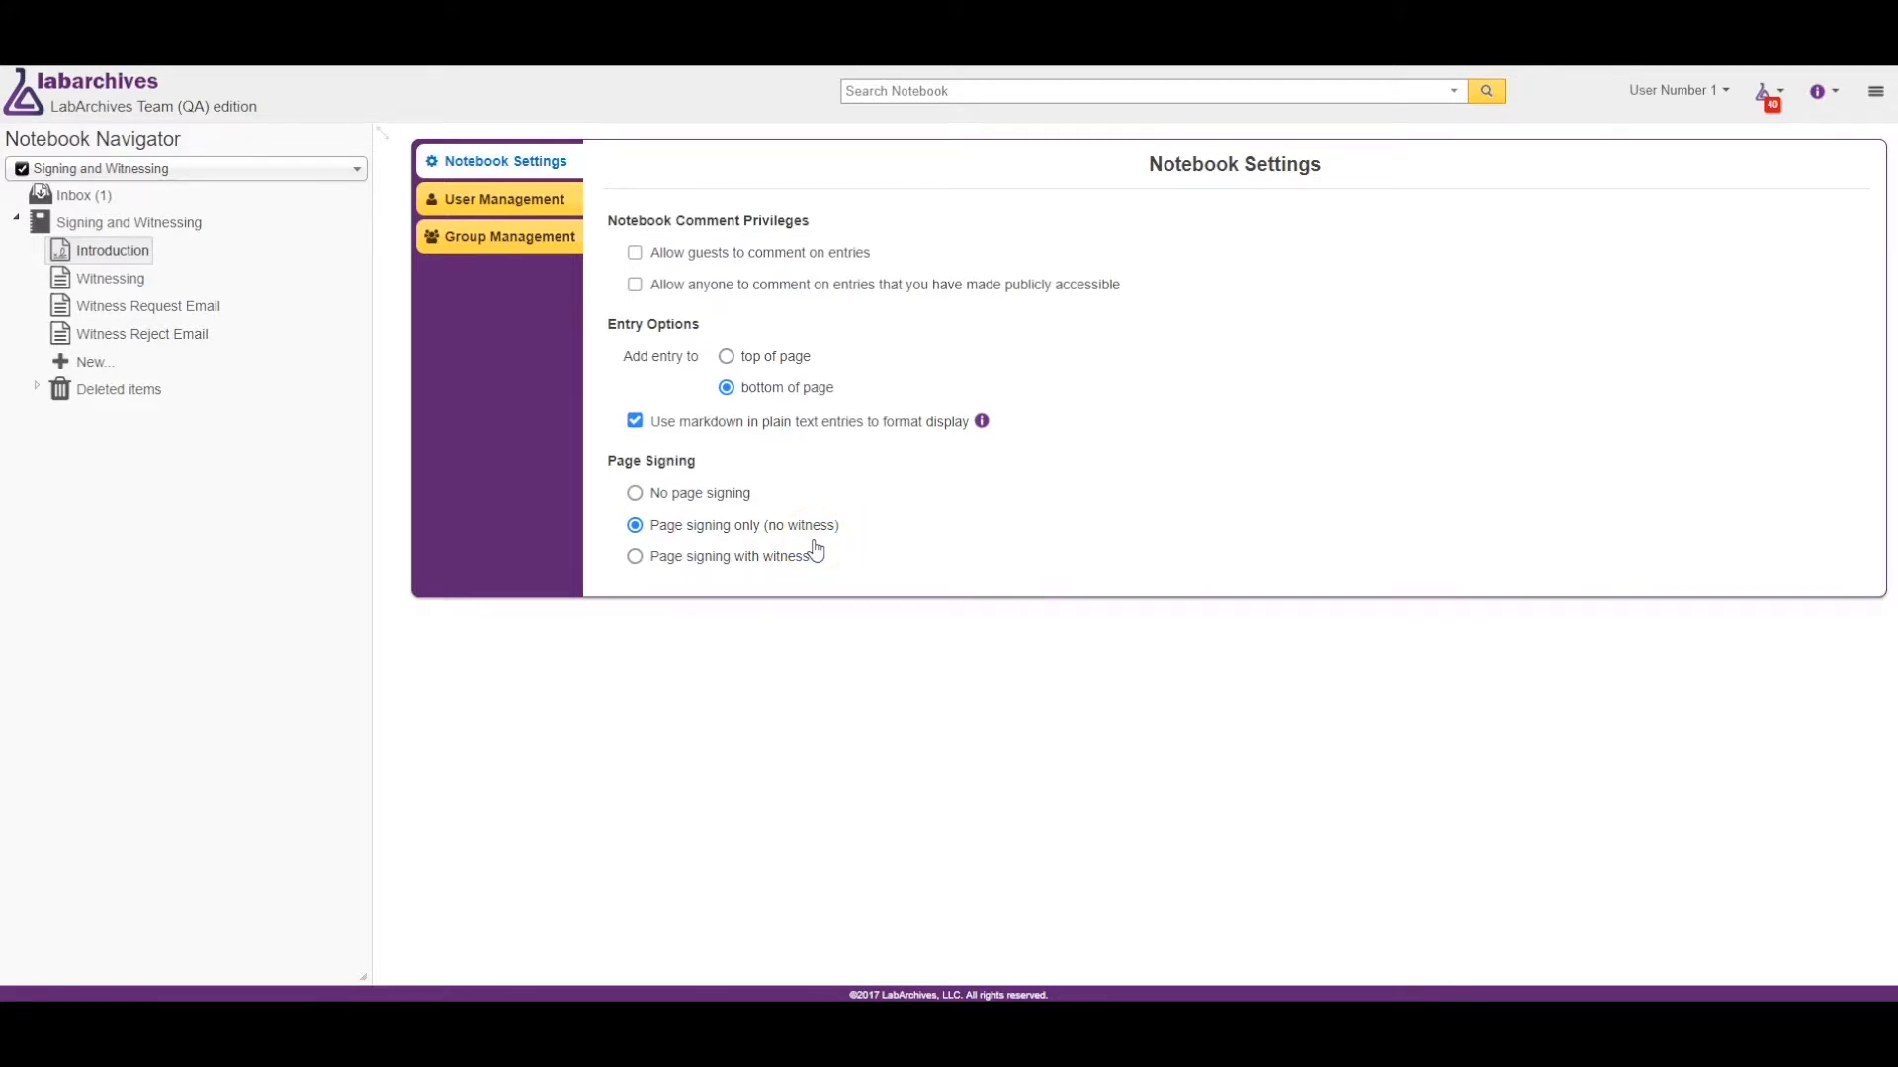
click(635, 555)
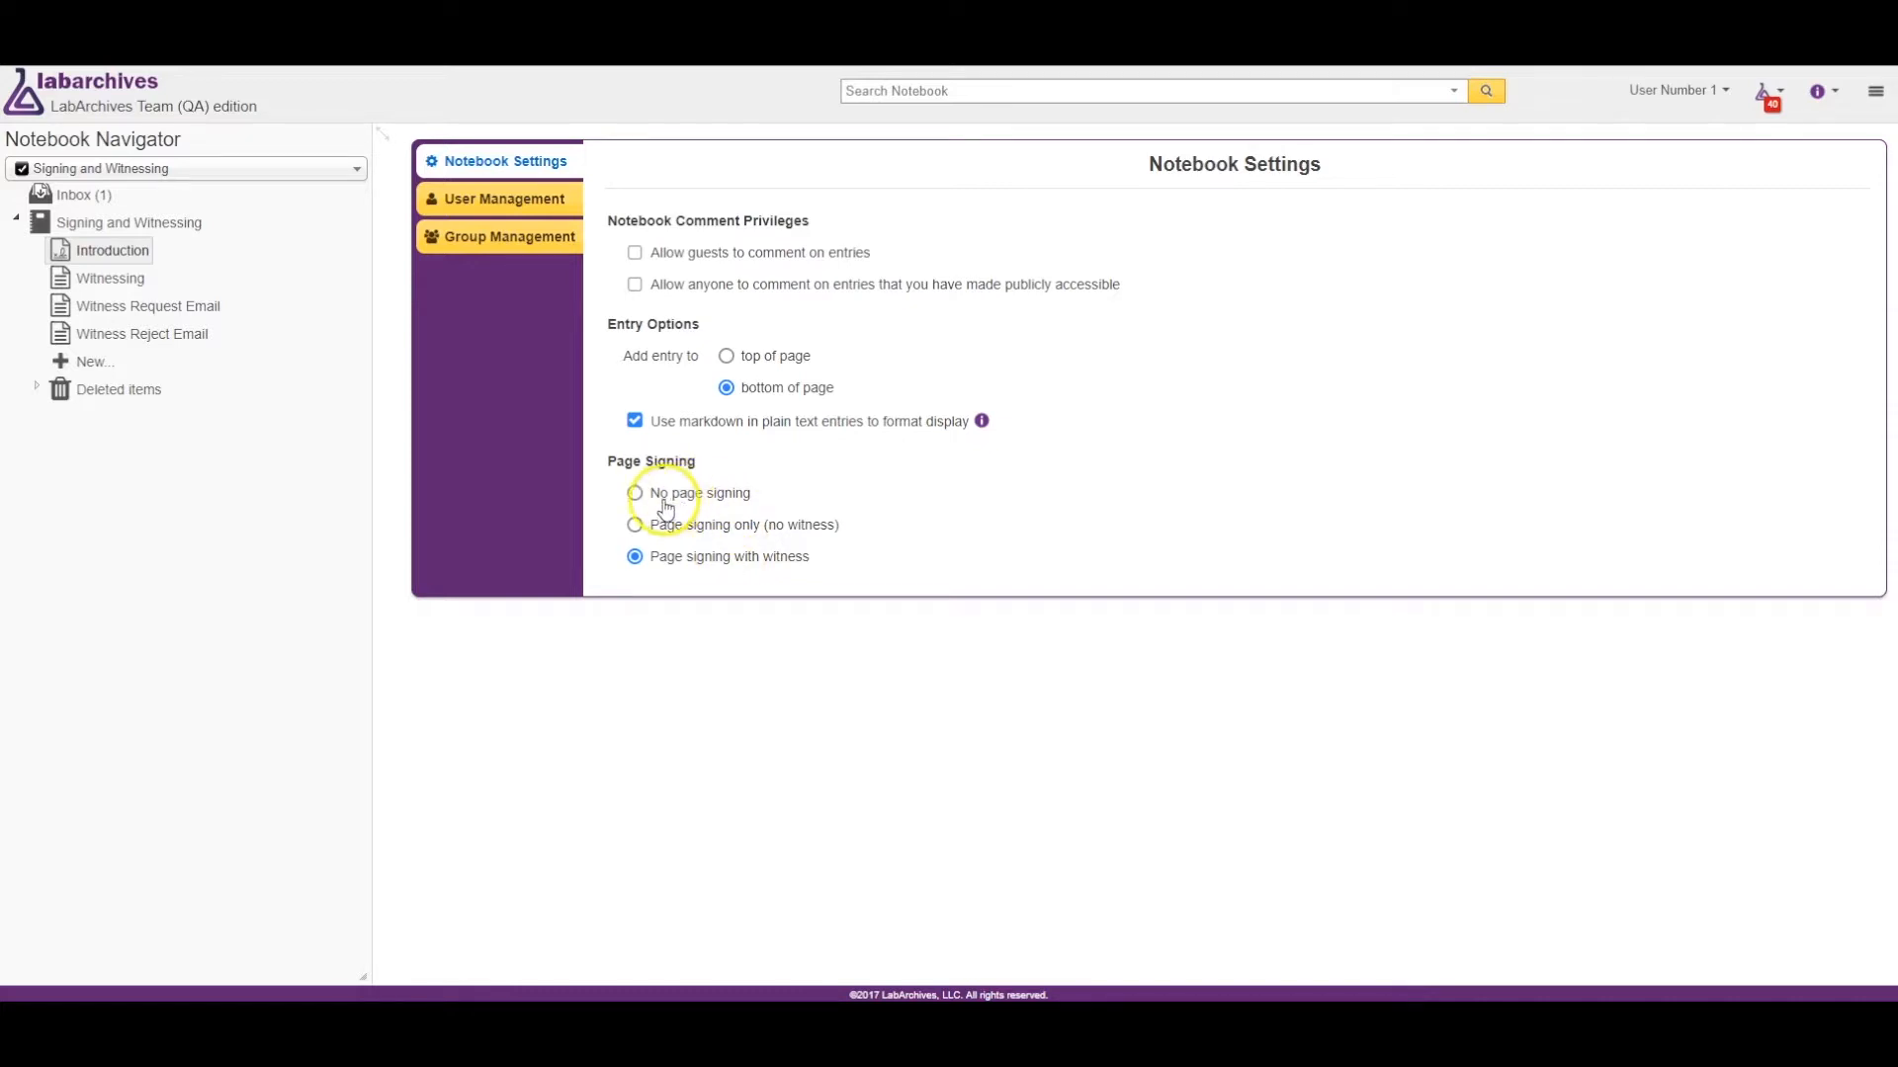
mouse_move(754, 503)
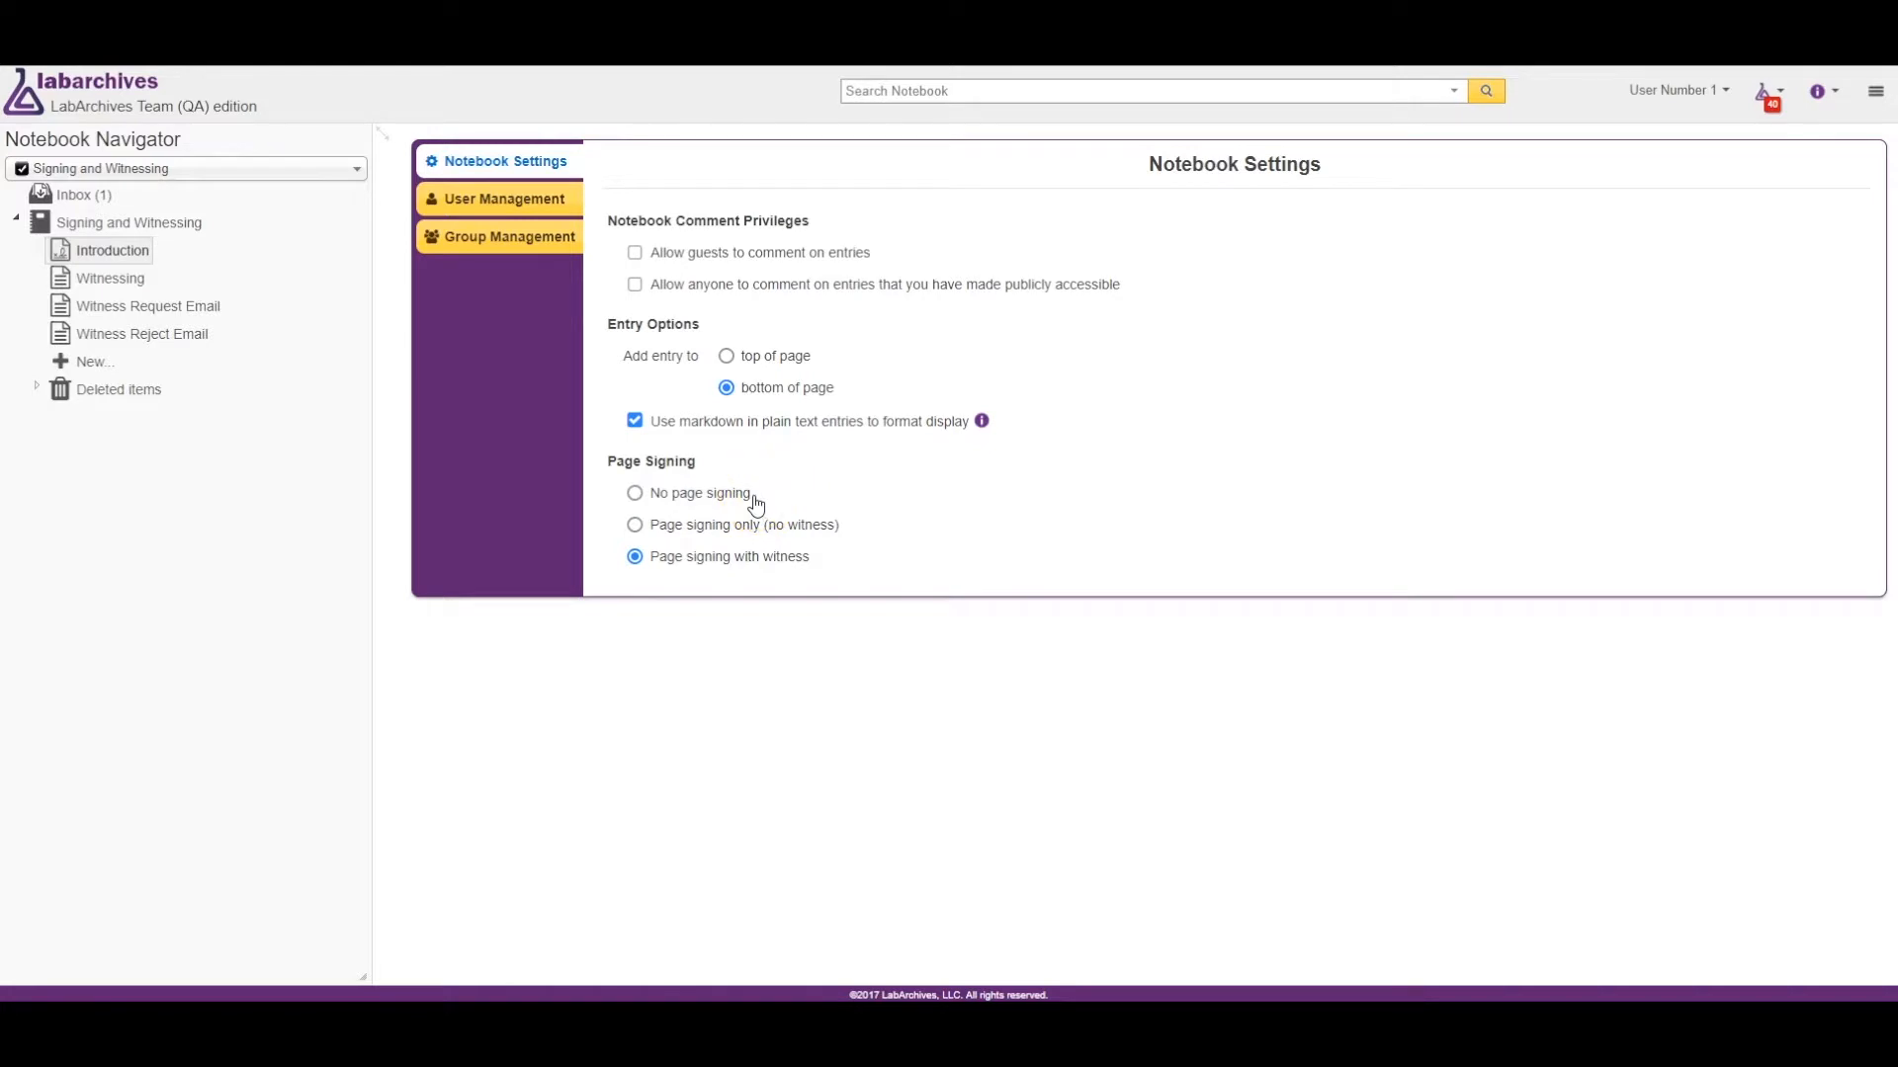
mouse_move(630, 313)
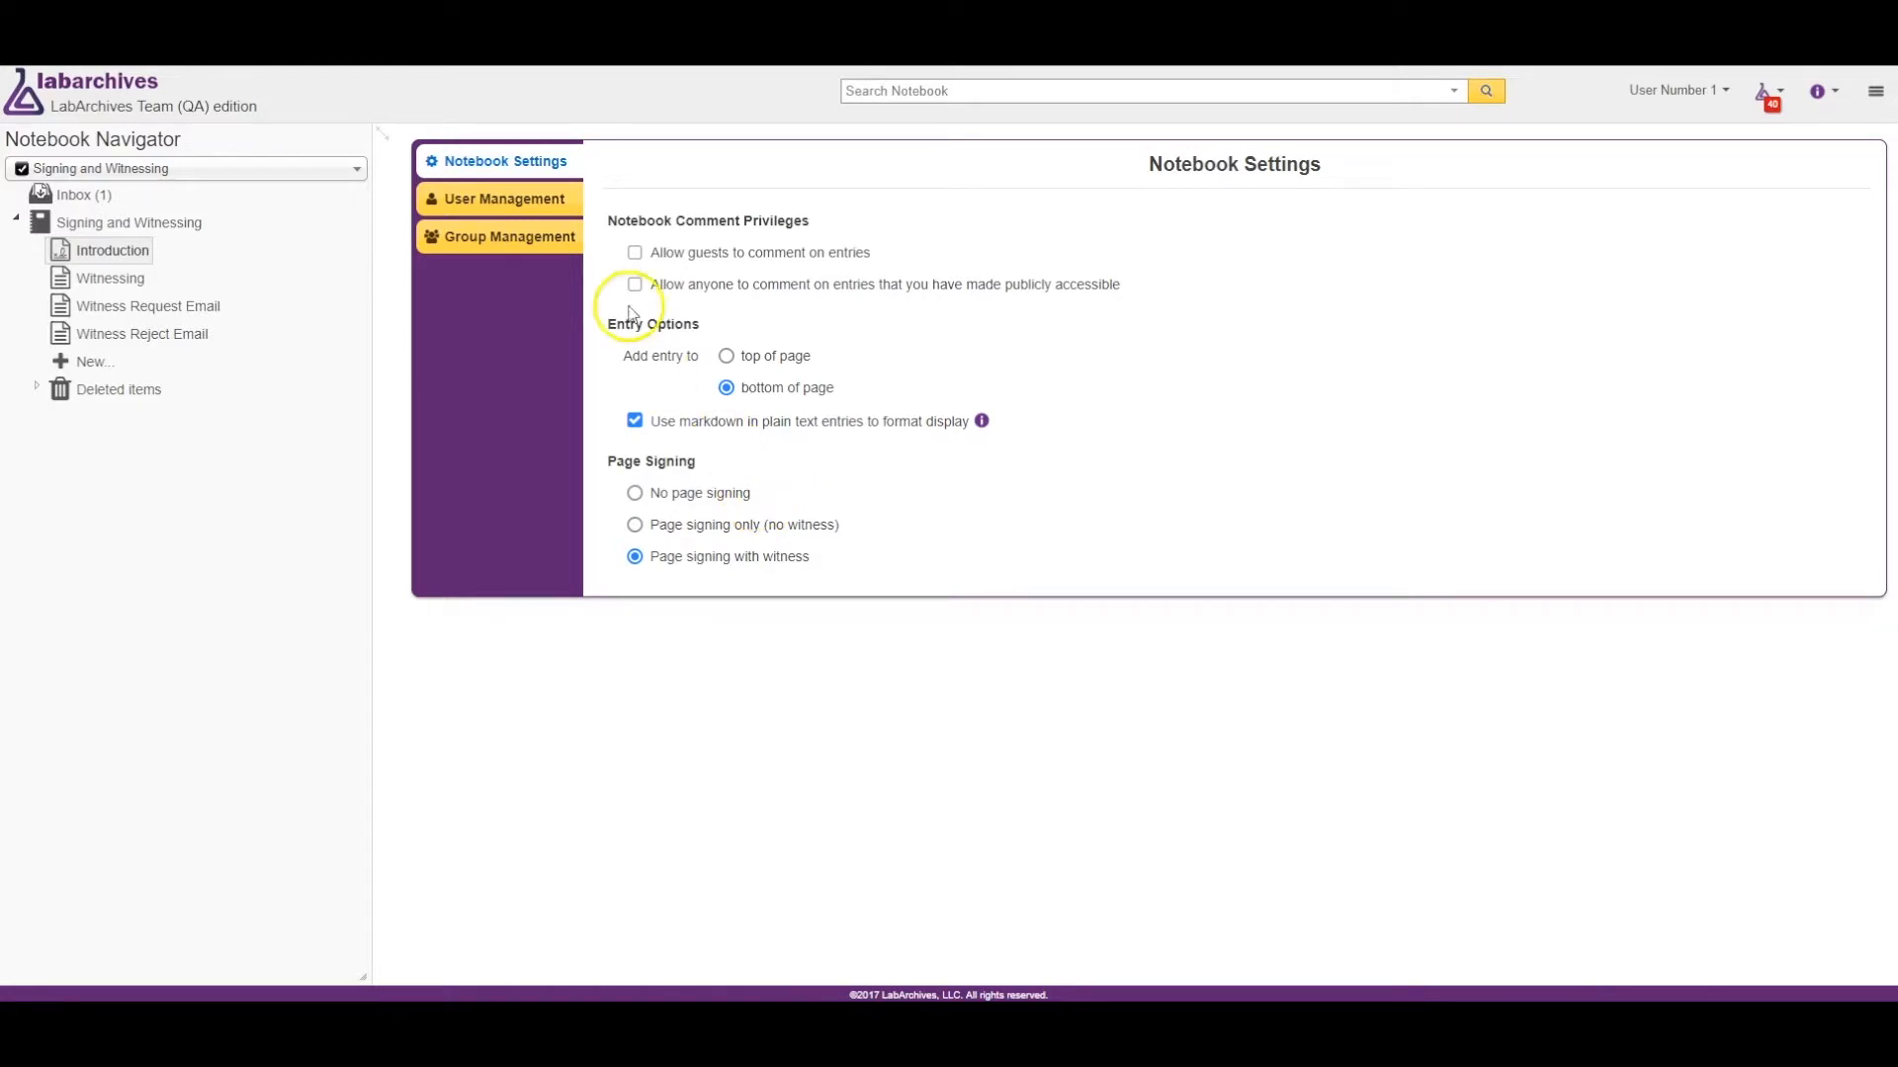
click(501, 198)
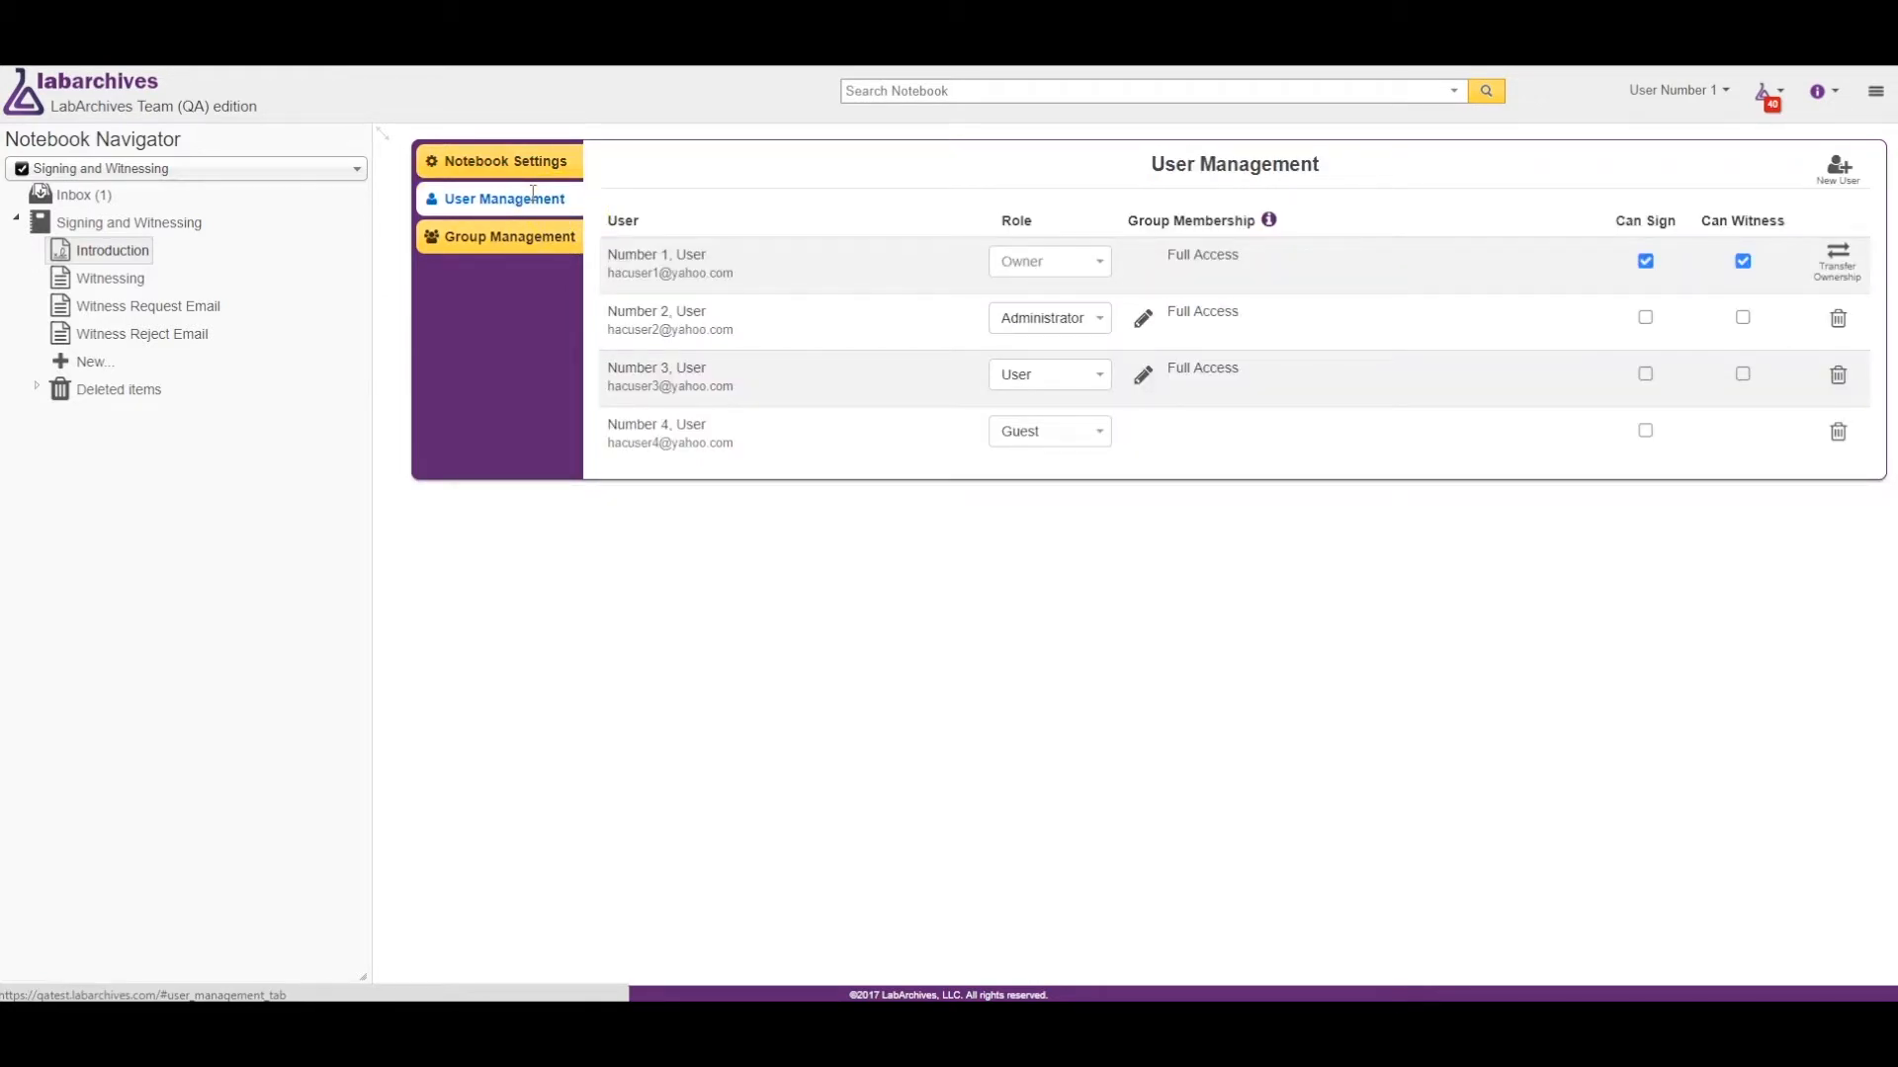
Tick Can Sign and Can Witness for User Number 2, then open the Witnessing page.
click(1645, 317)
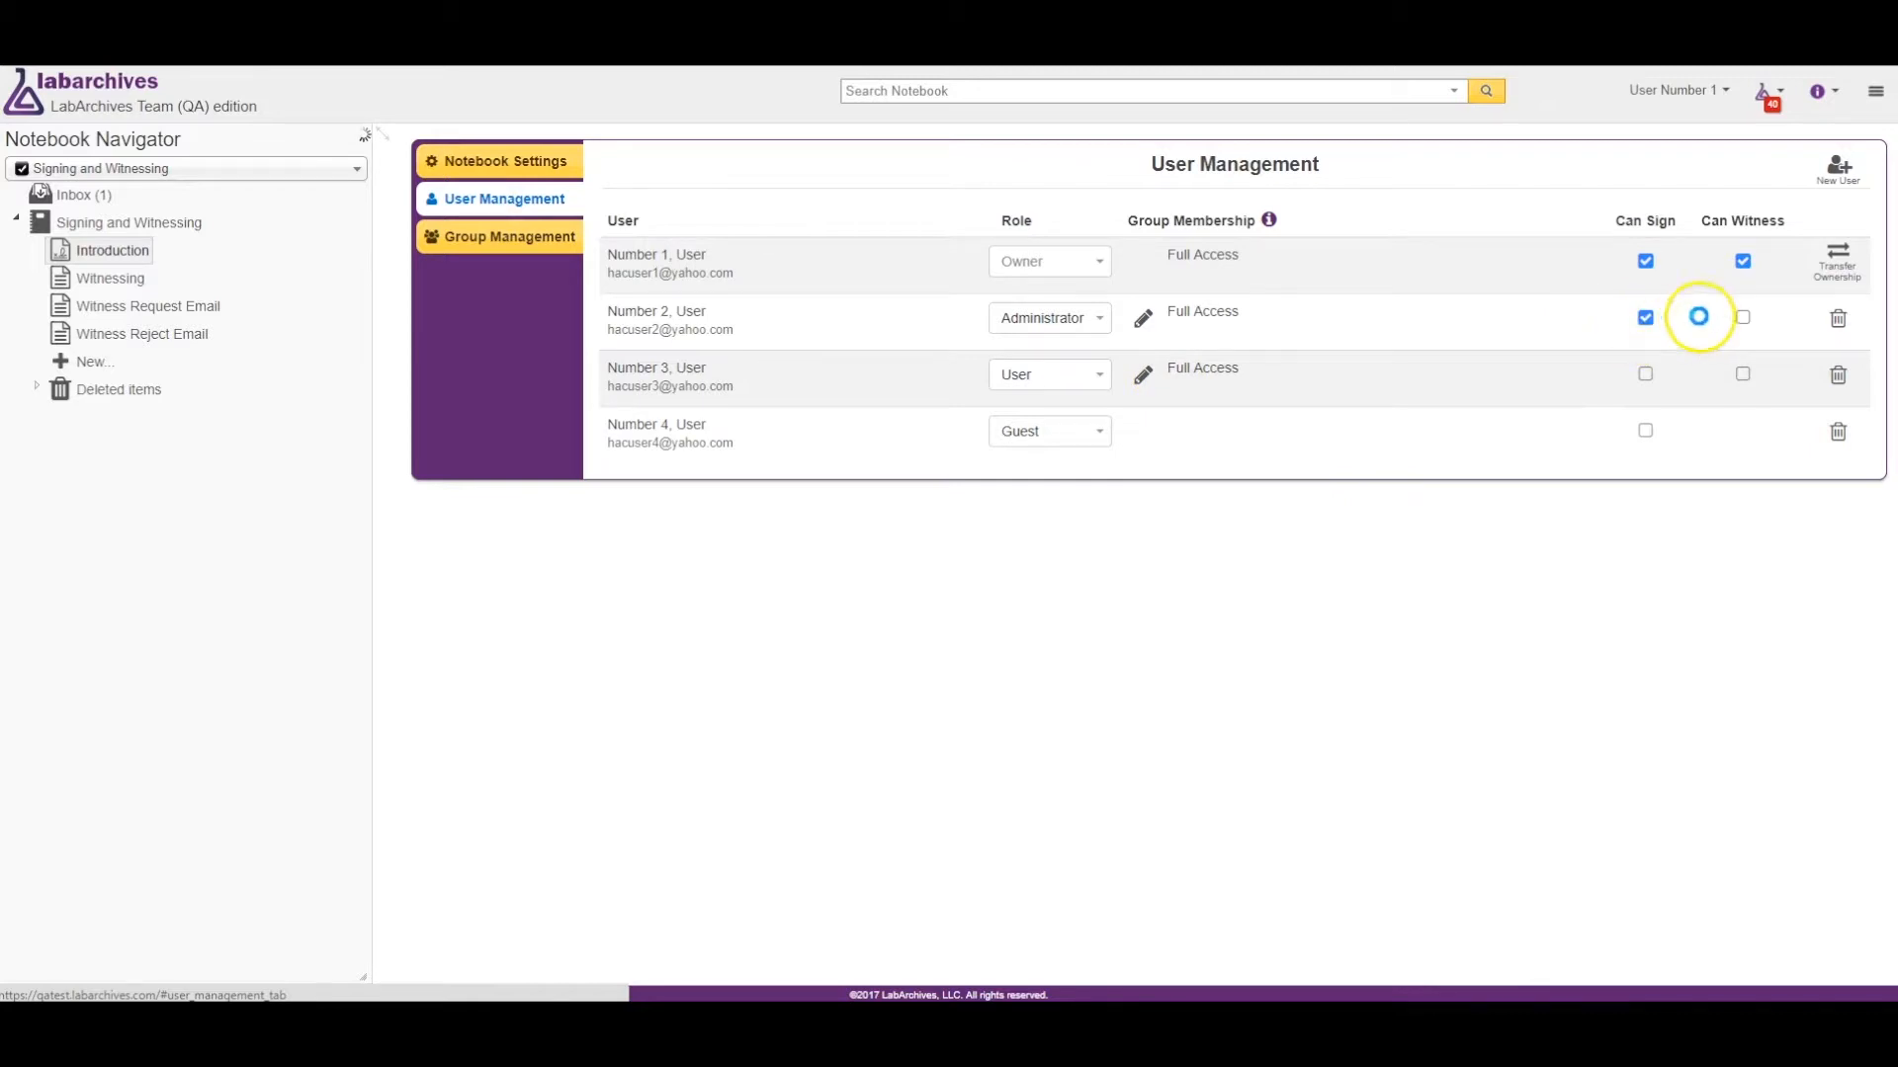
click(1743, 317)
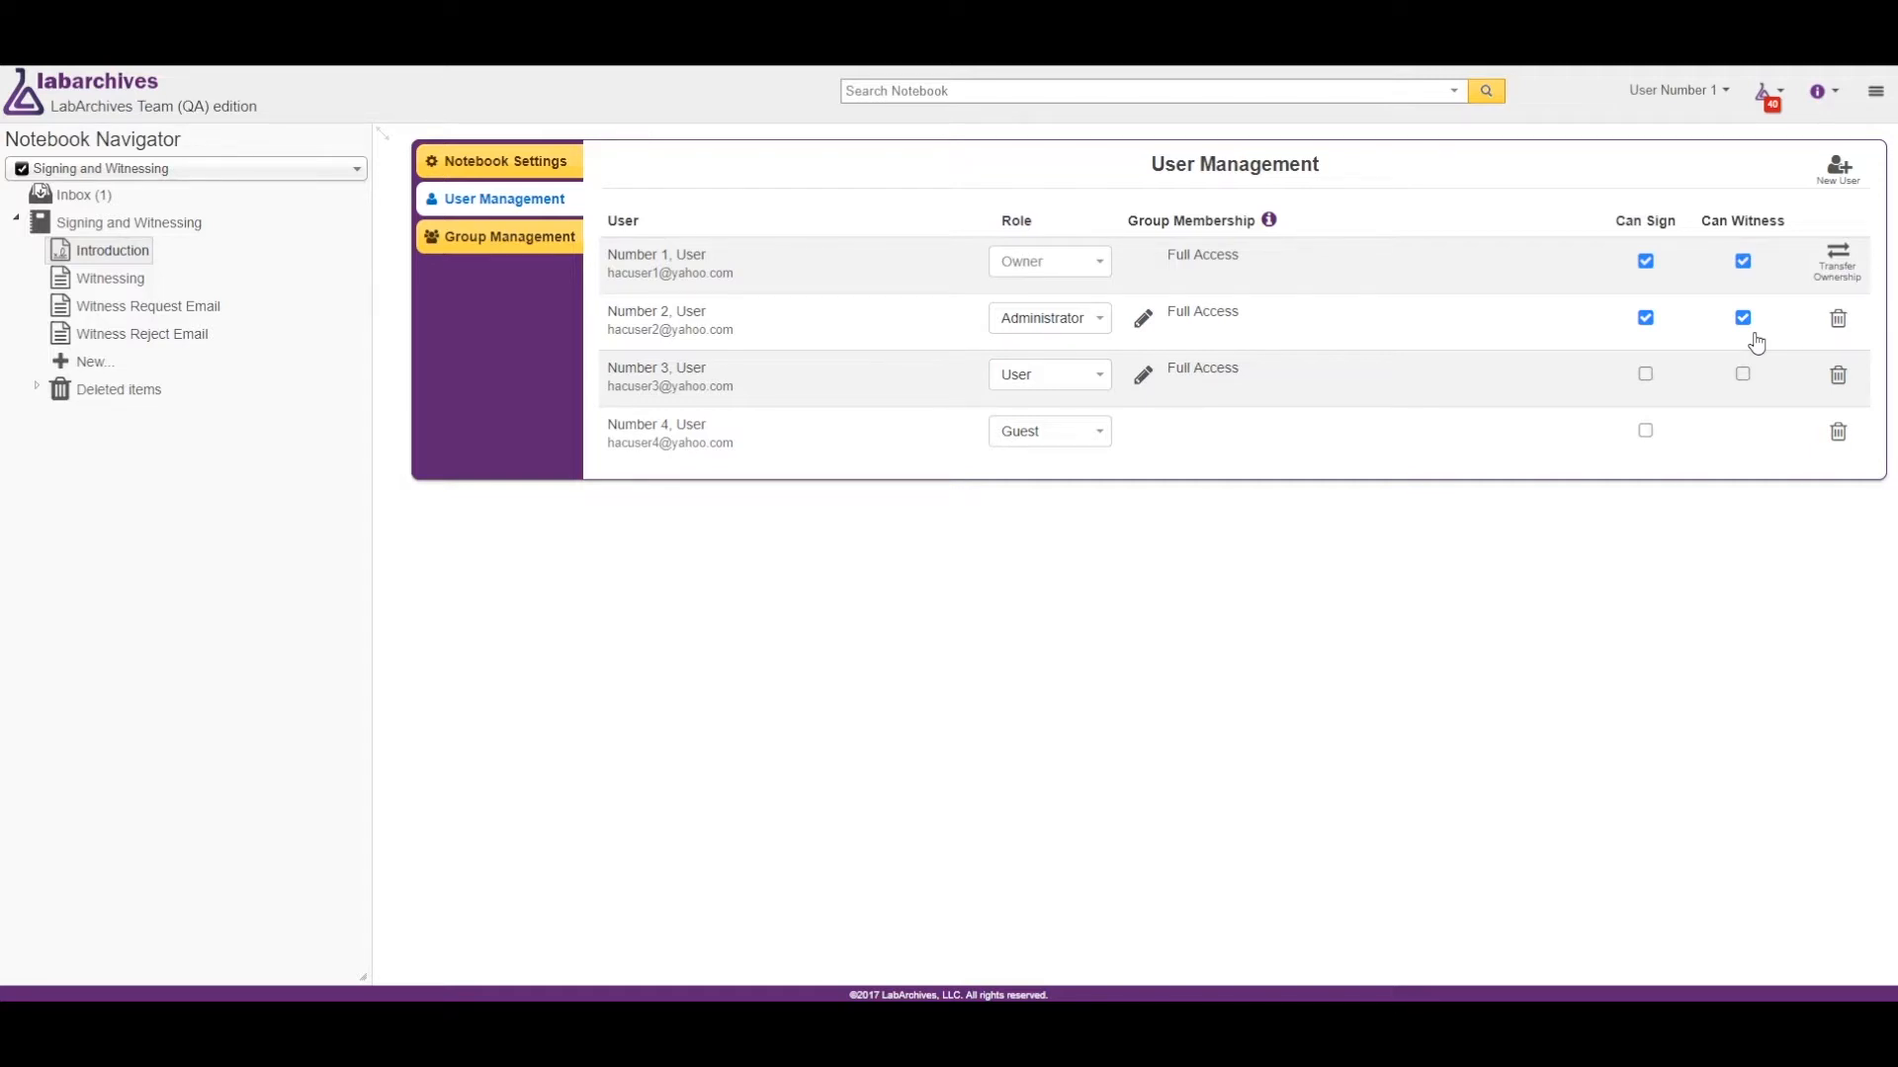
click(109, 277)
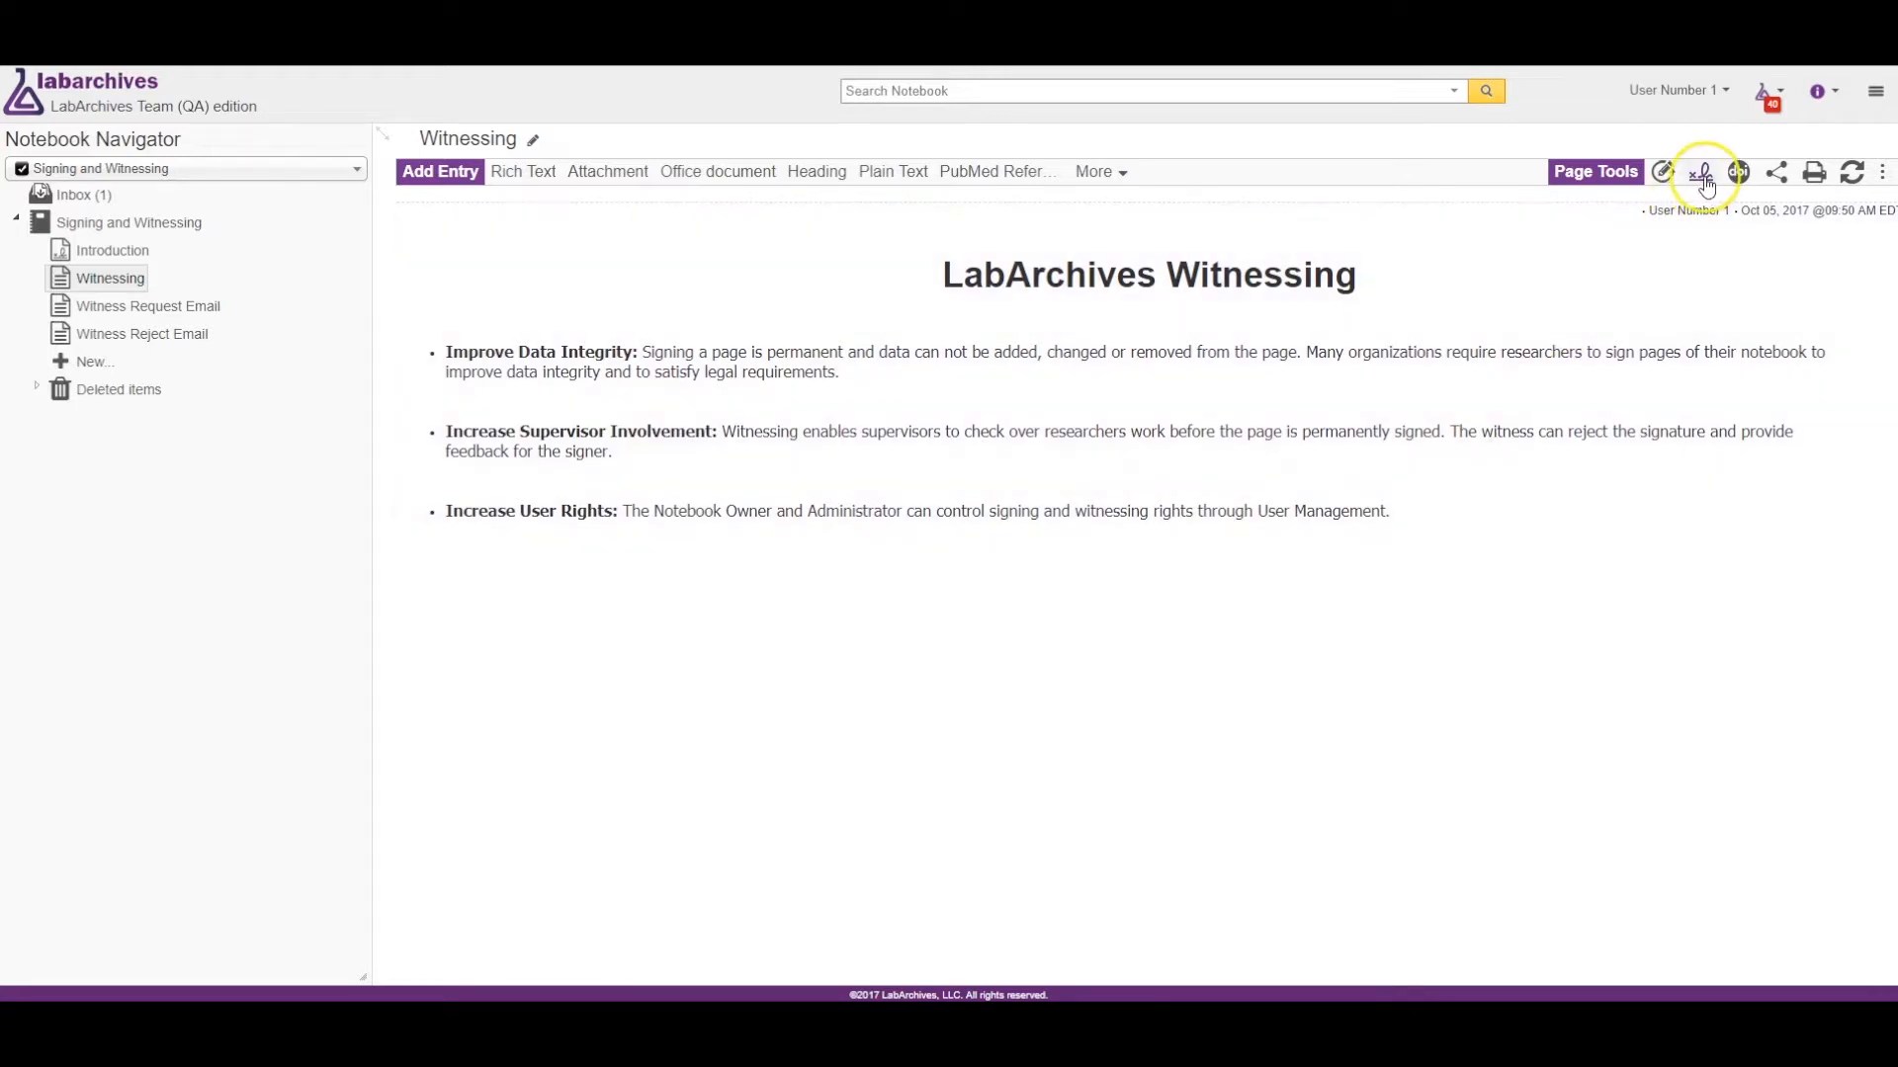
Sign the Witnessing page with User Number 2 as witness and notify them.
click(1700, 172)
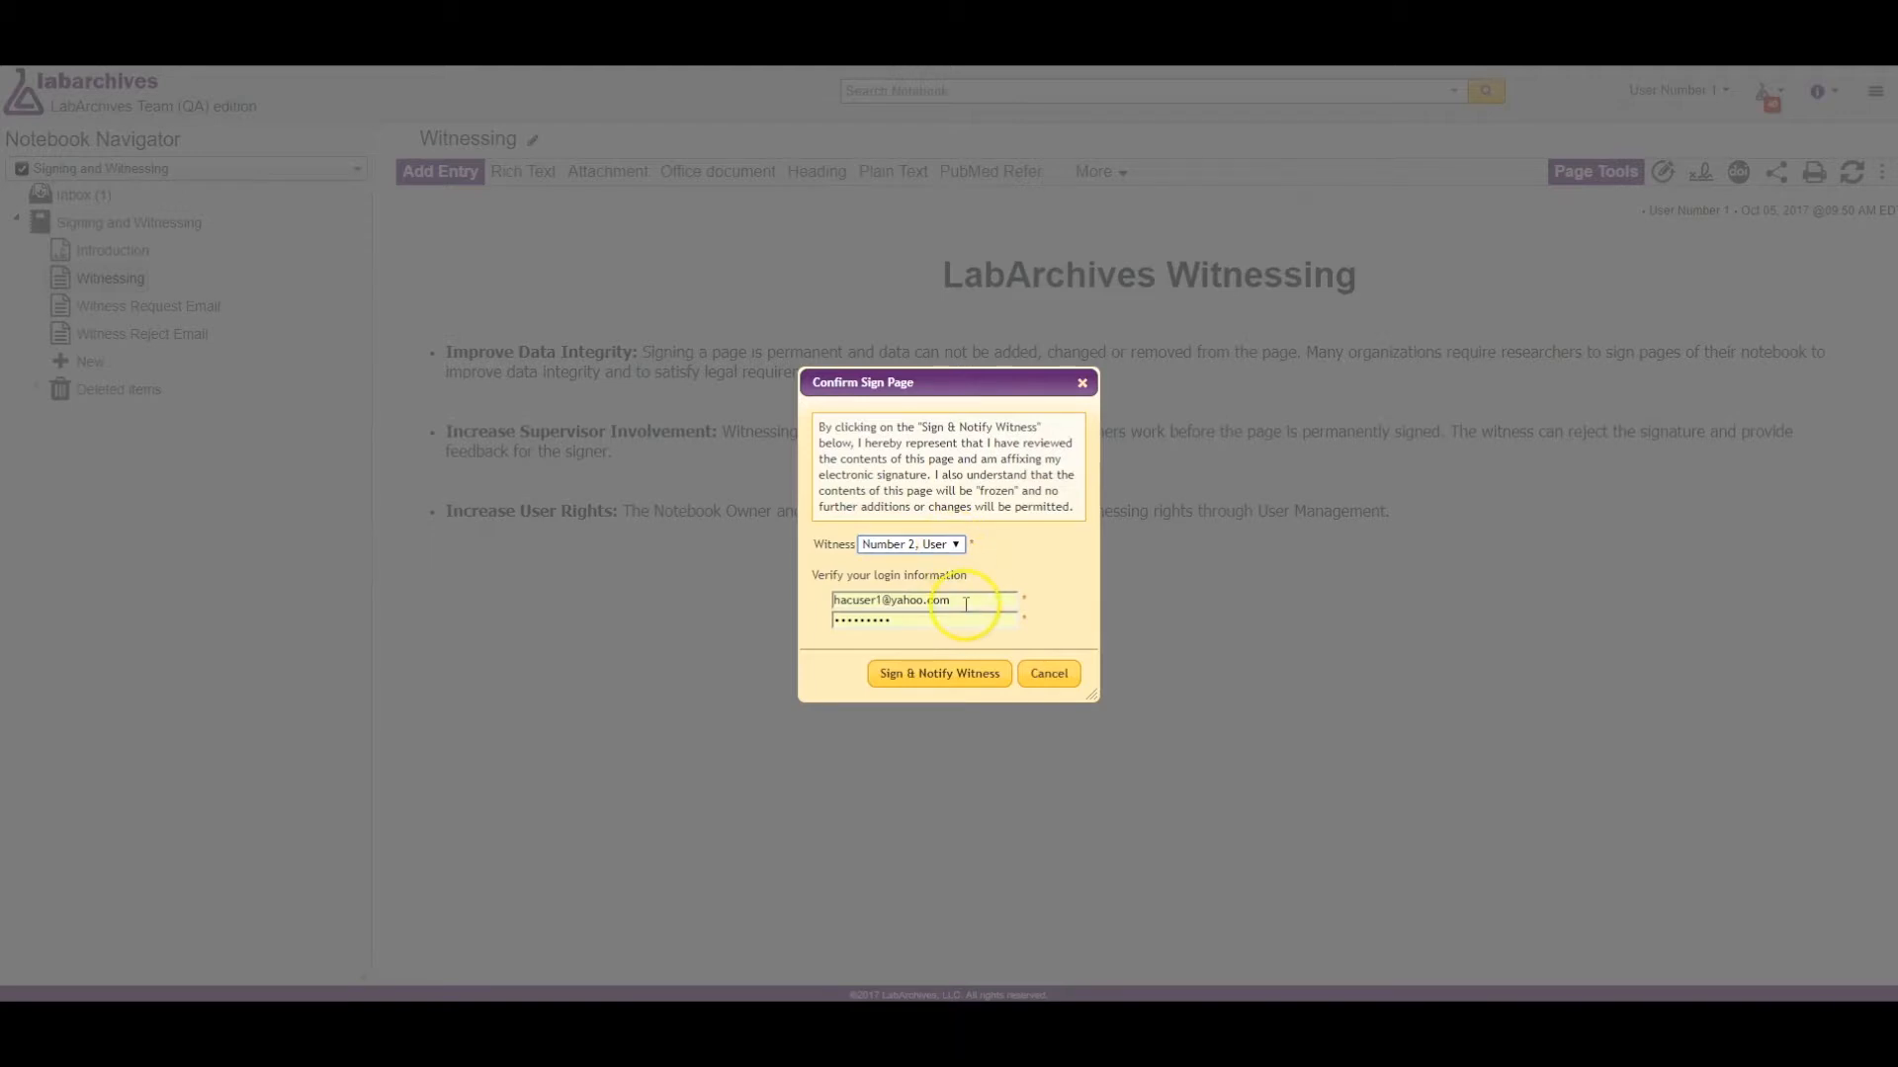
mouse_move(938, 673)
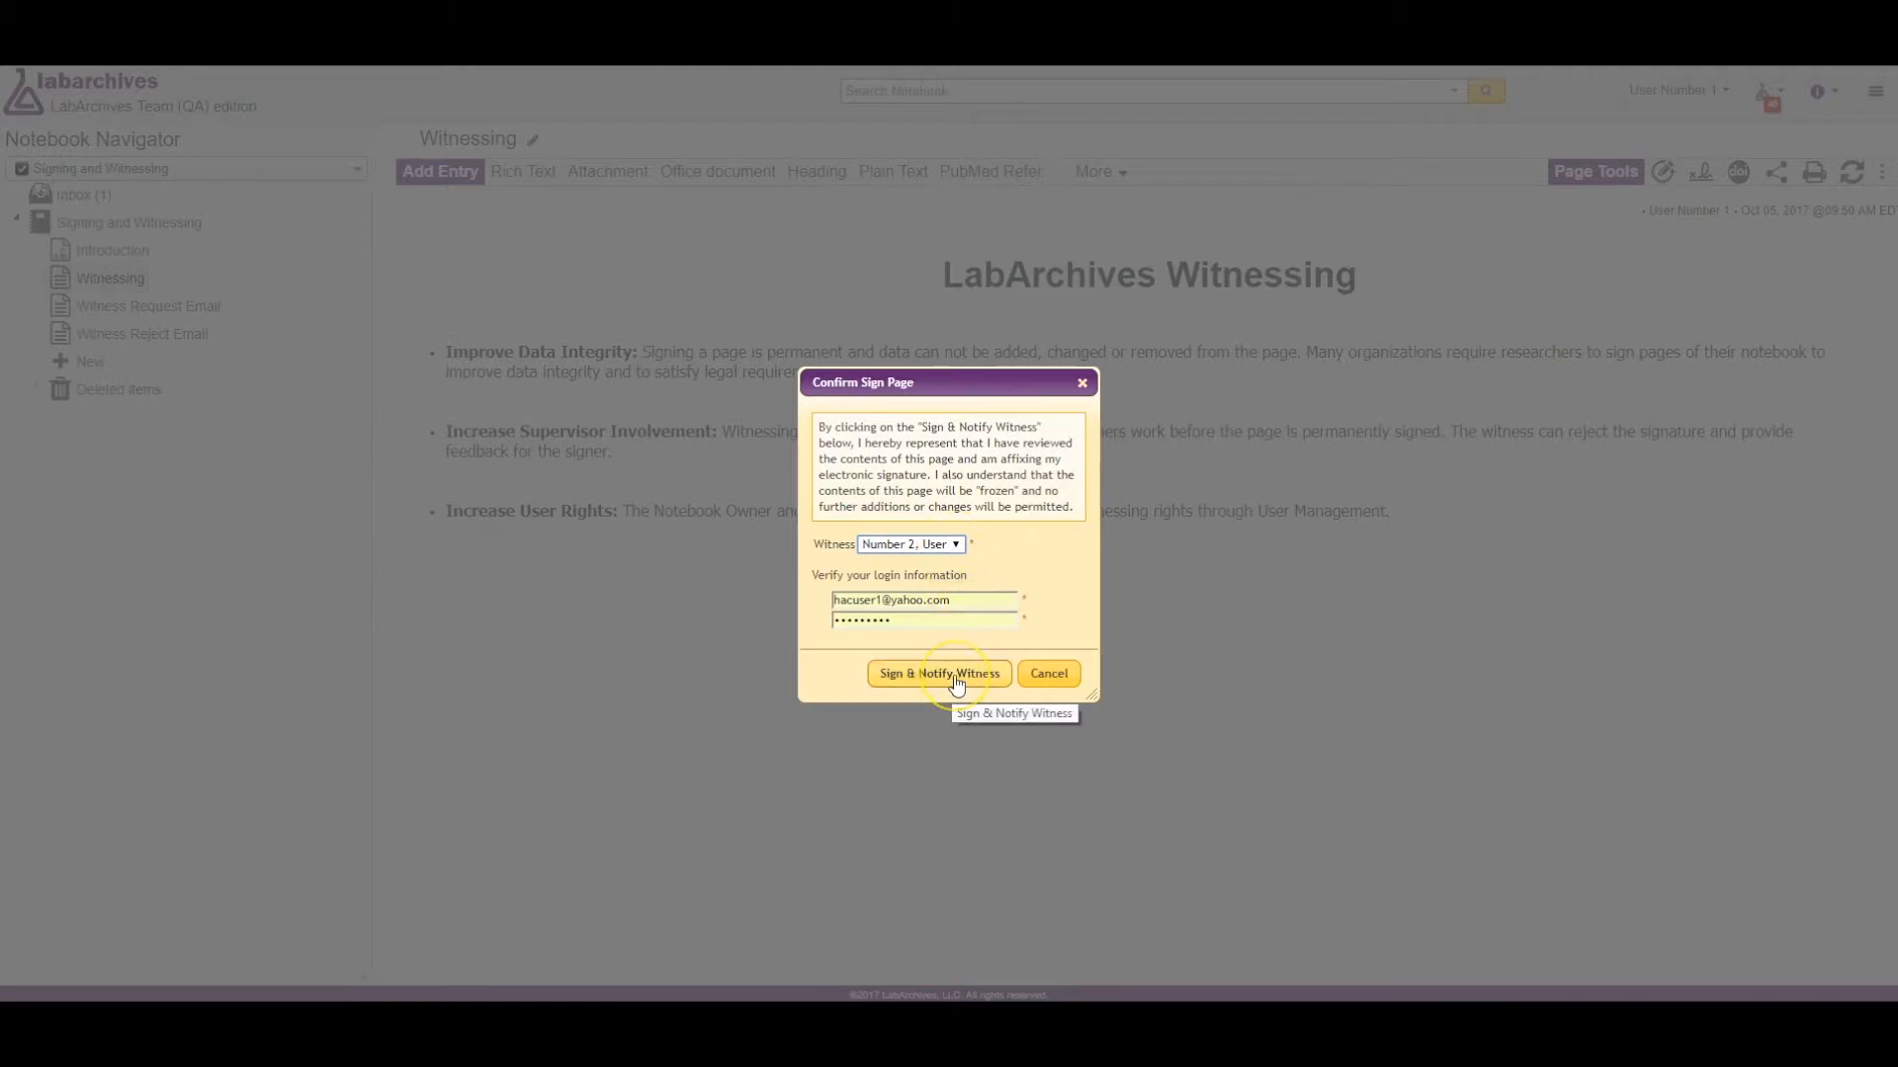
click(938, 675)
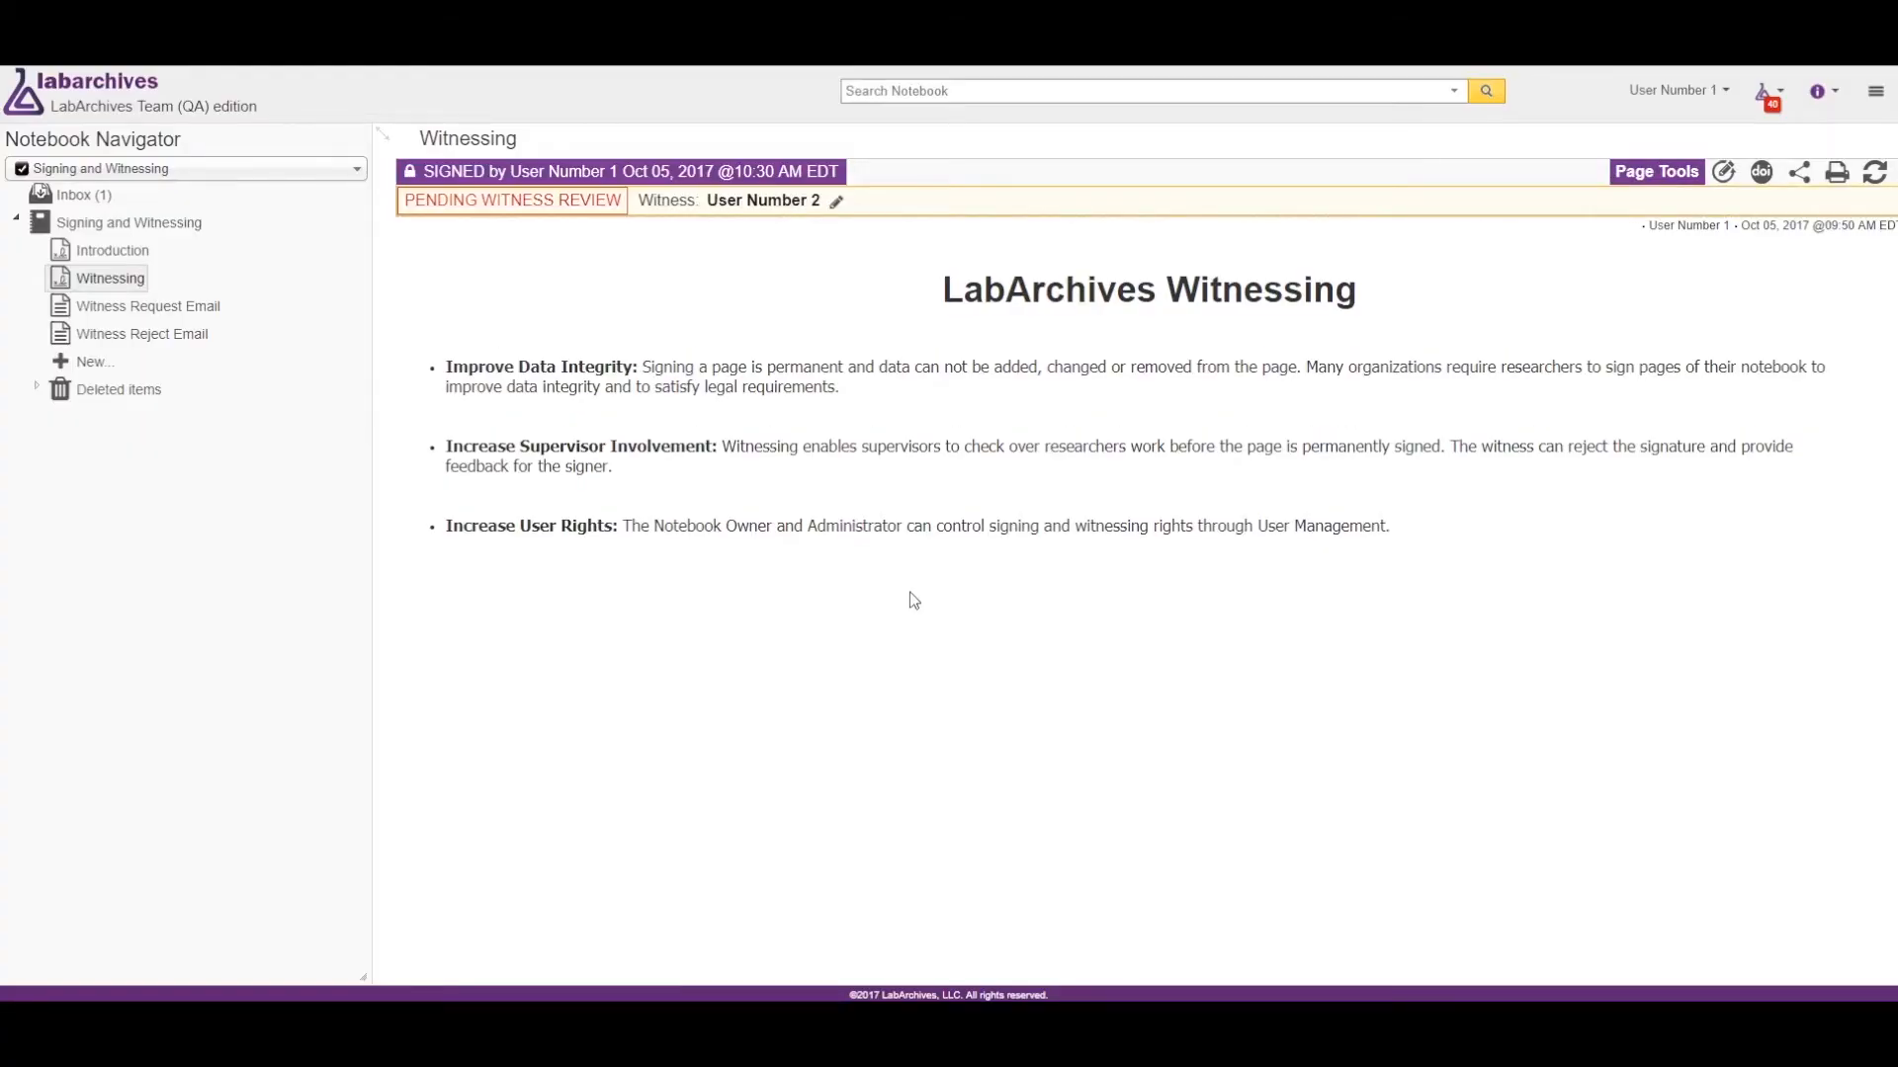
mouse_move(744, 230)
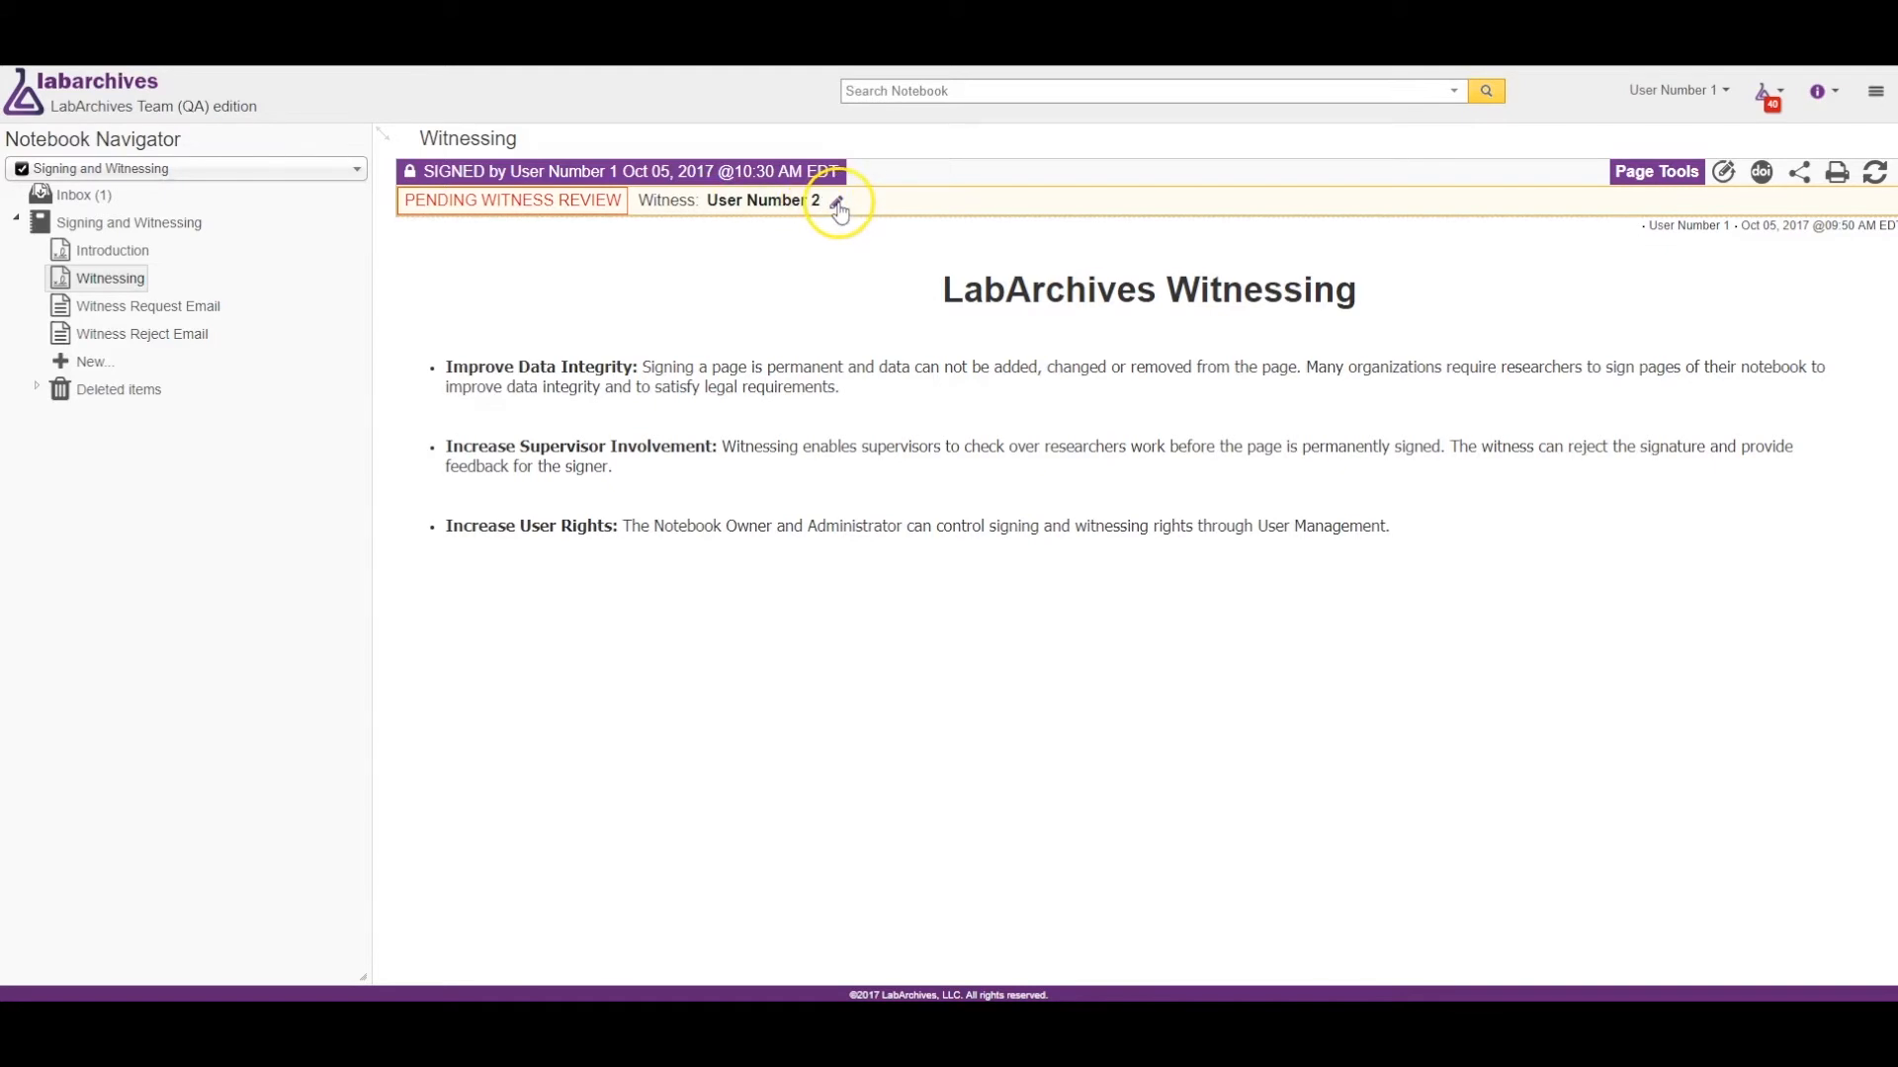
mouse_move(835, 200)
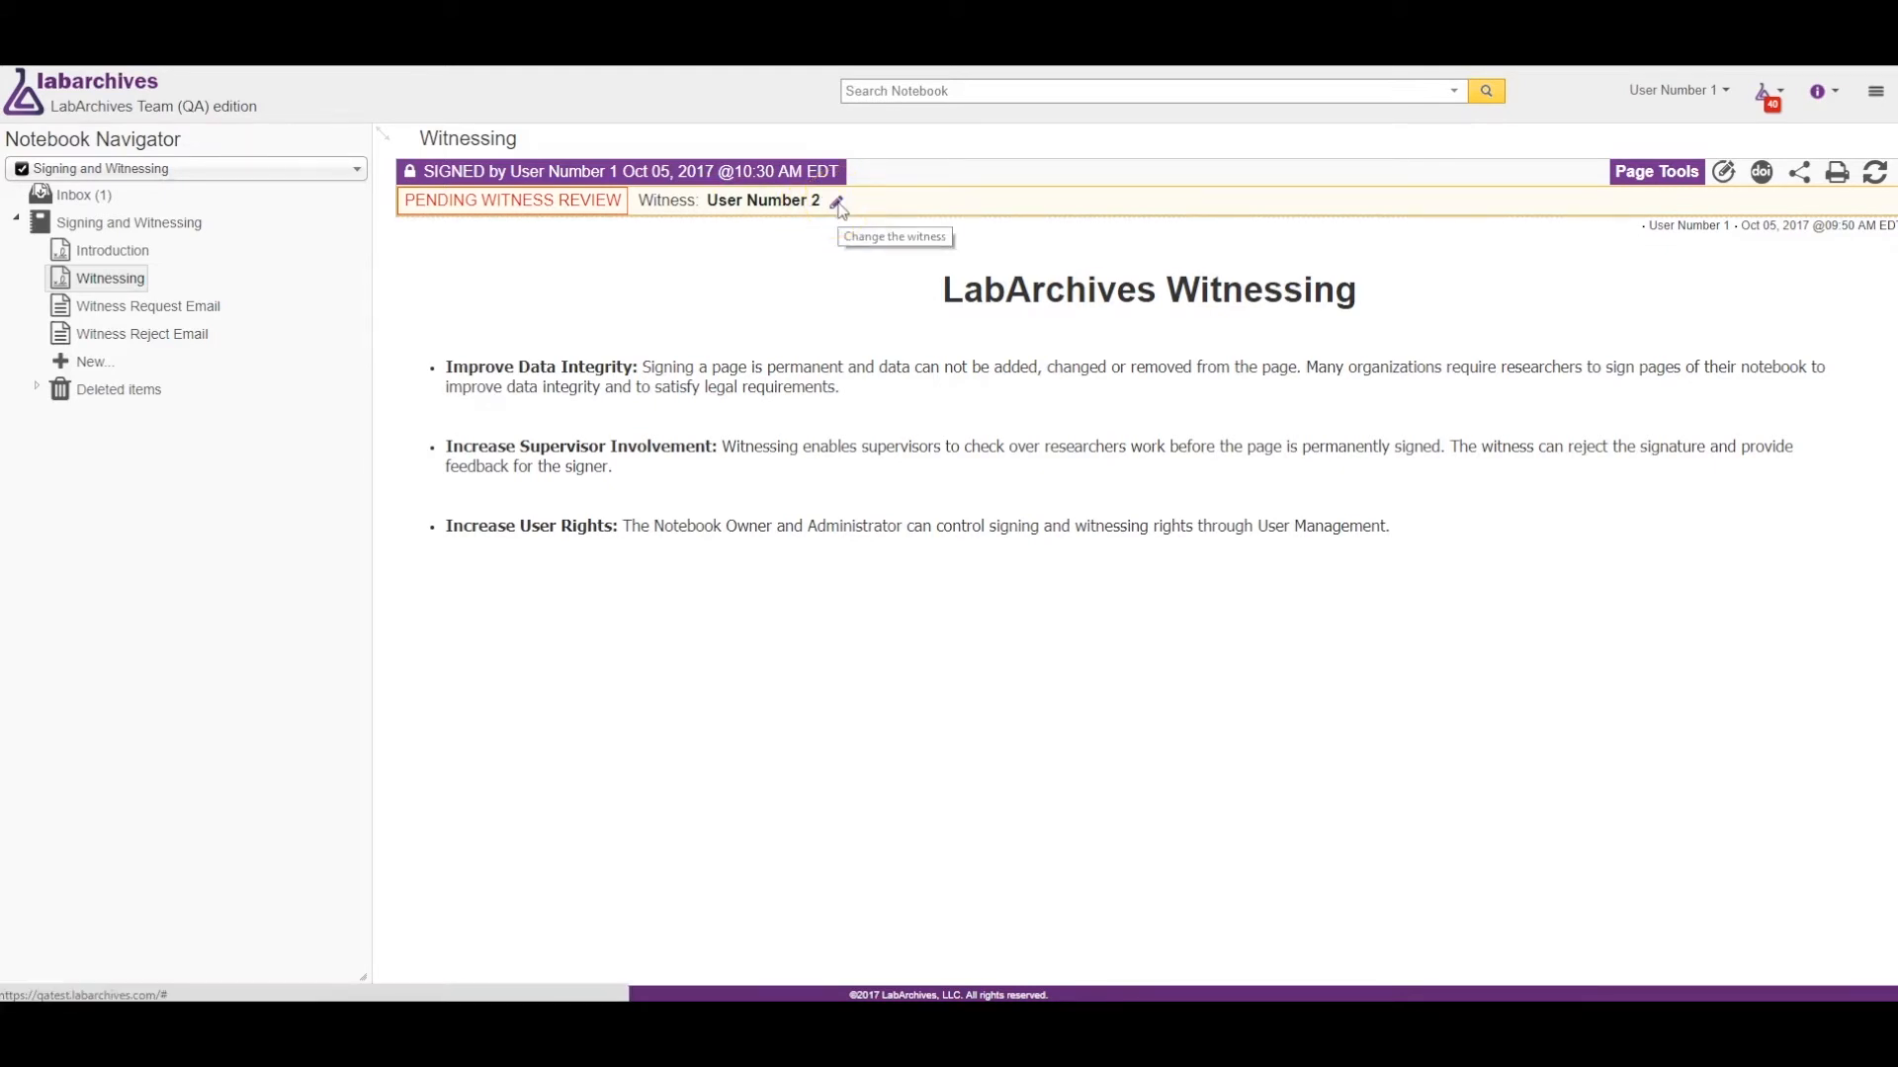
Start editing the page's witness, then cancel, keeping User Number 2.
click(836, 201)
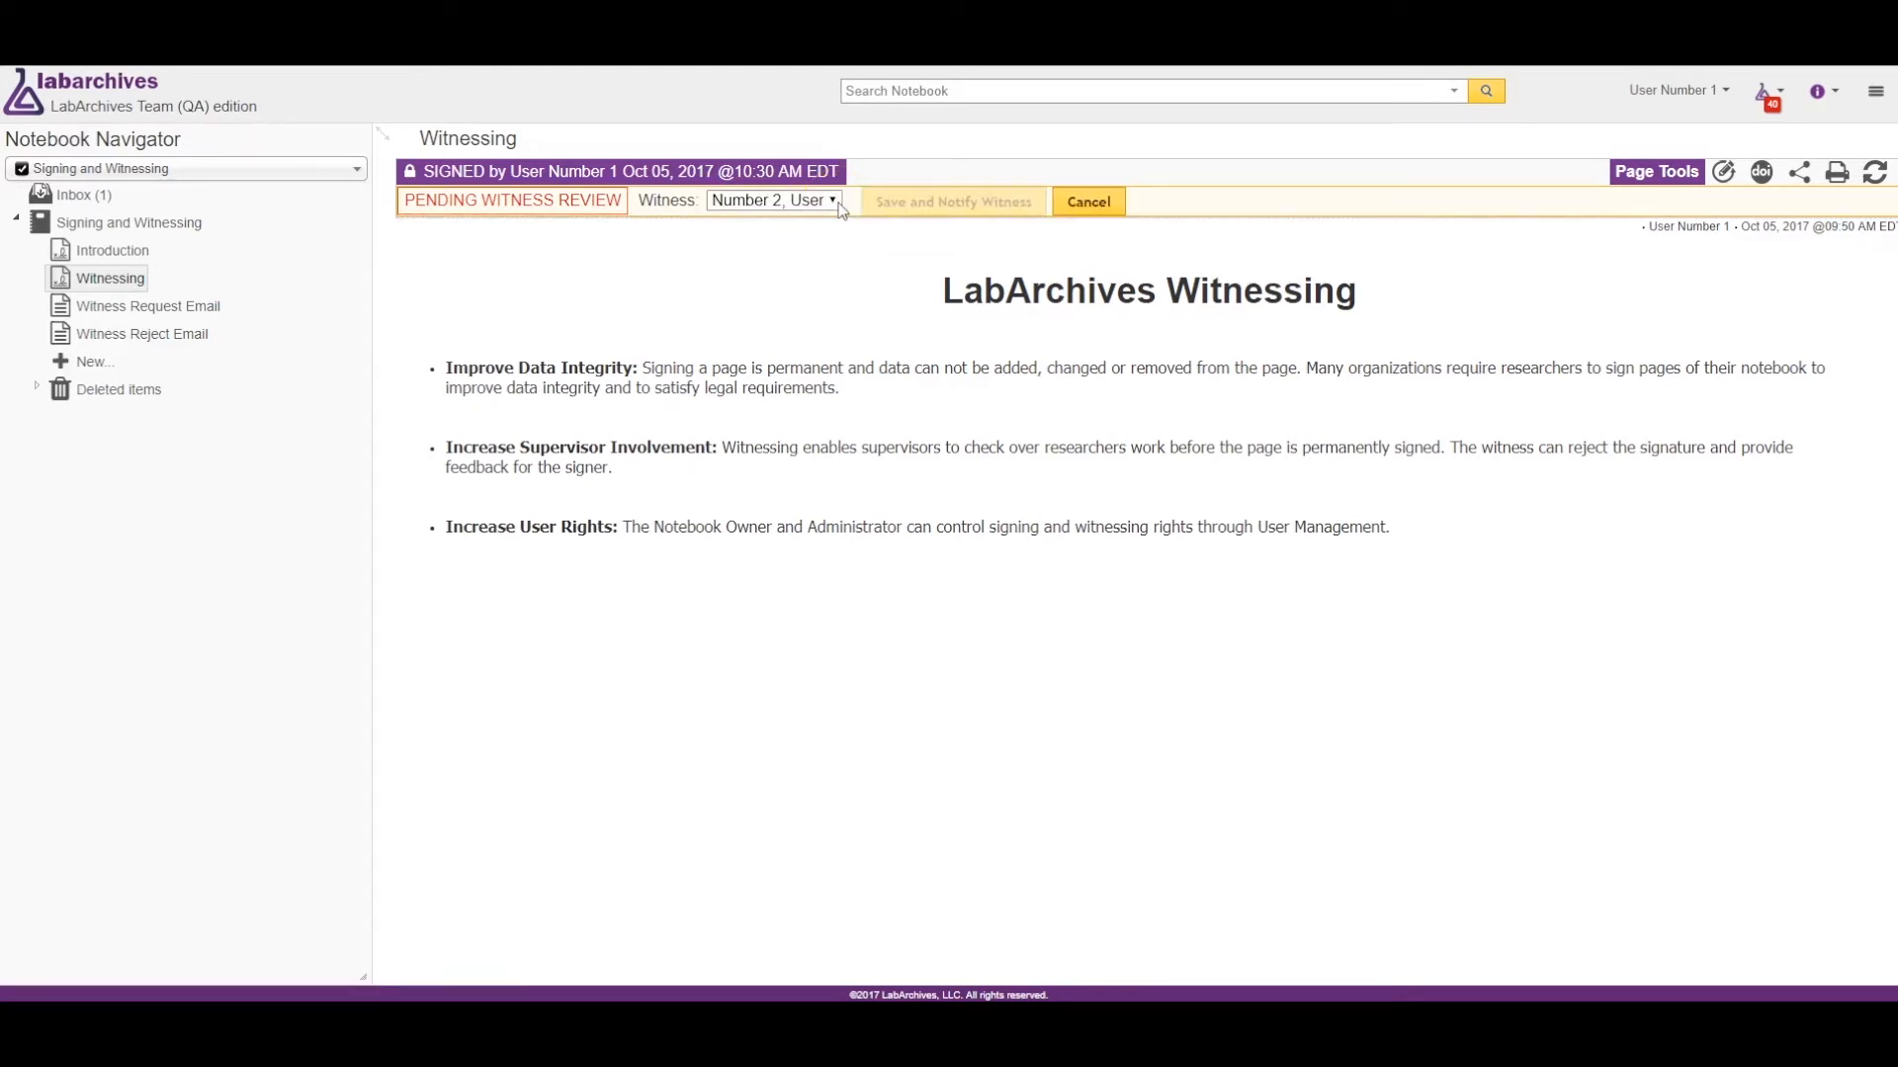
click(951, 200)
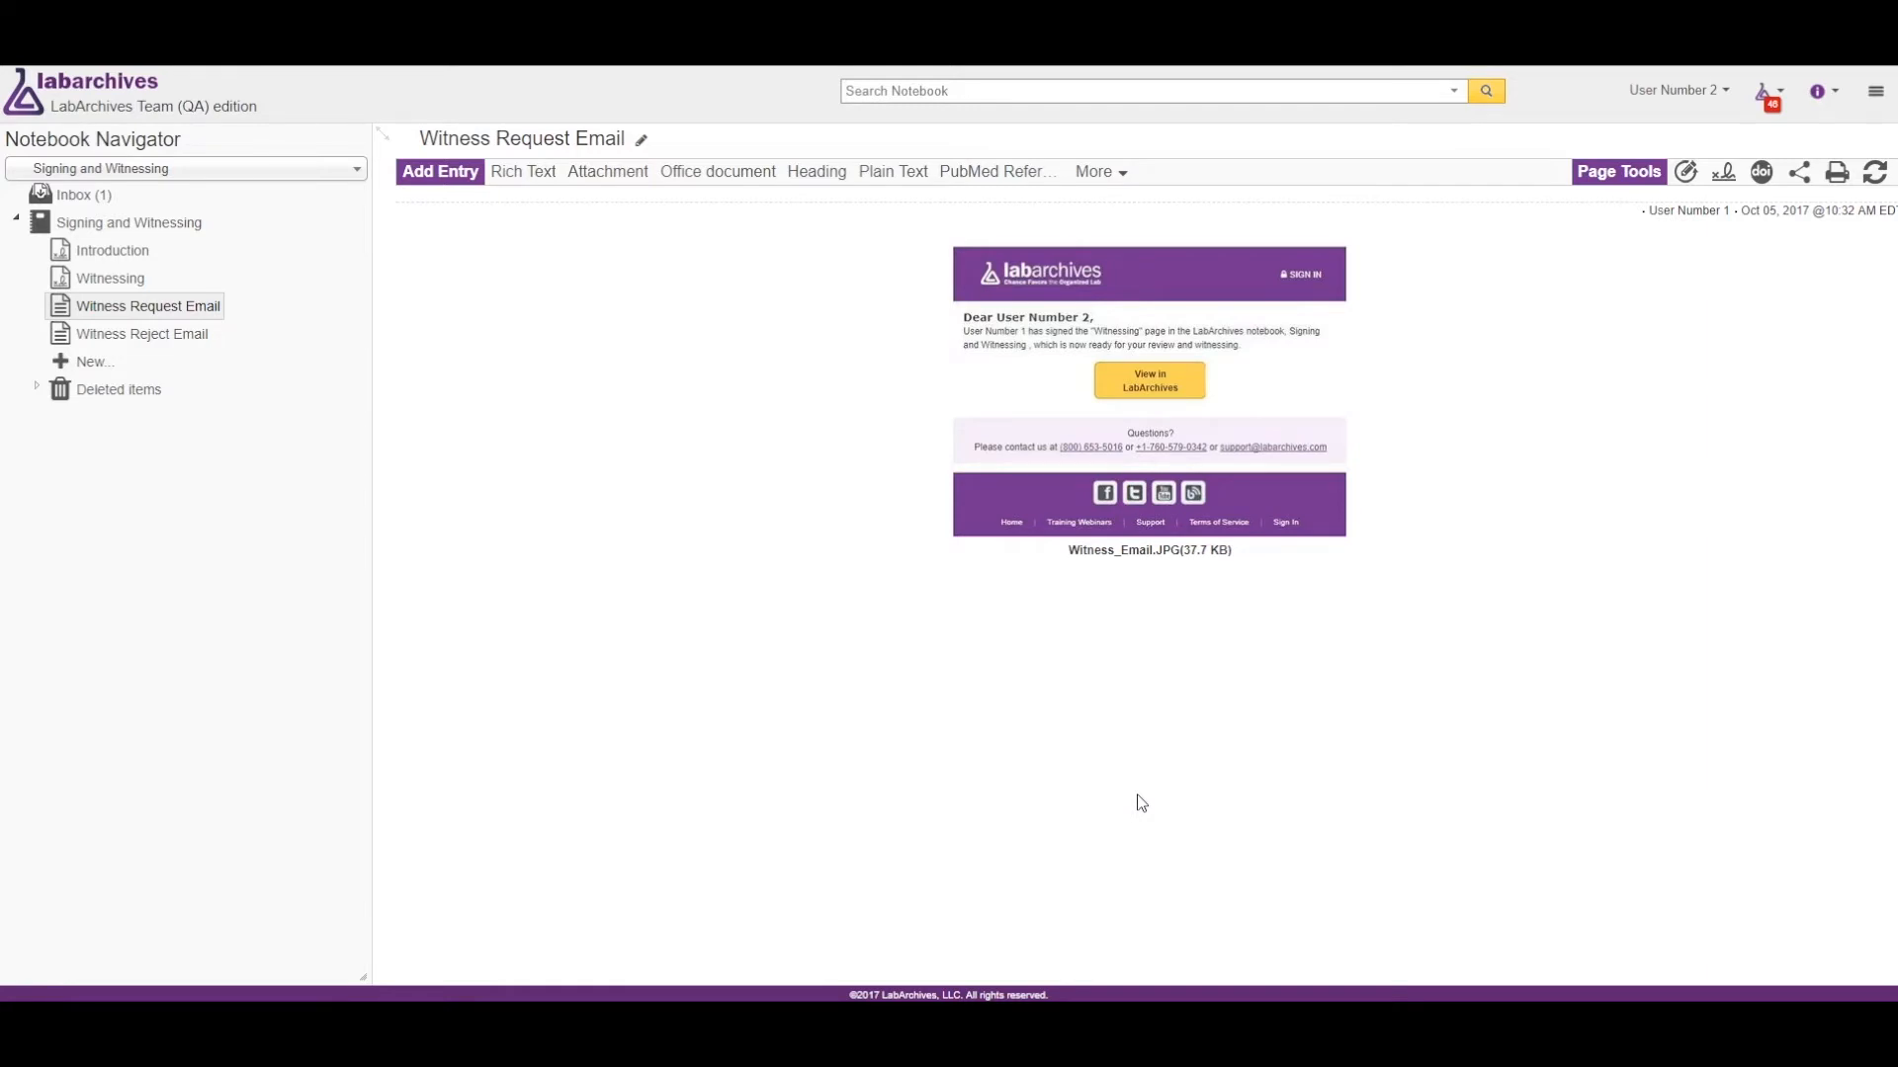
mouse_move(1099, 739)
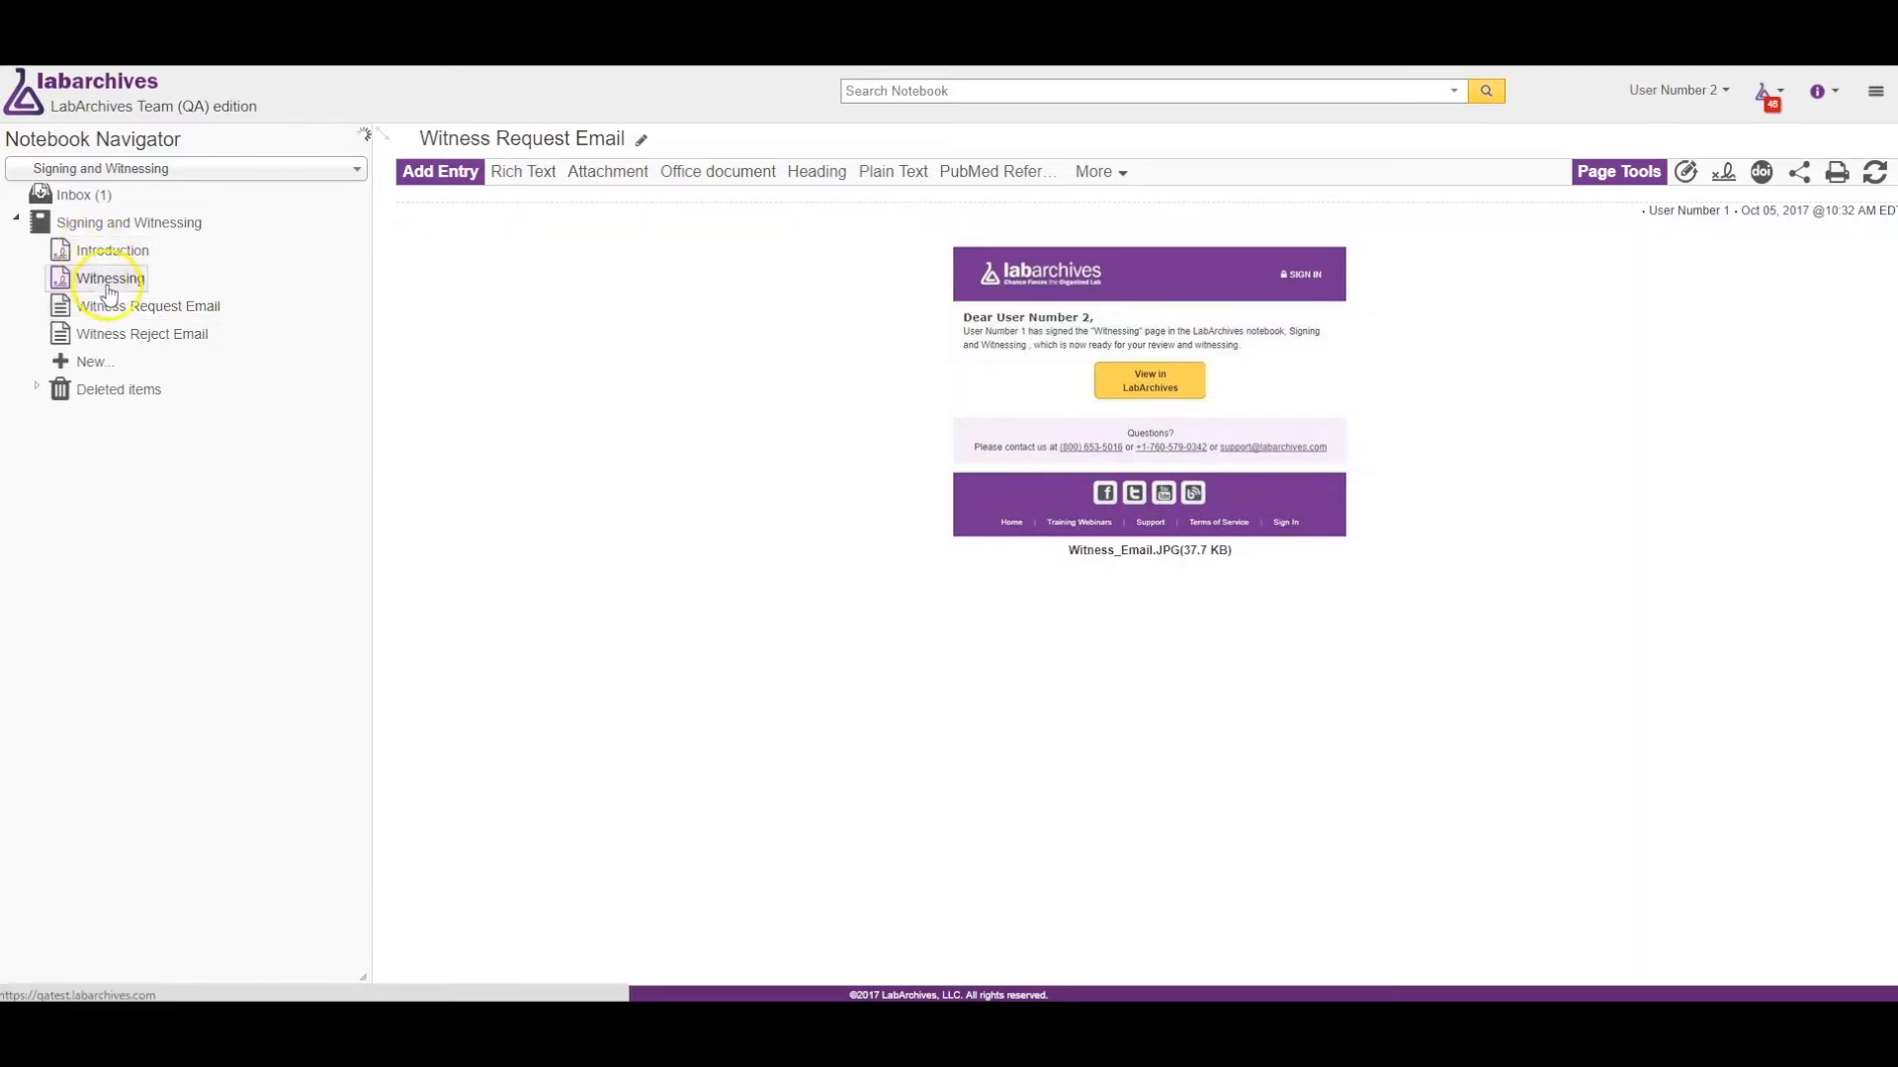
As User Number 2, open the pending Witnessing page and start rejecting its signature.
click(109, 277)
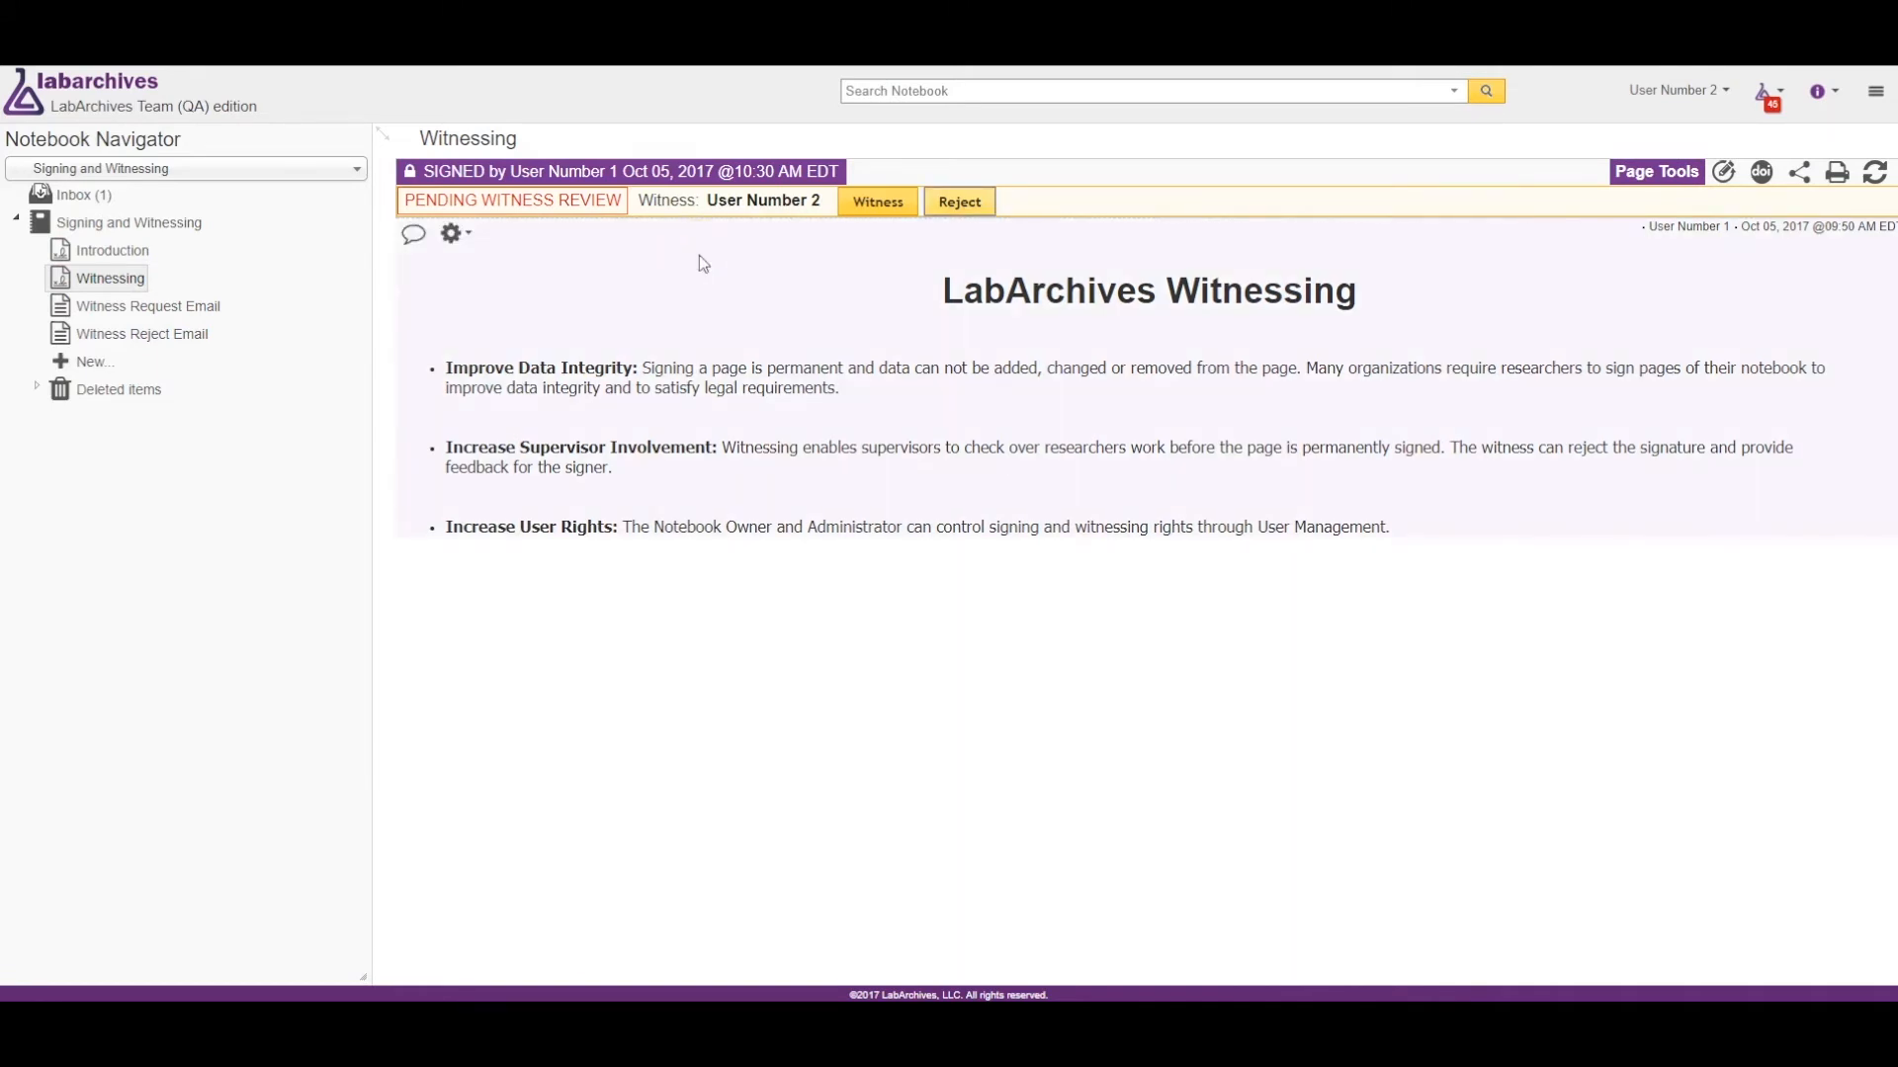
mouse_move(839, 227)
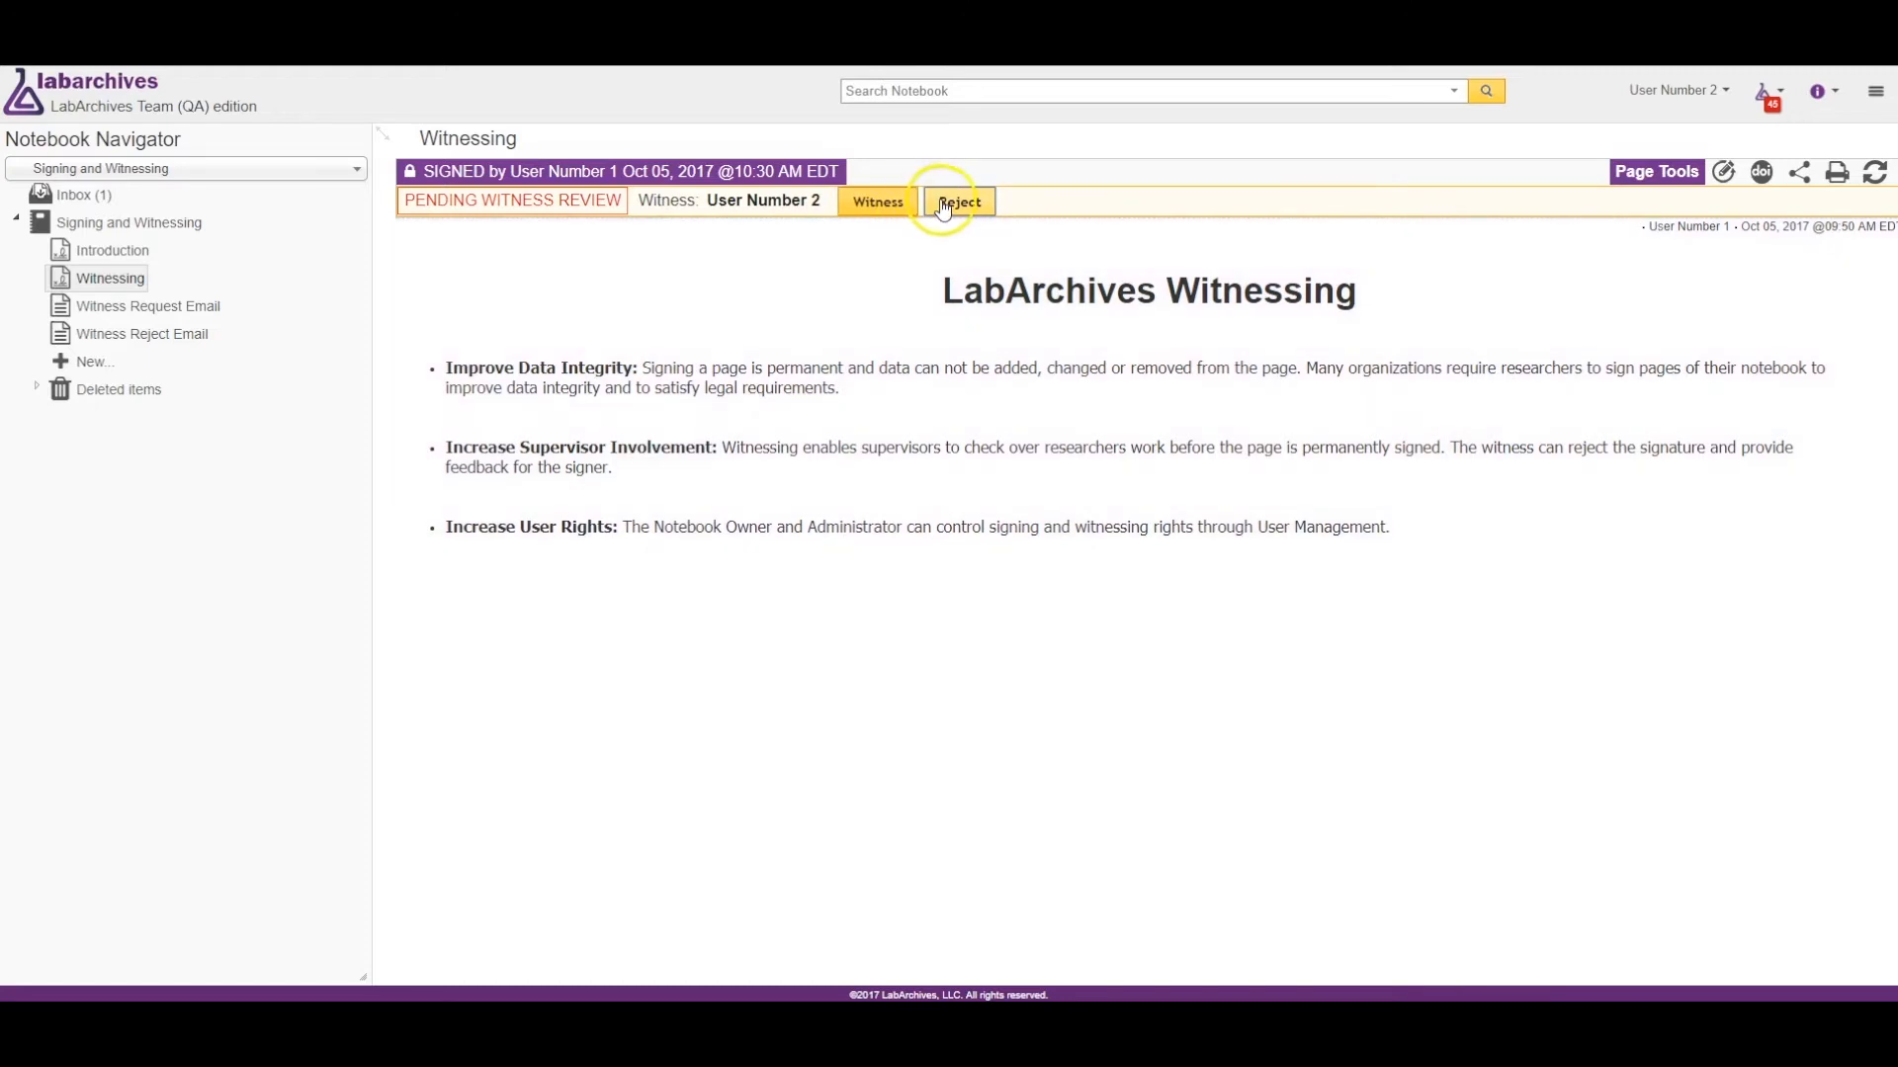
mouse_move(959, 201)
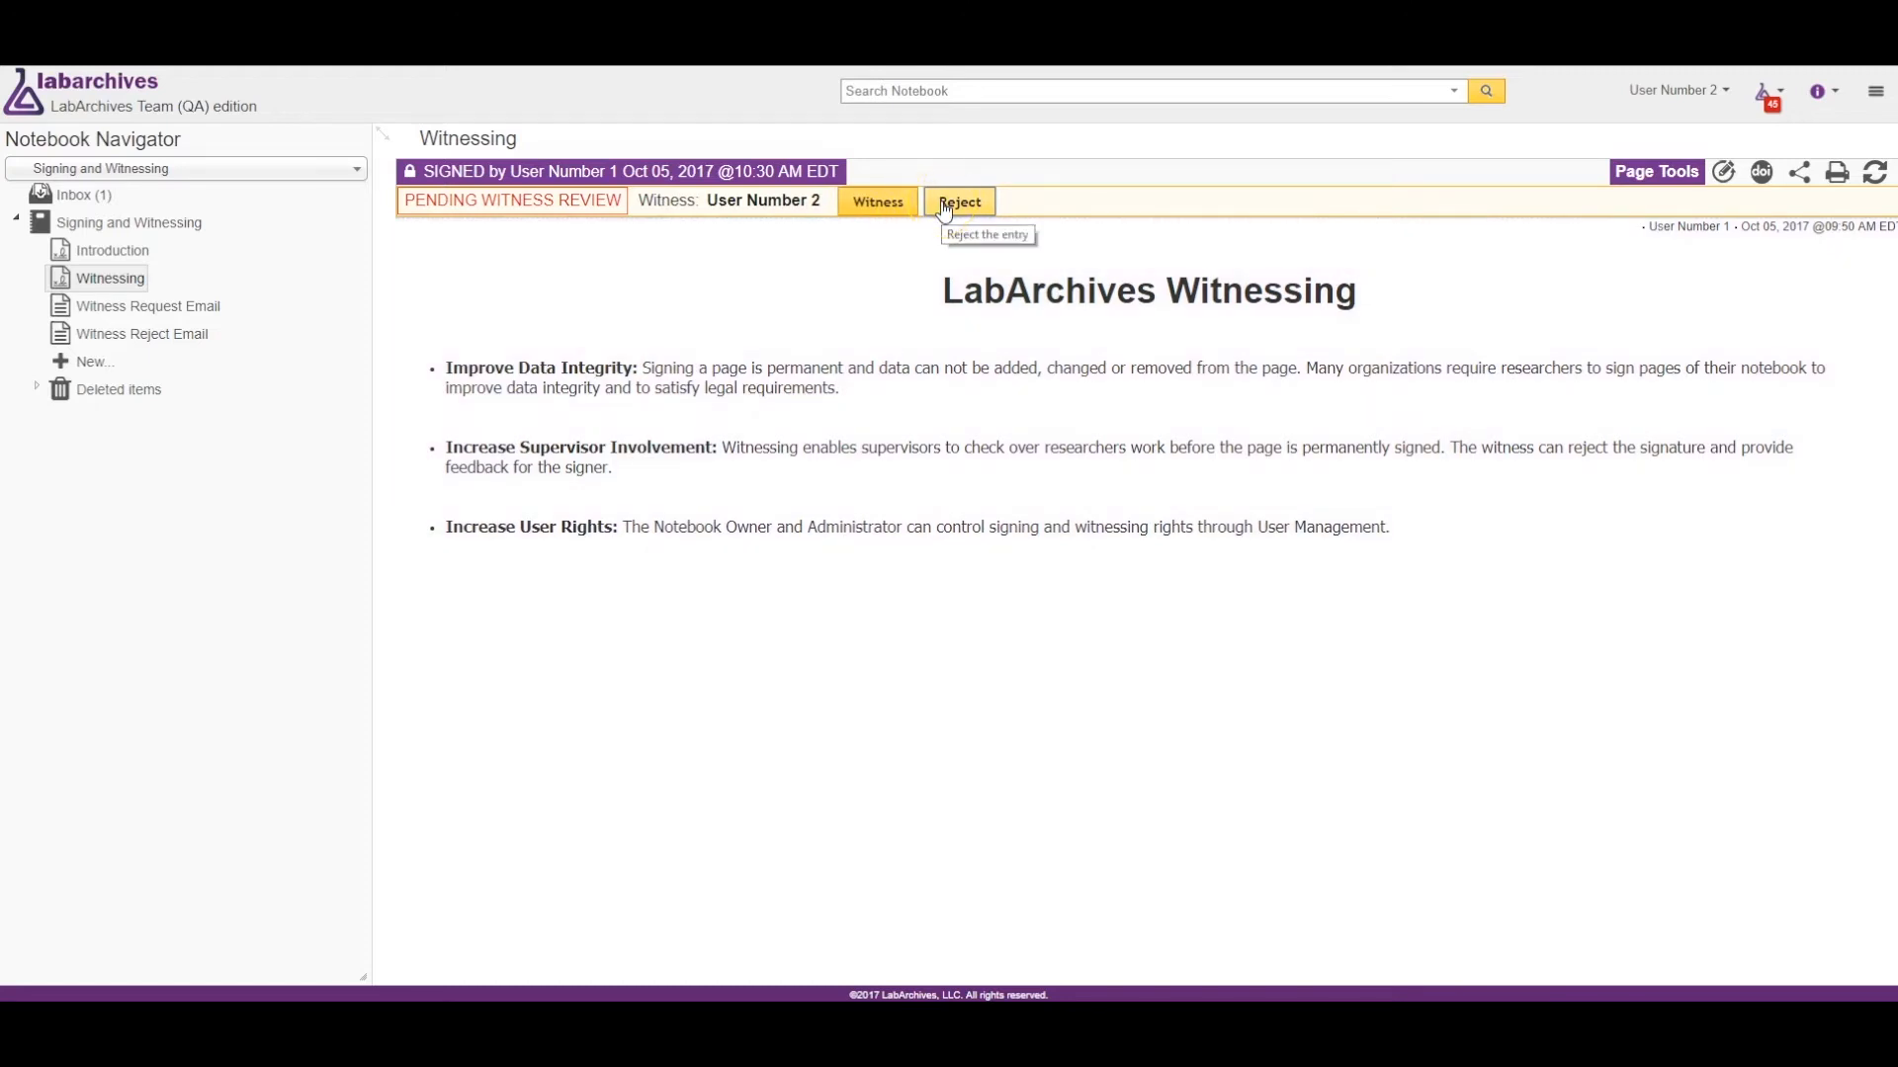
click(959, 201)
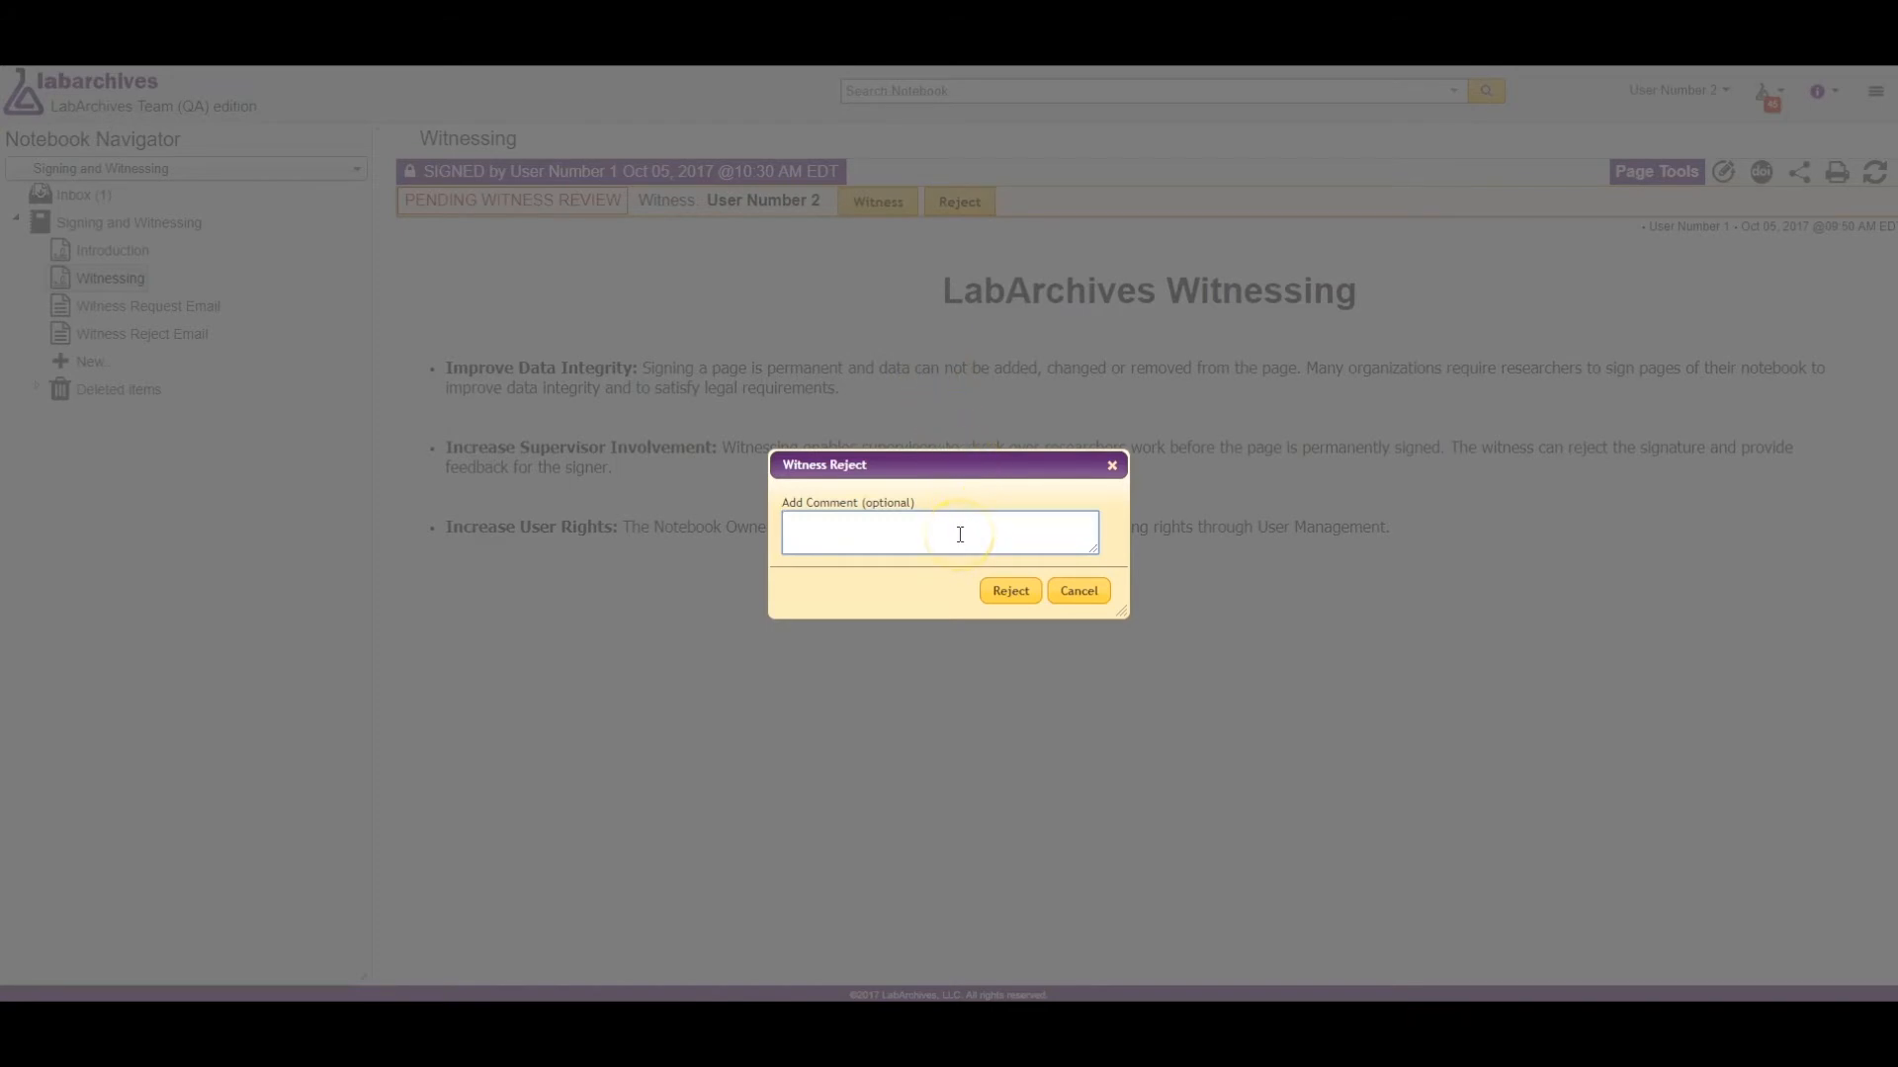
Reject the signature with comment 'Please revise and resign.'.
text(Please revise and resign.)
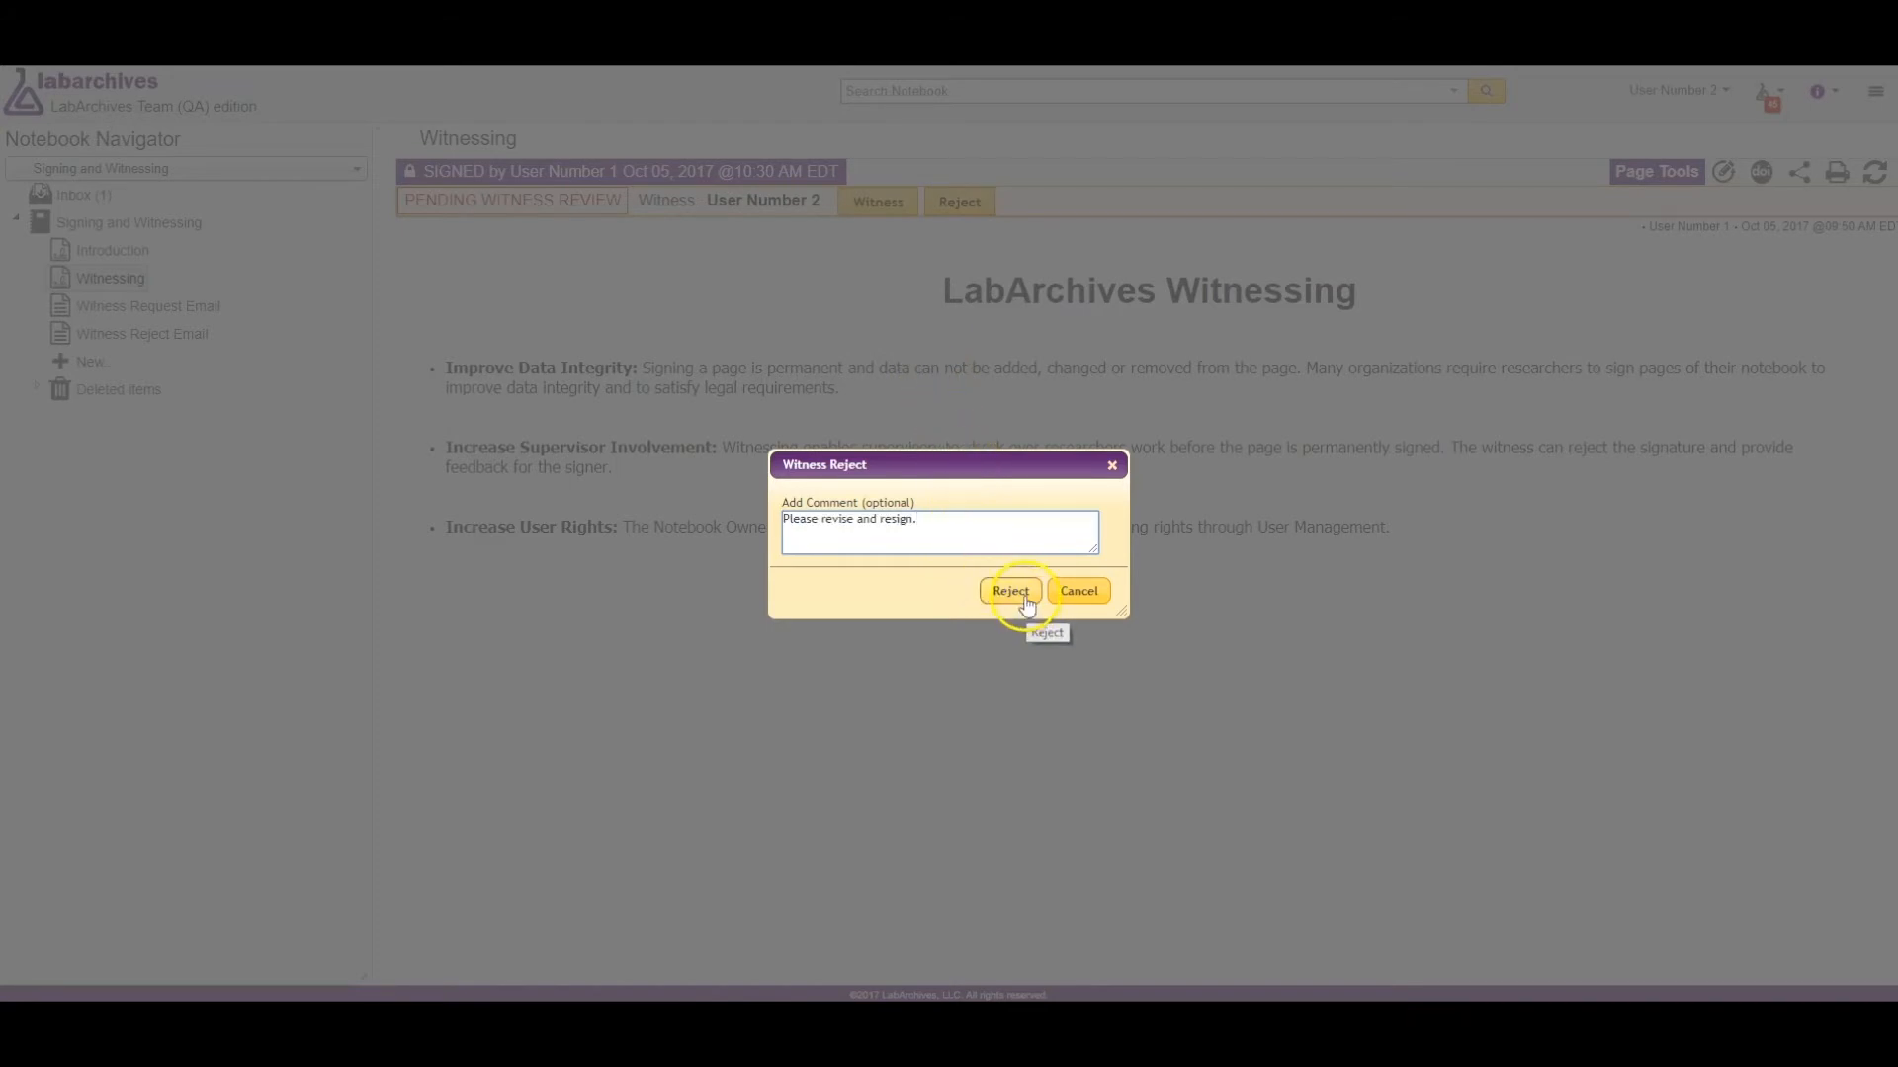
click(1009, 592)
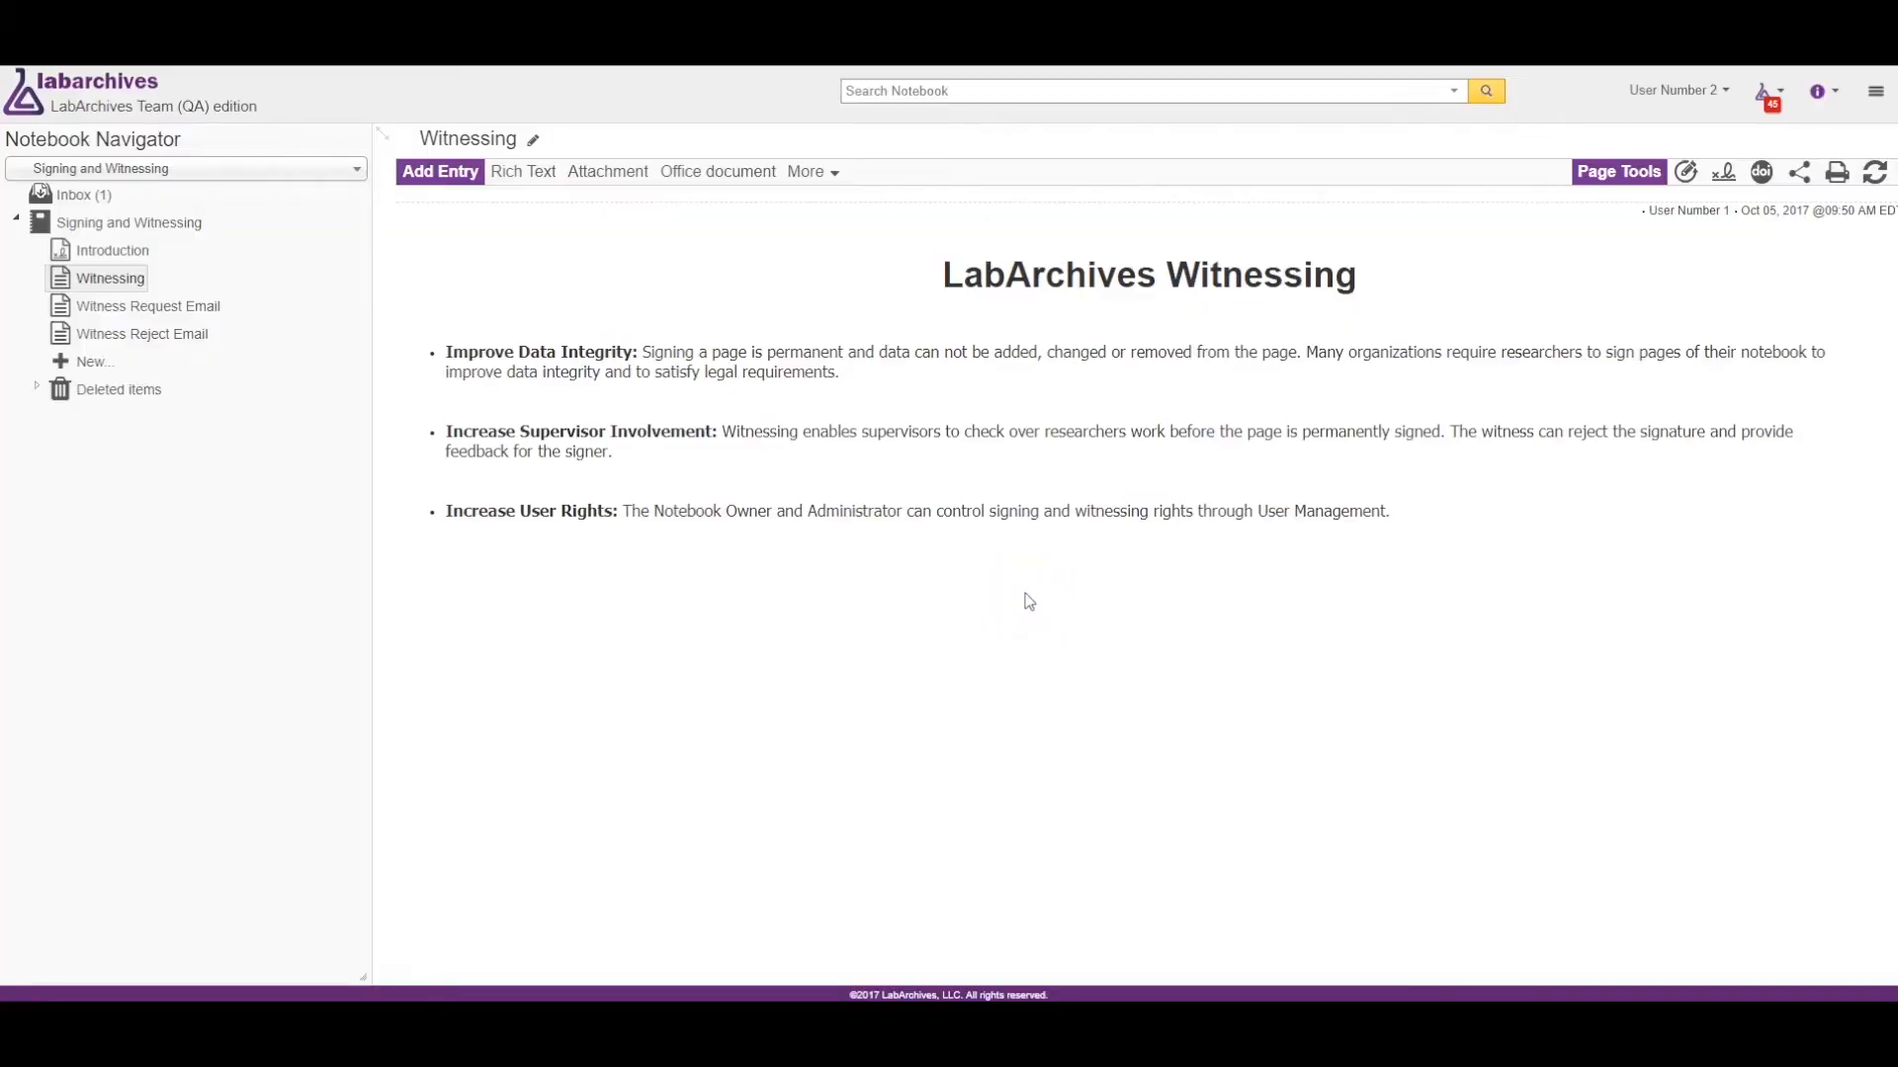
click(141, 333)
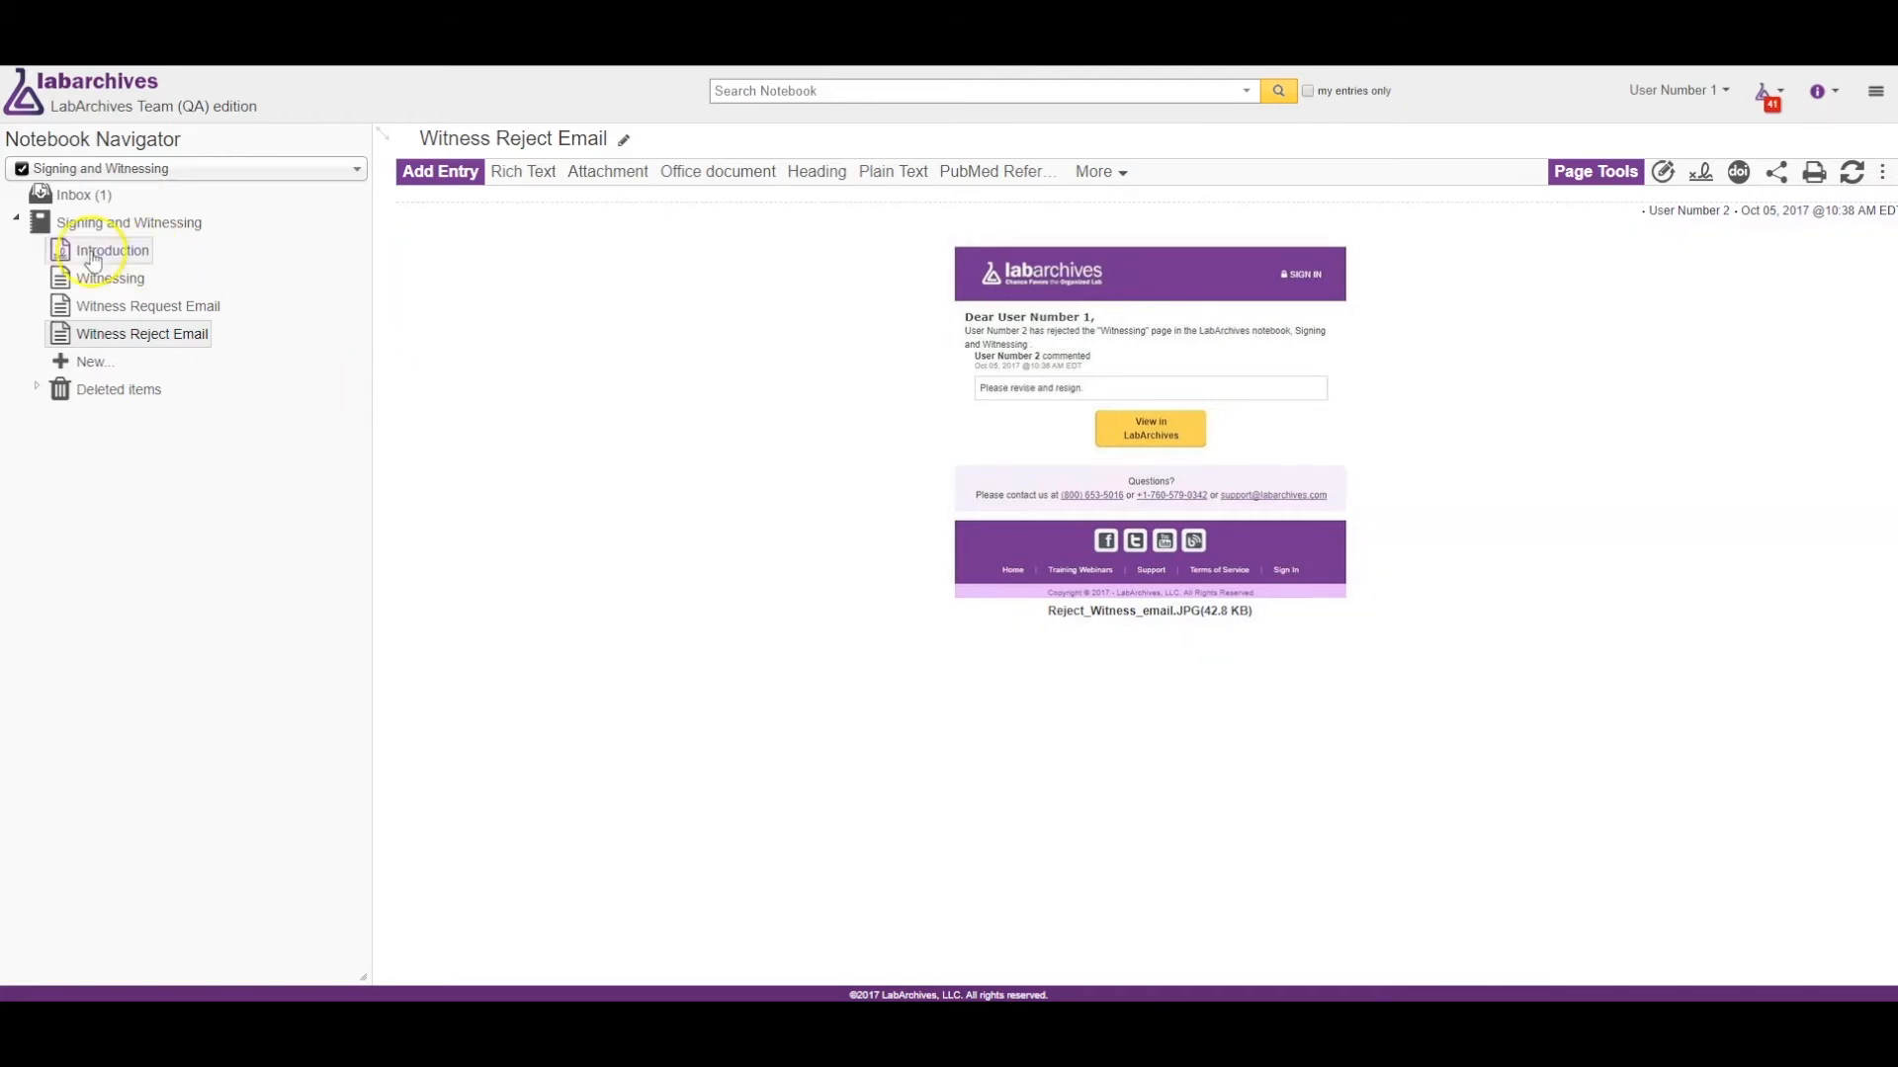
As User Number 1, open the Witnessing page and close its rejection banner.
click(109, 277)
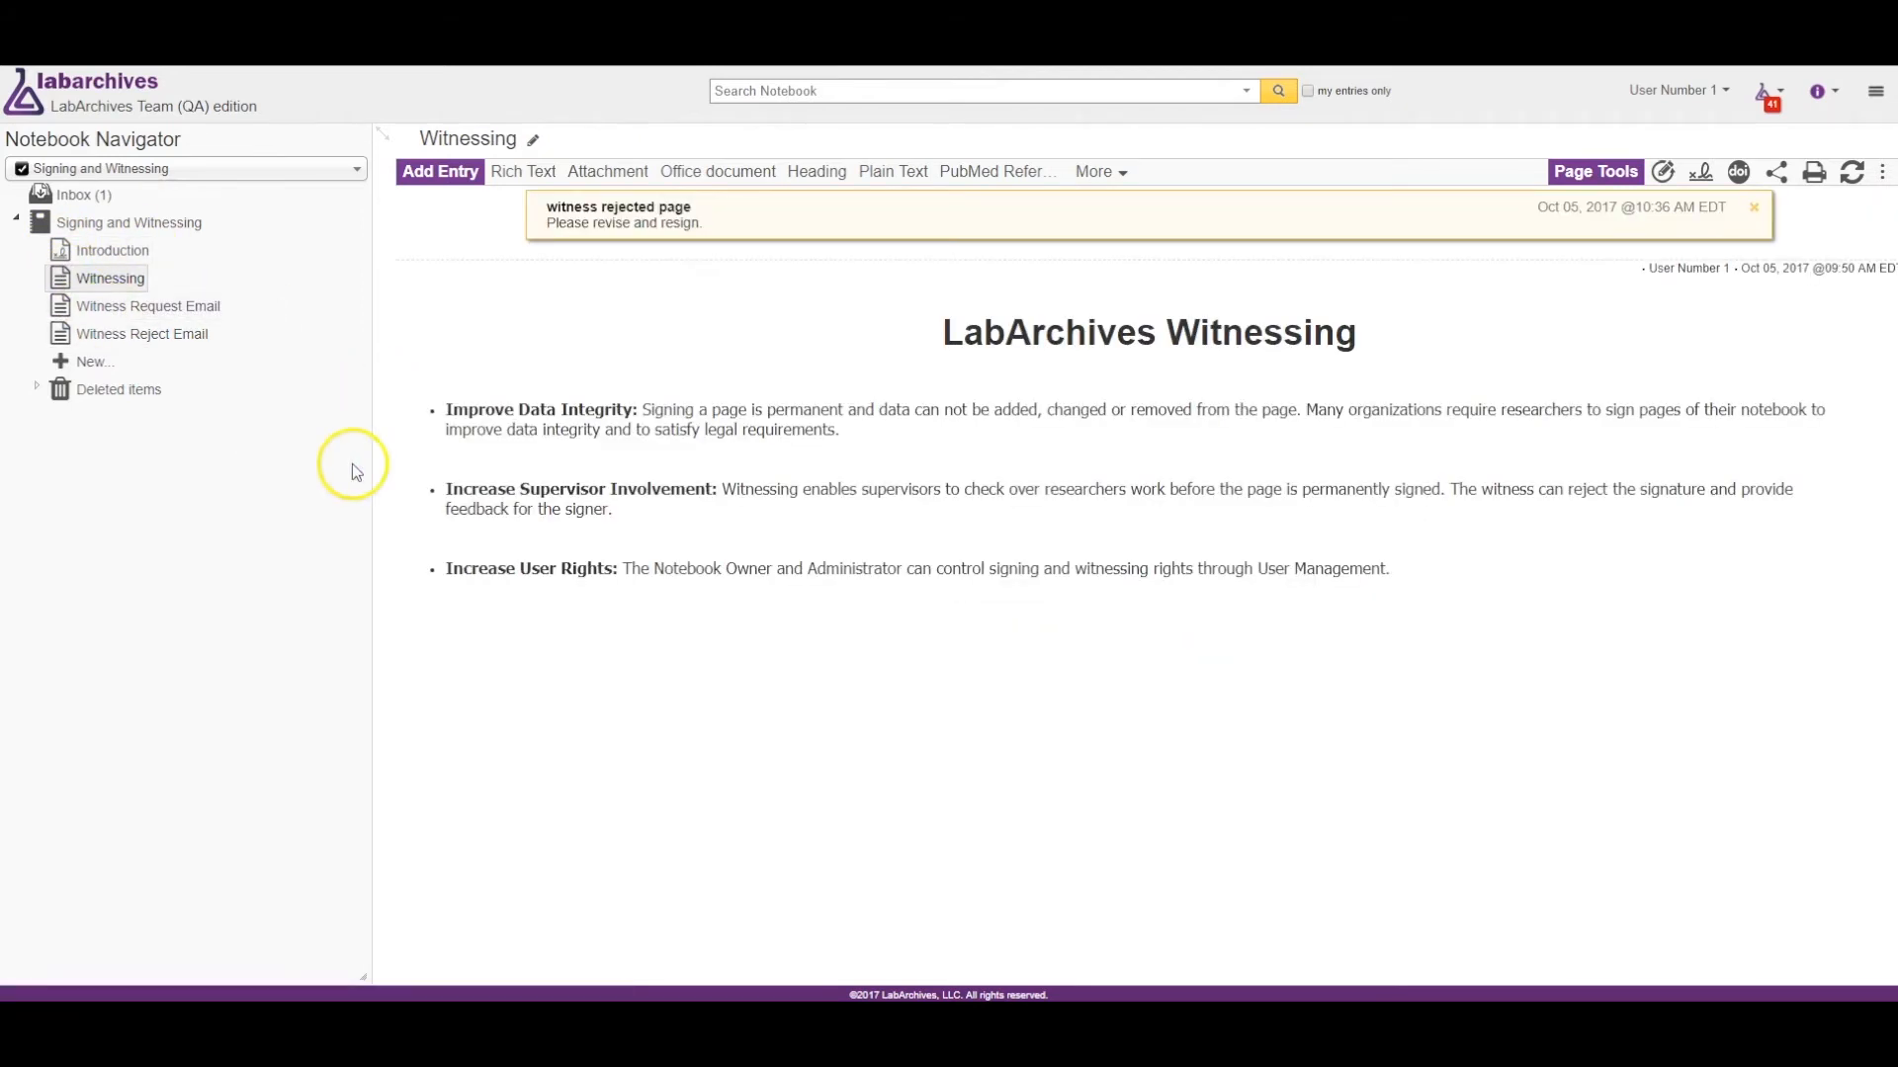
mouse_move(1349, 242)
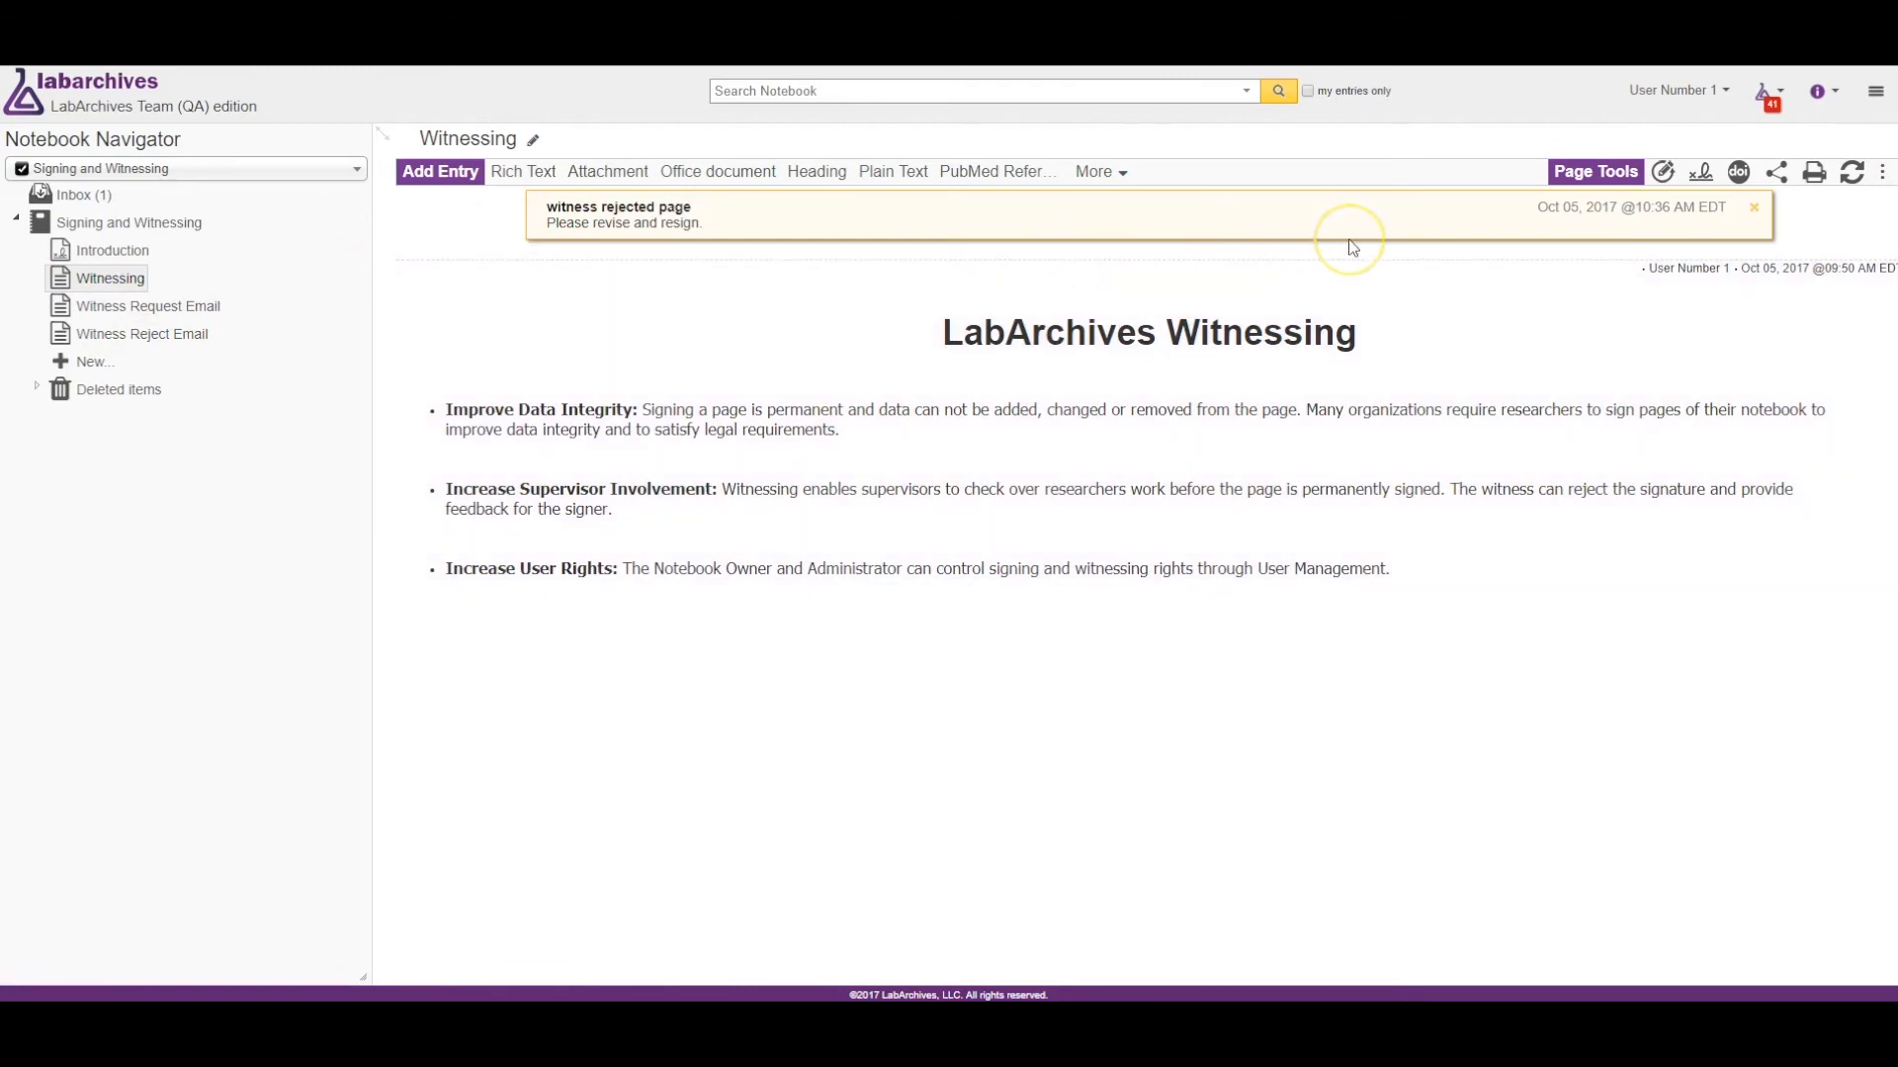
mouse_move(1351, 247)
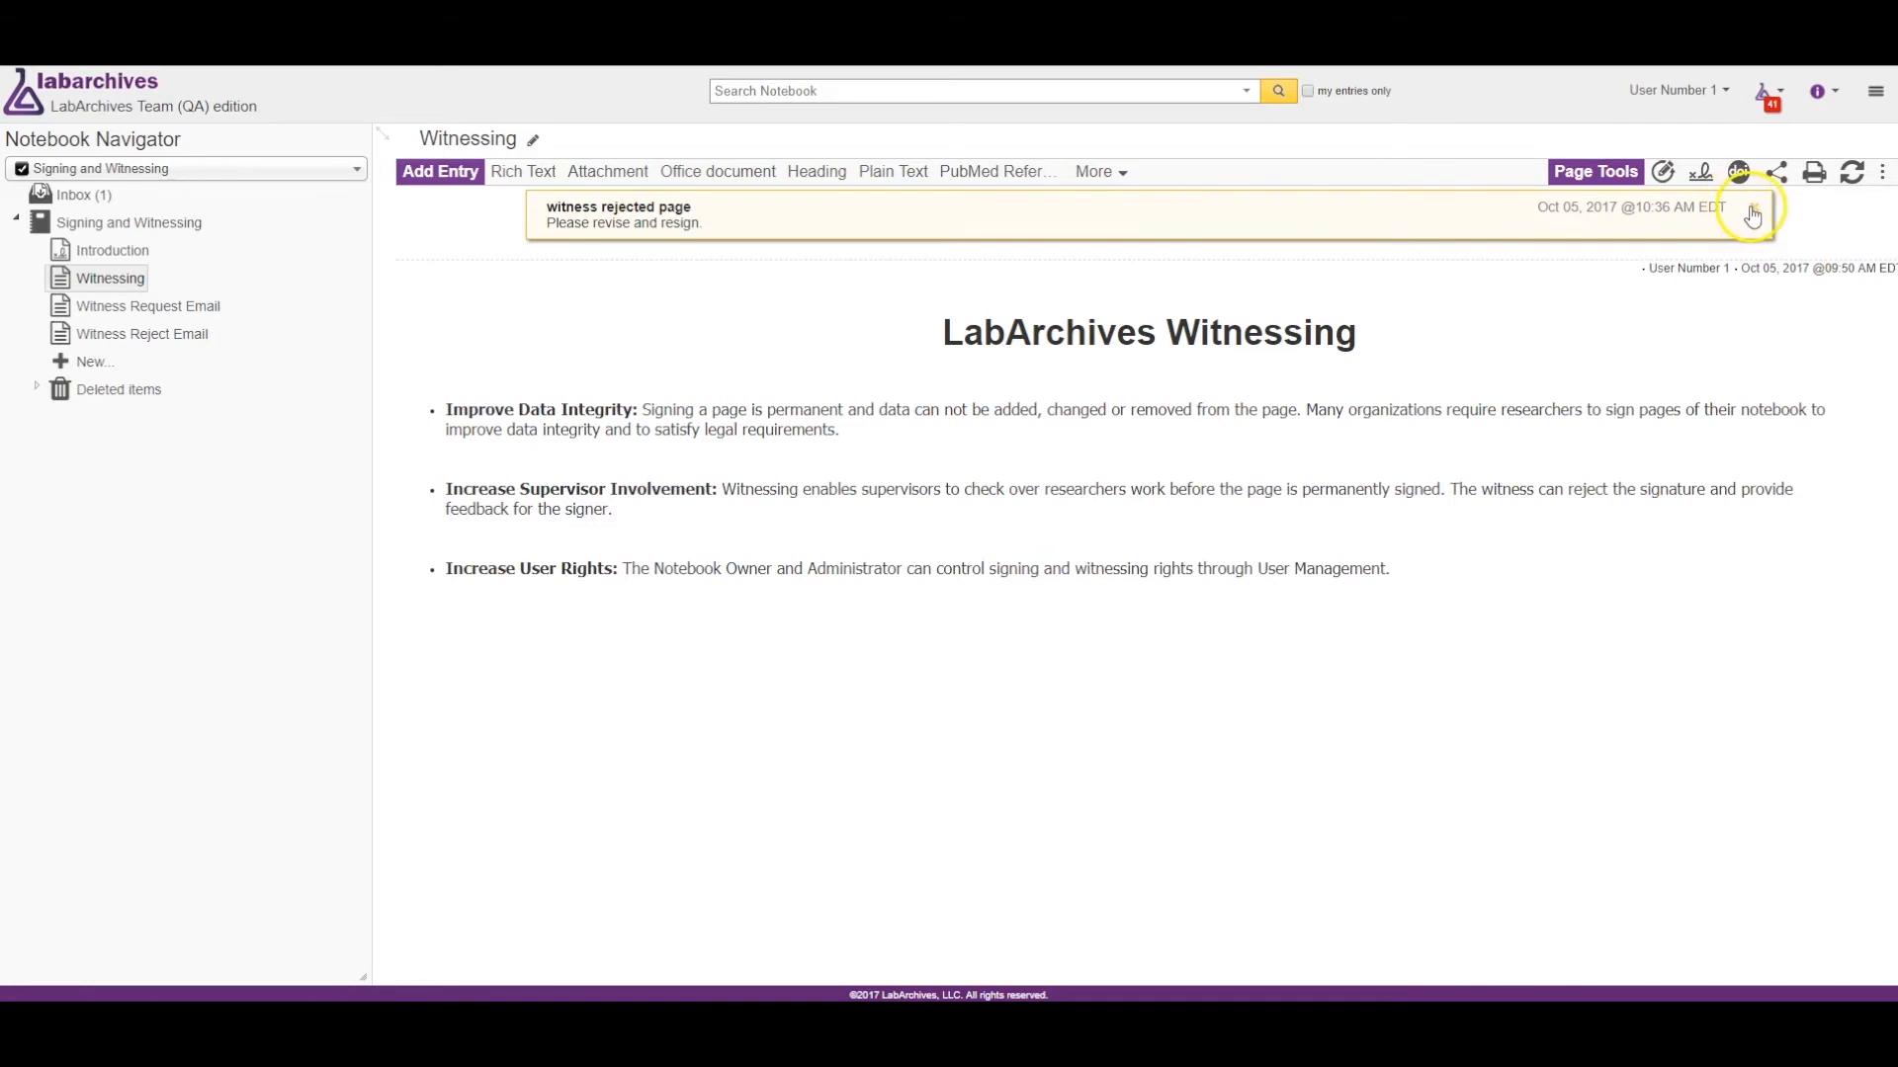
click(1749, 216)
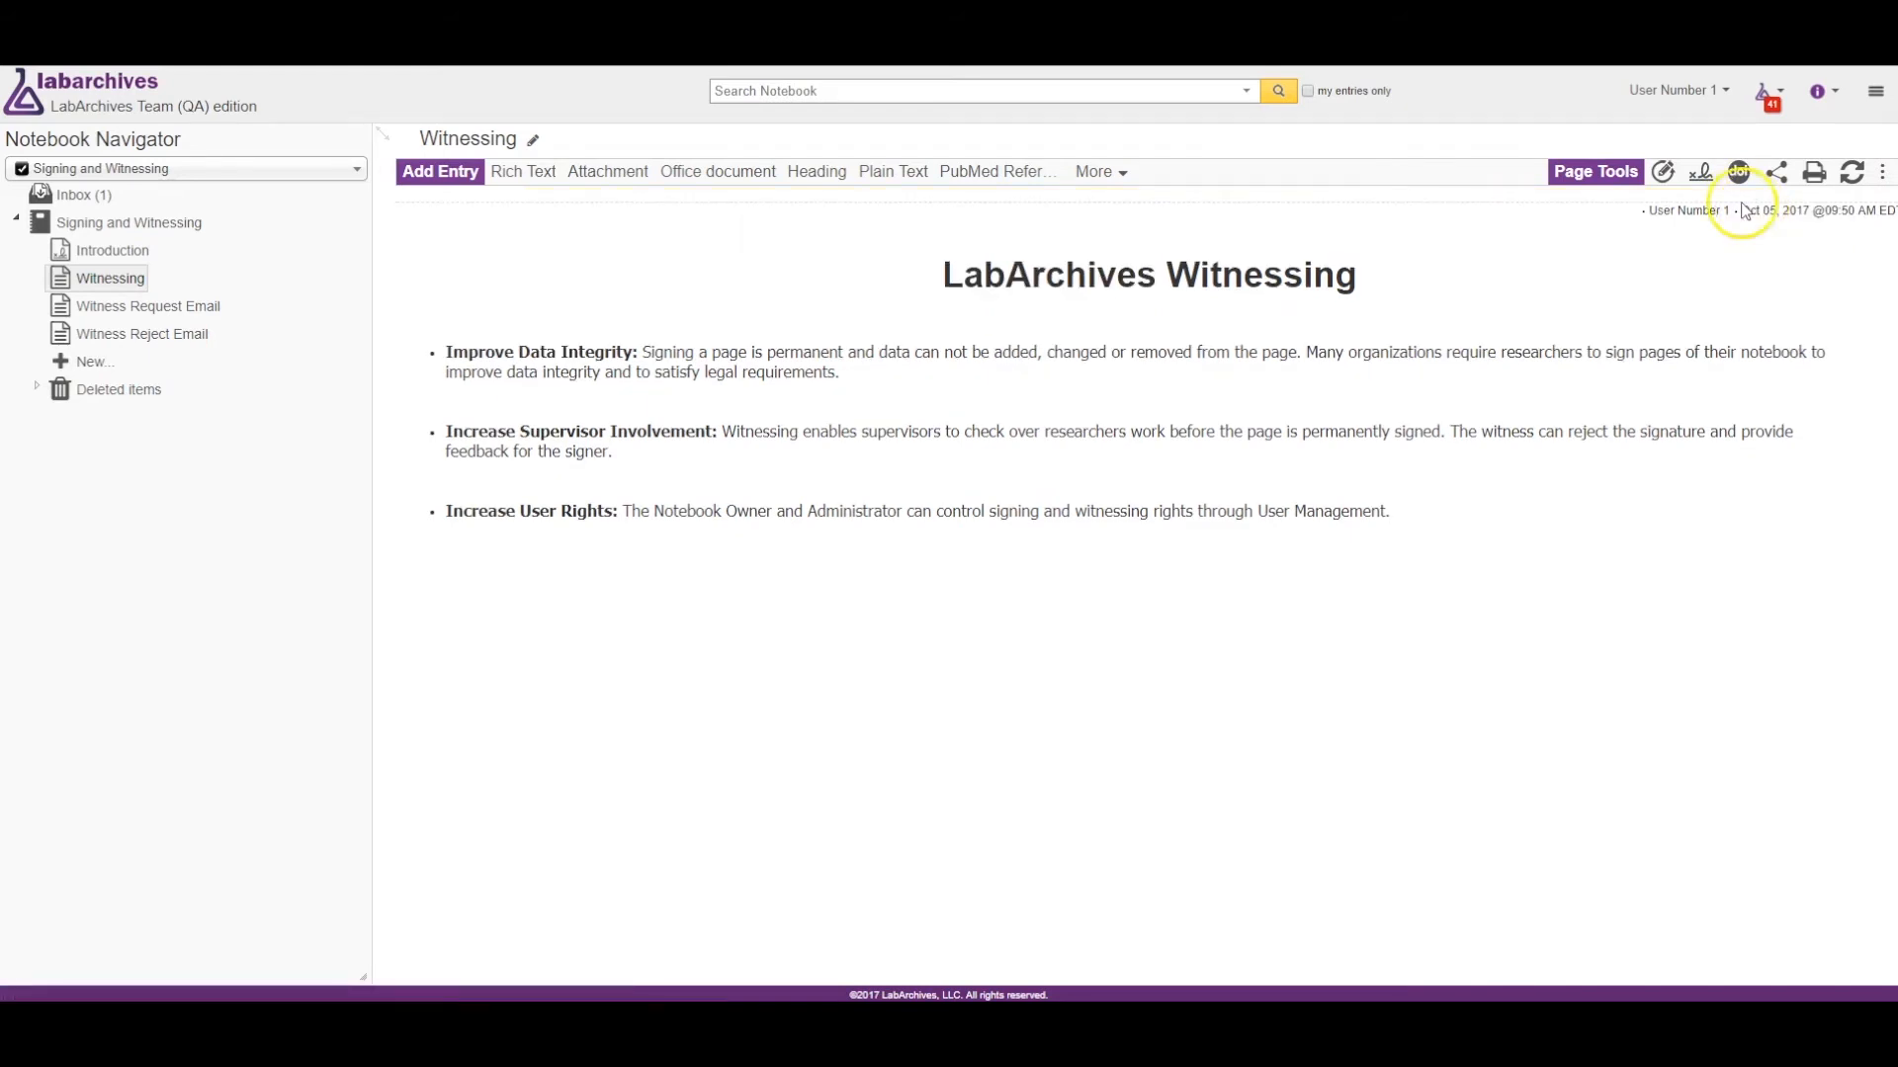
Re-sign the Witnessing page and notify User Number 2 as witness.
click(1699, 172)
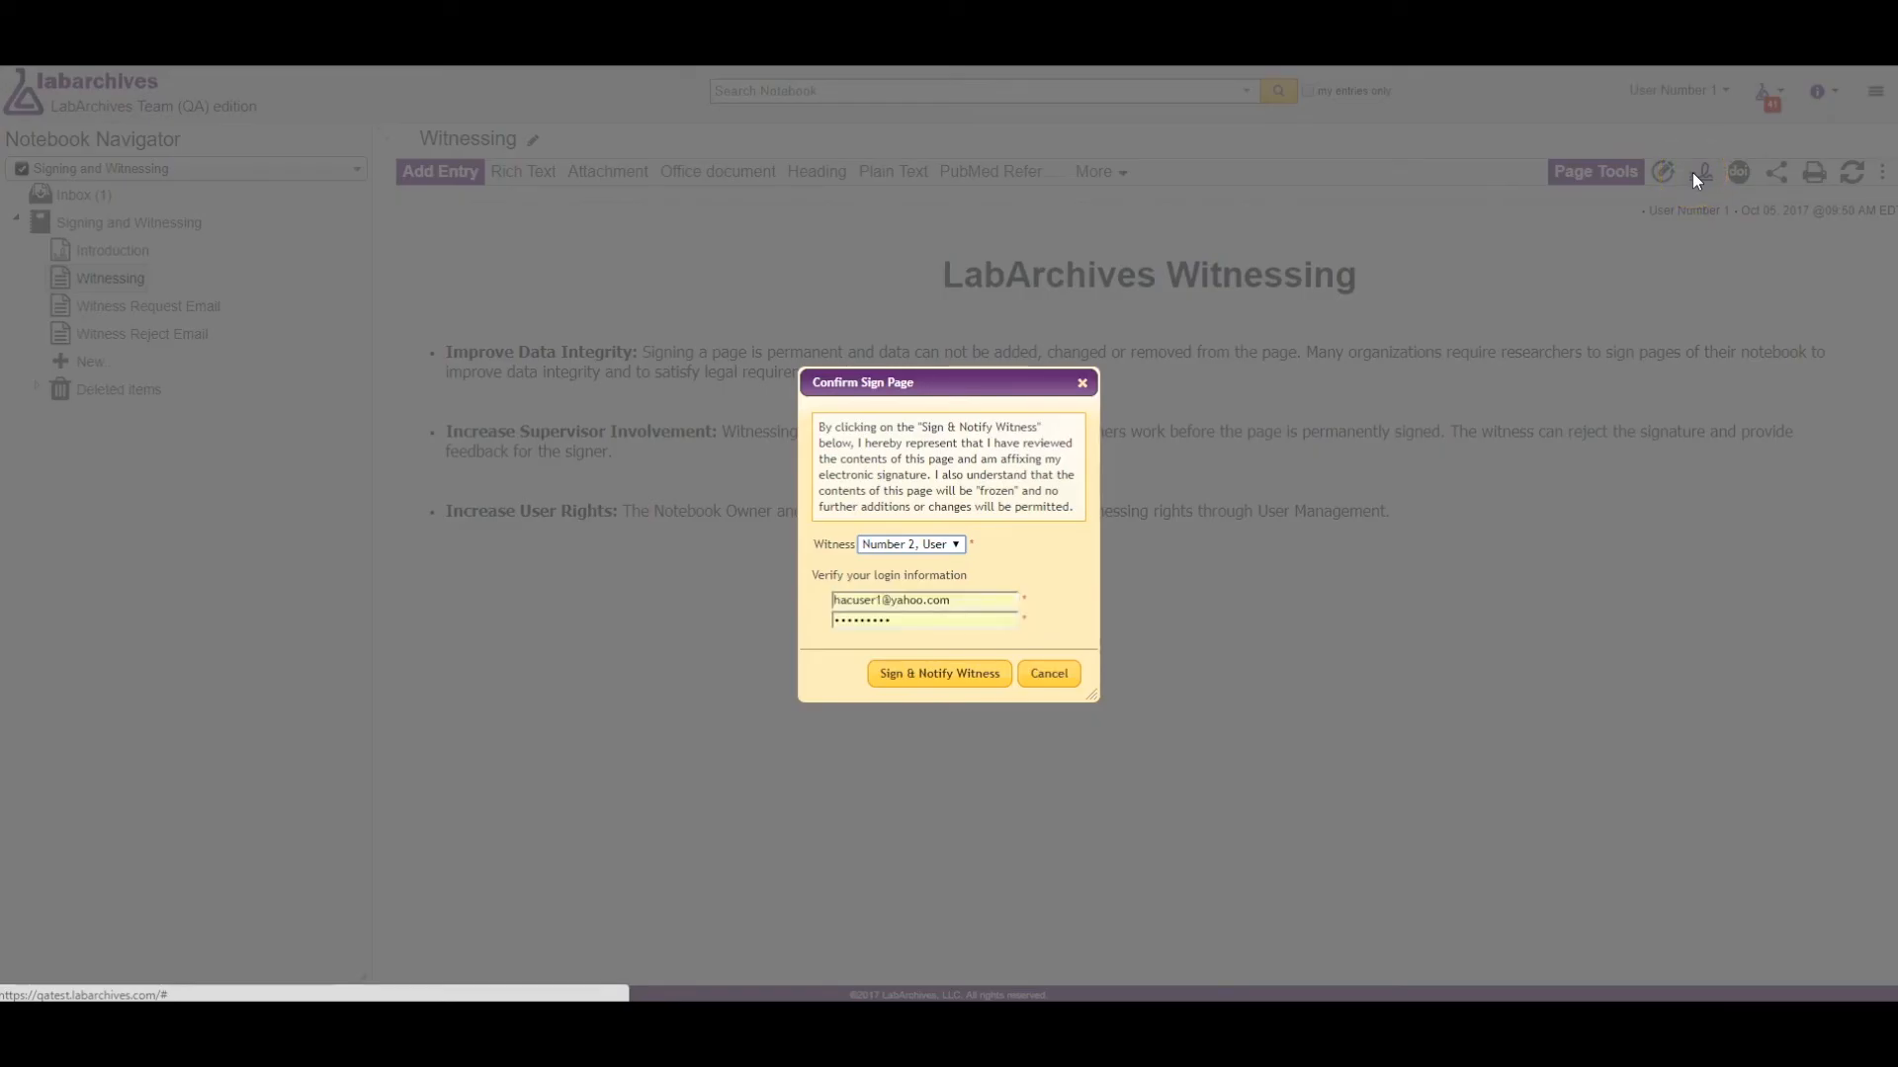
click(937, 673)
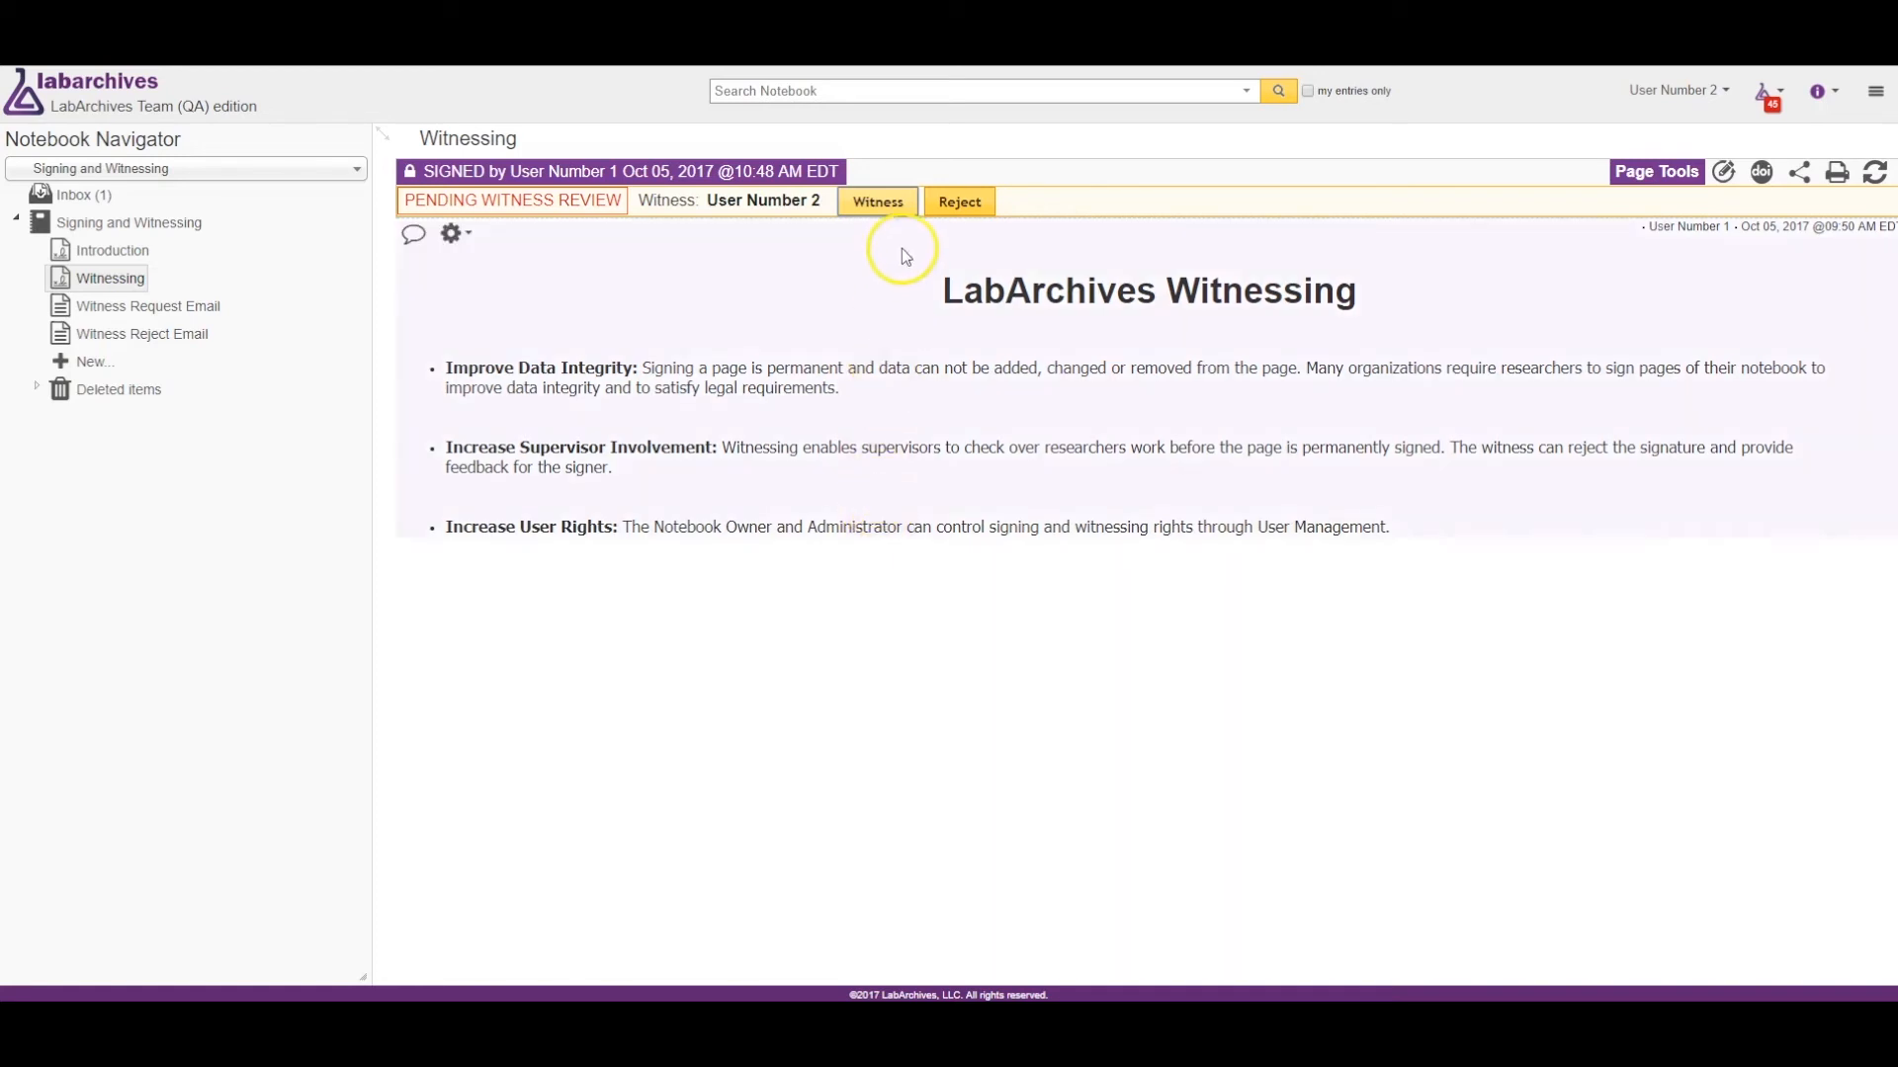
As User Number 2, witness the re-signed Witnessing page and confirm.
click(877, 201)
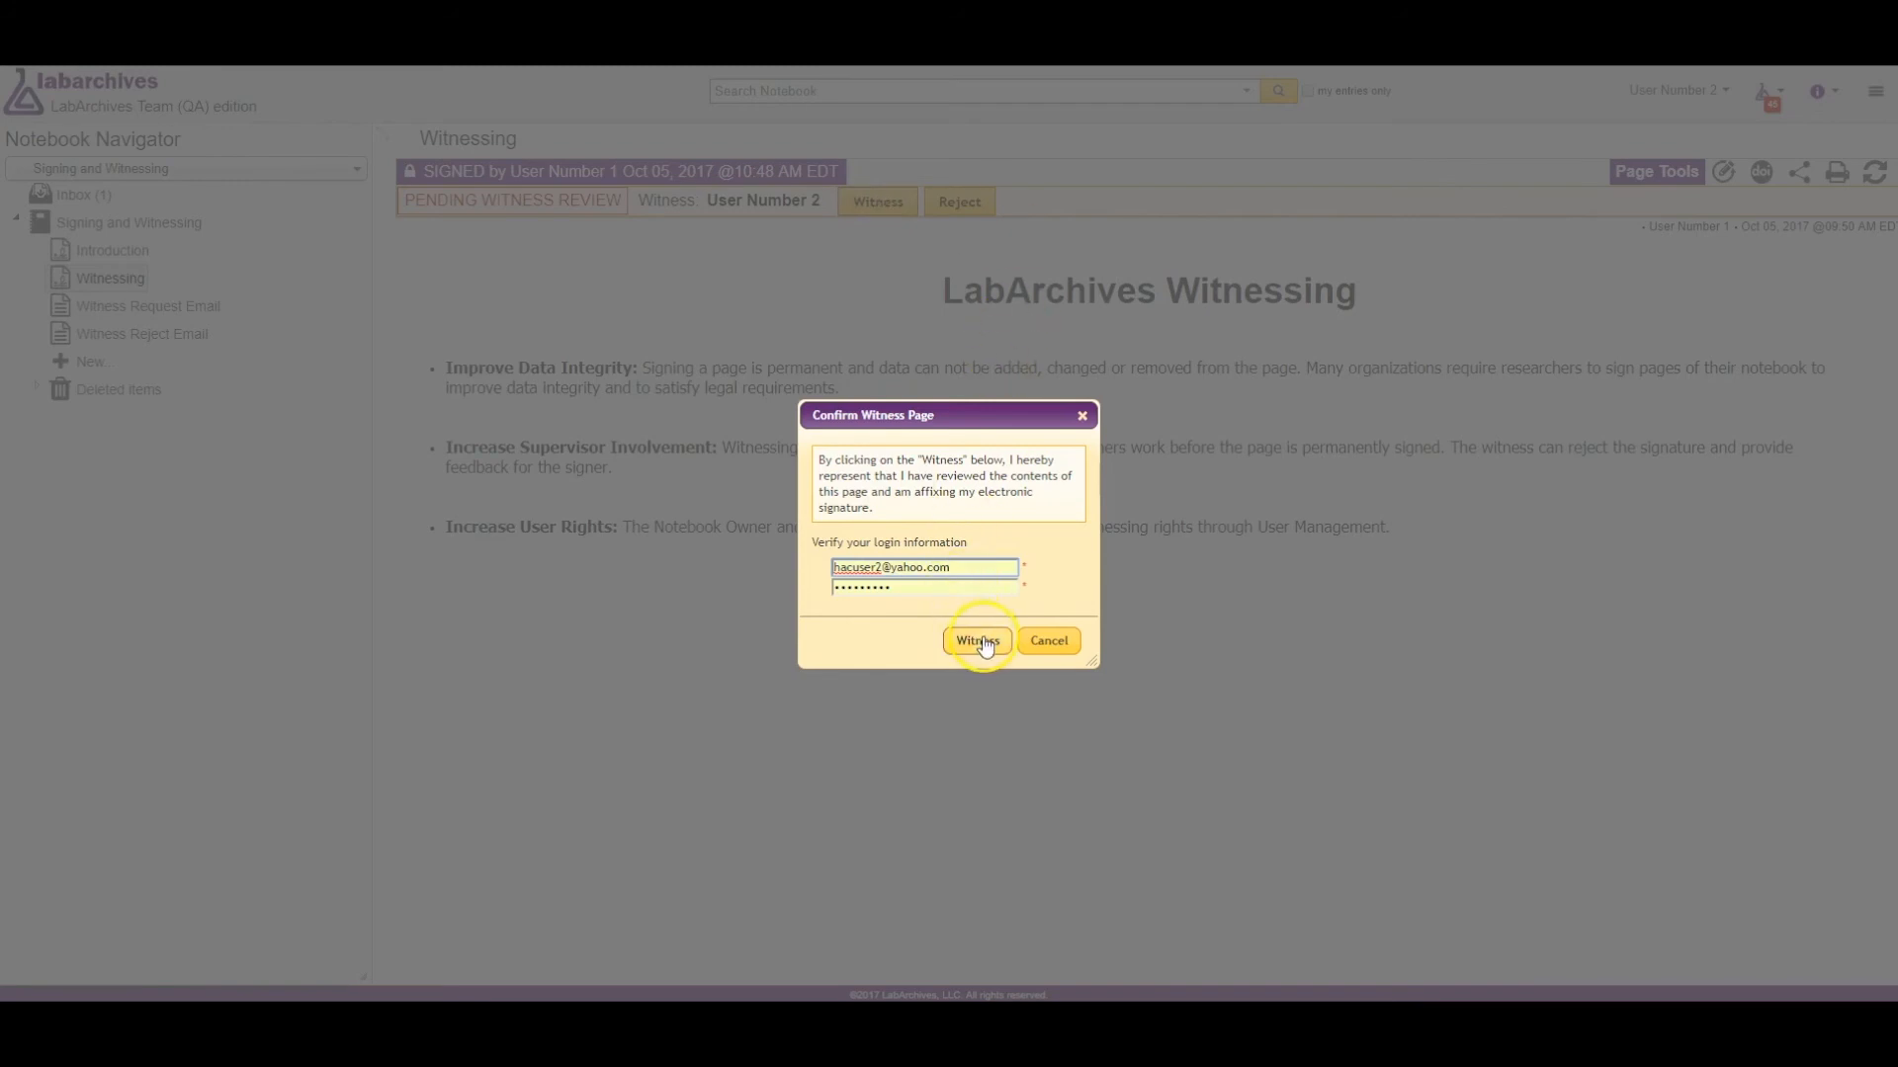
click(975, 640)
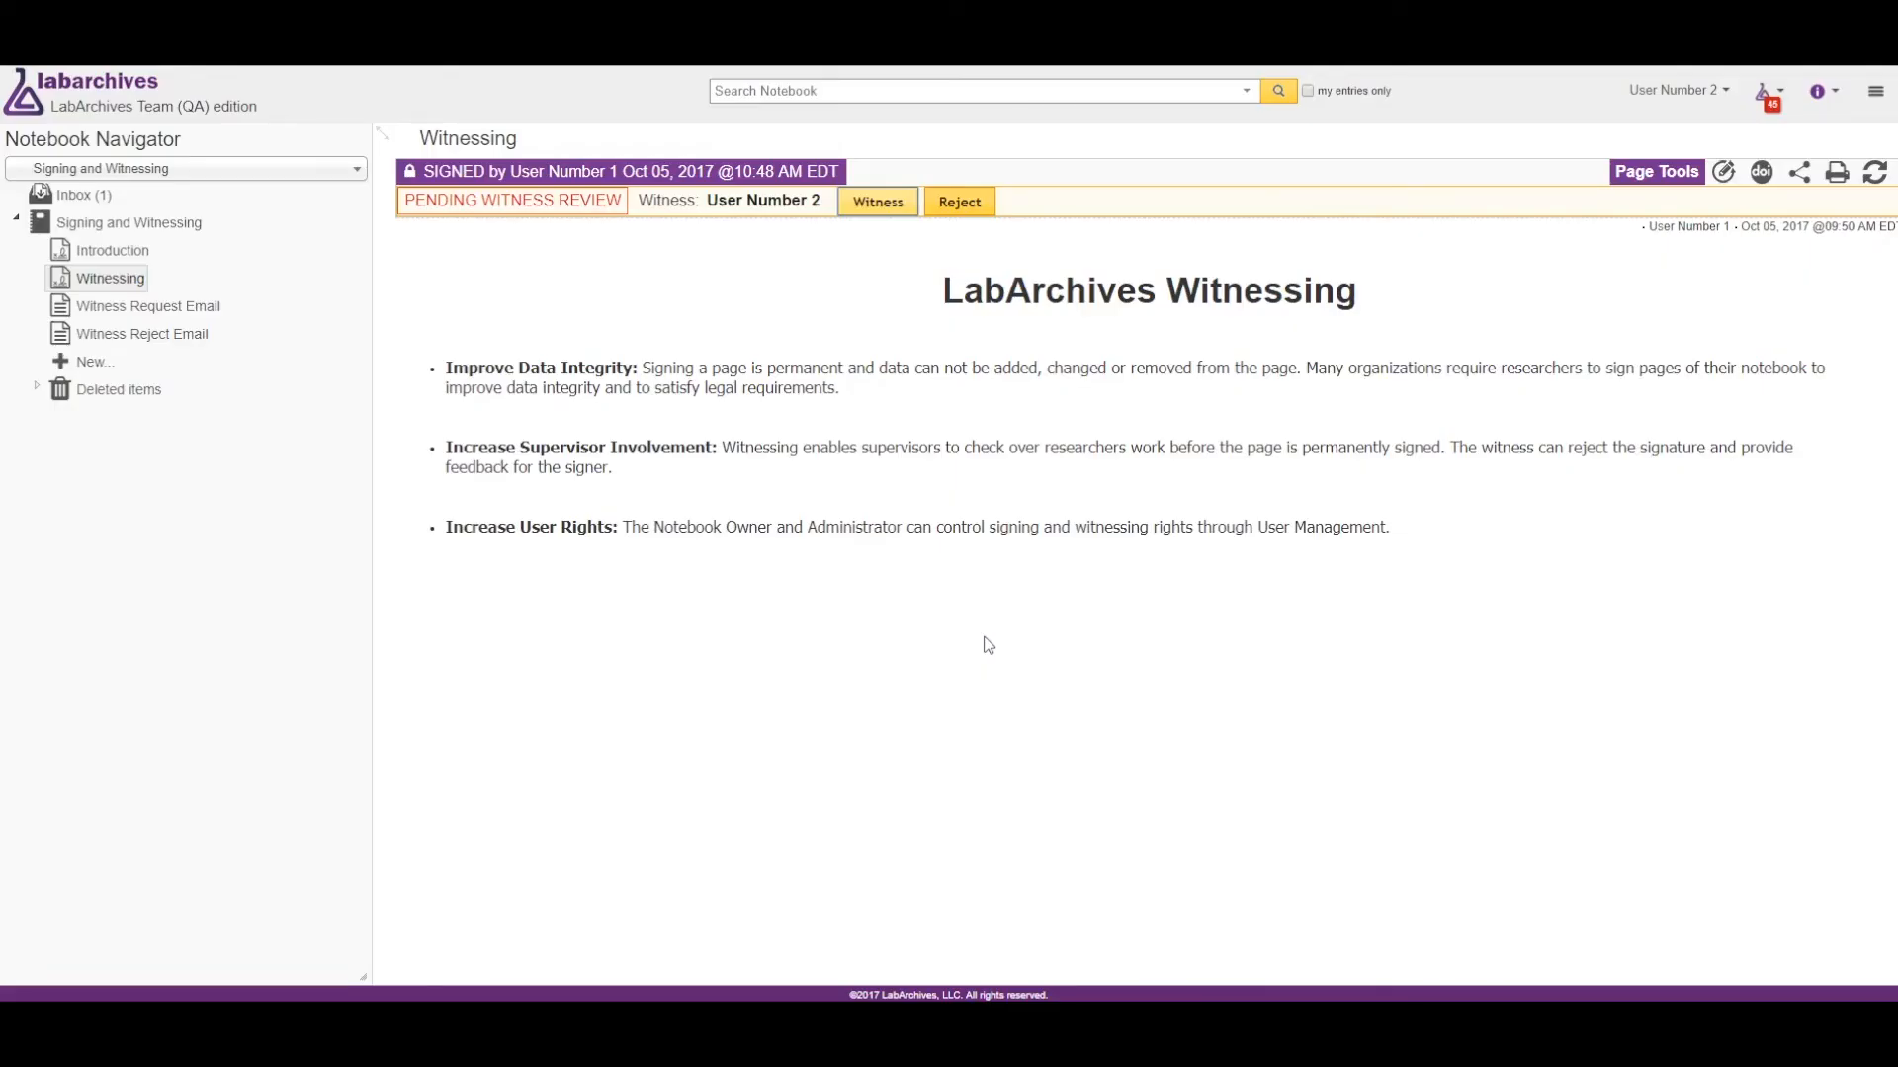
click(876, 201)
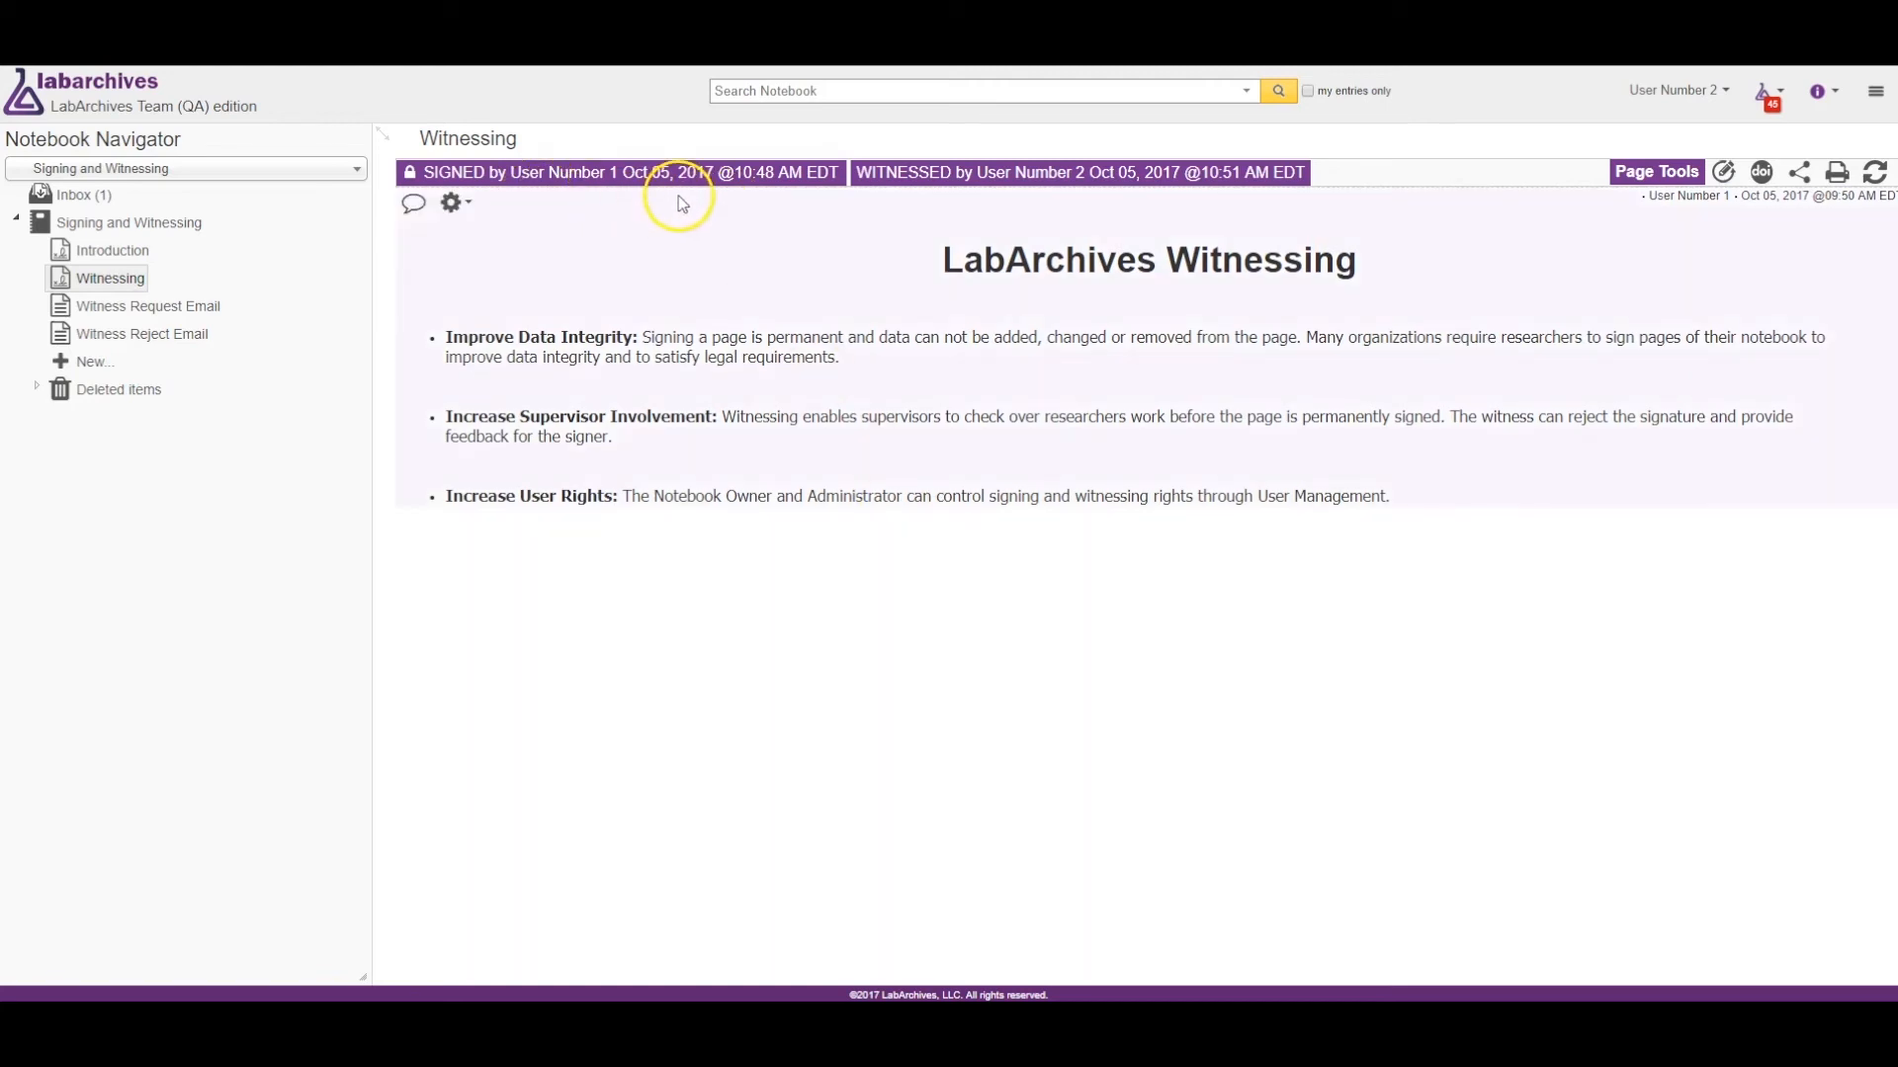
mouse_move(1273, 222)
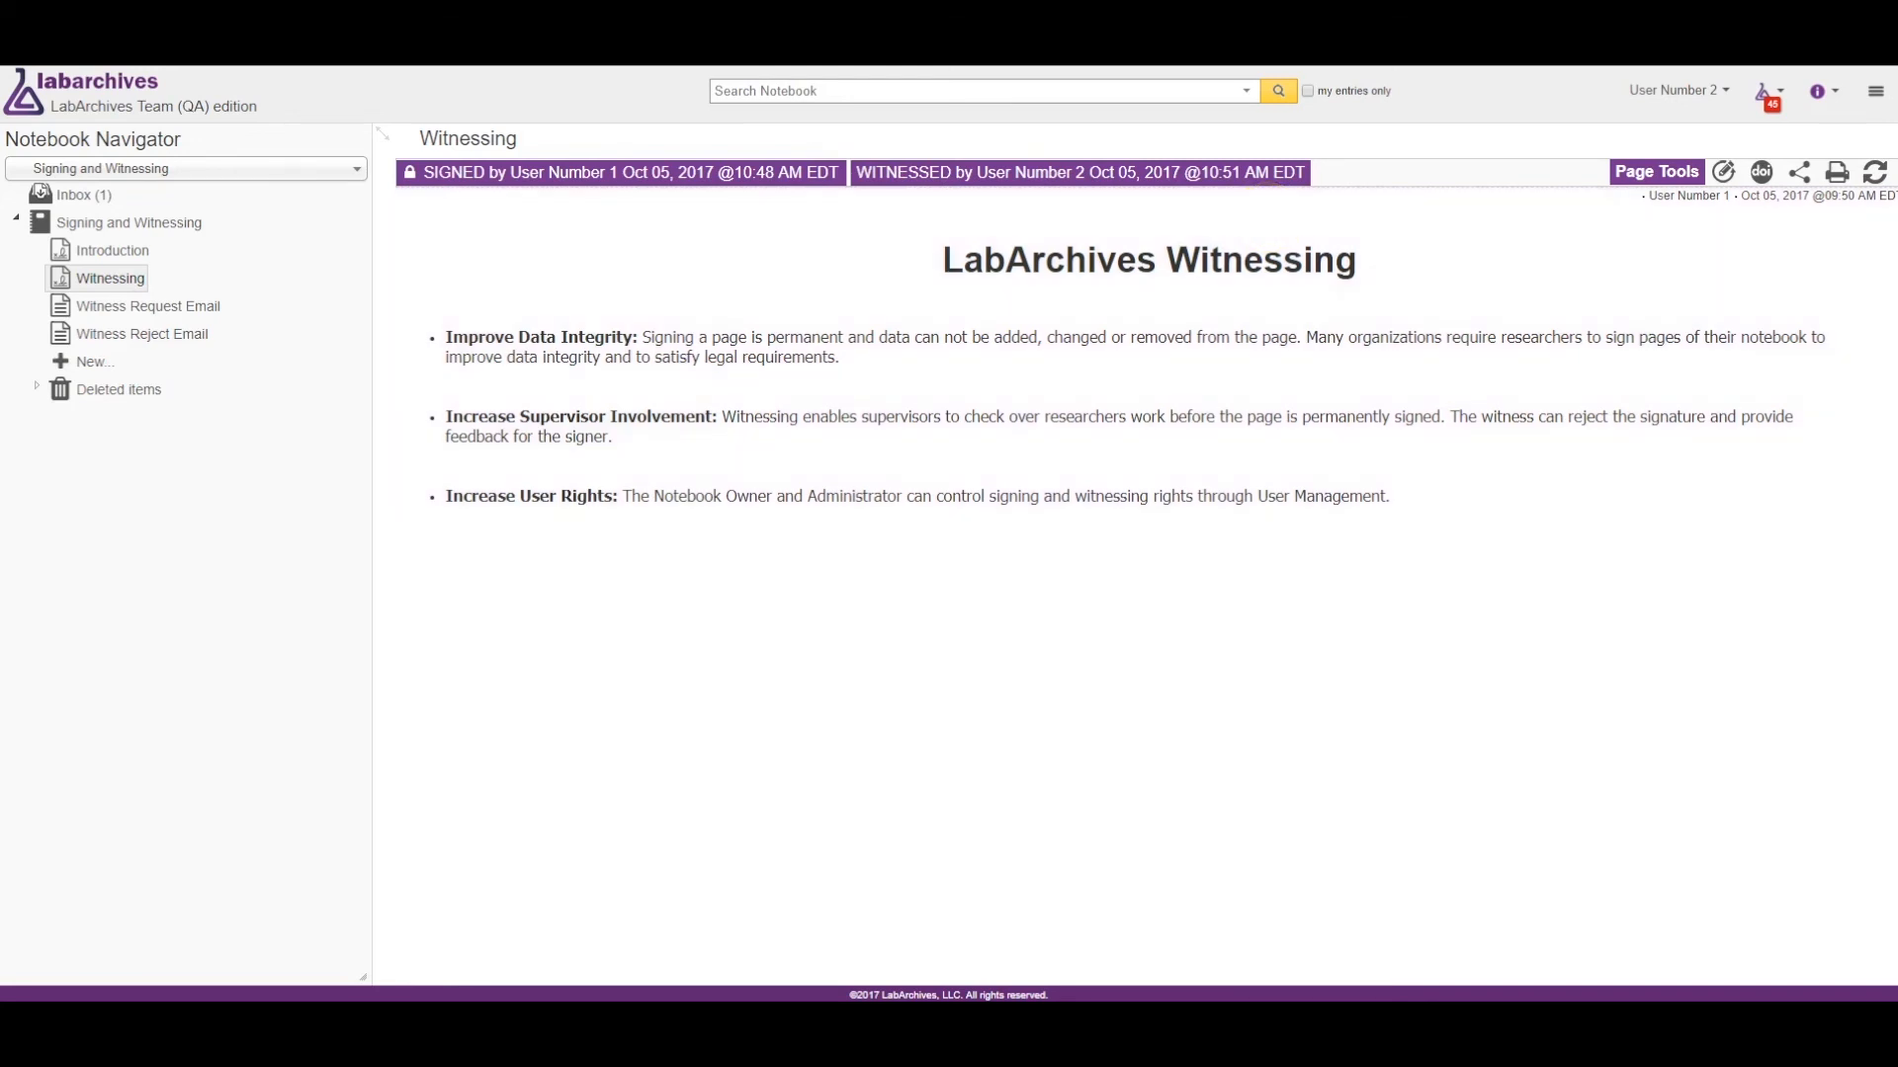
Reopen the signed Introduction page and display the Help menu's guides and tutorials.
click(112, 250)
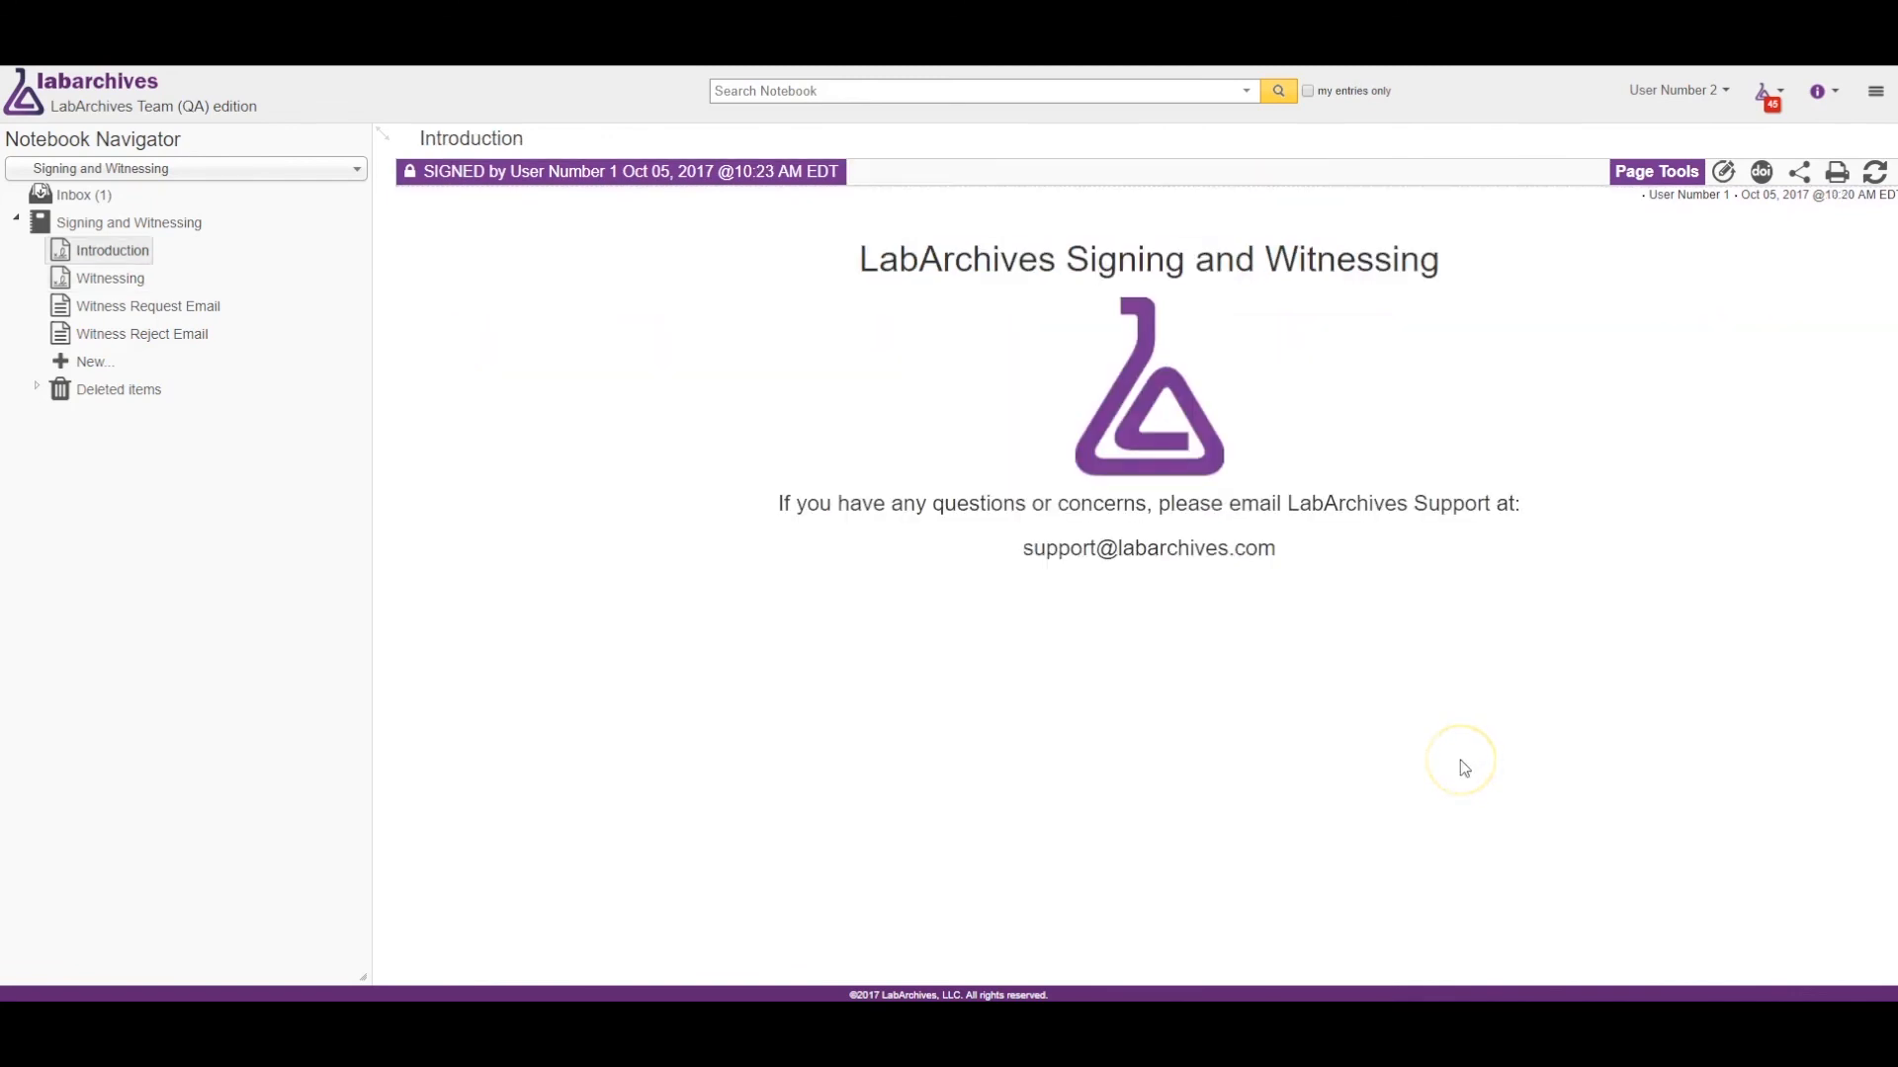
mouse_move(1505, 733)
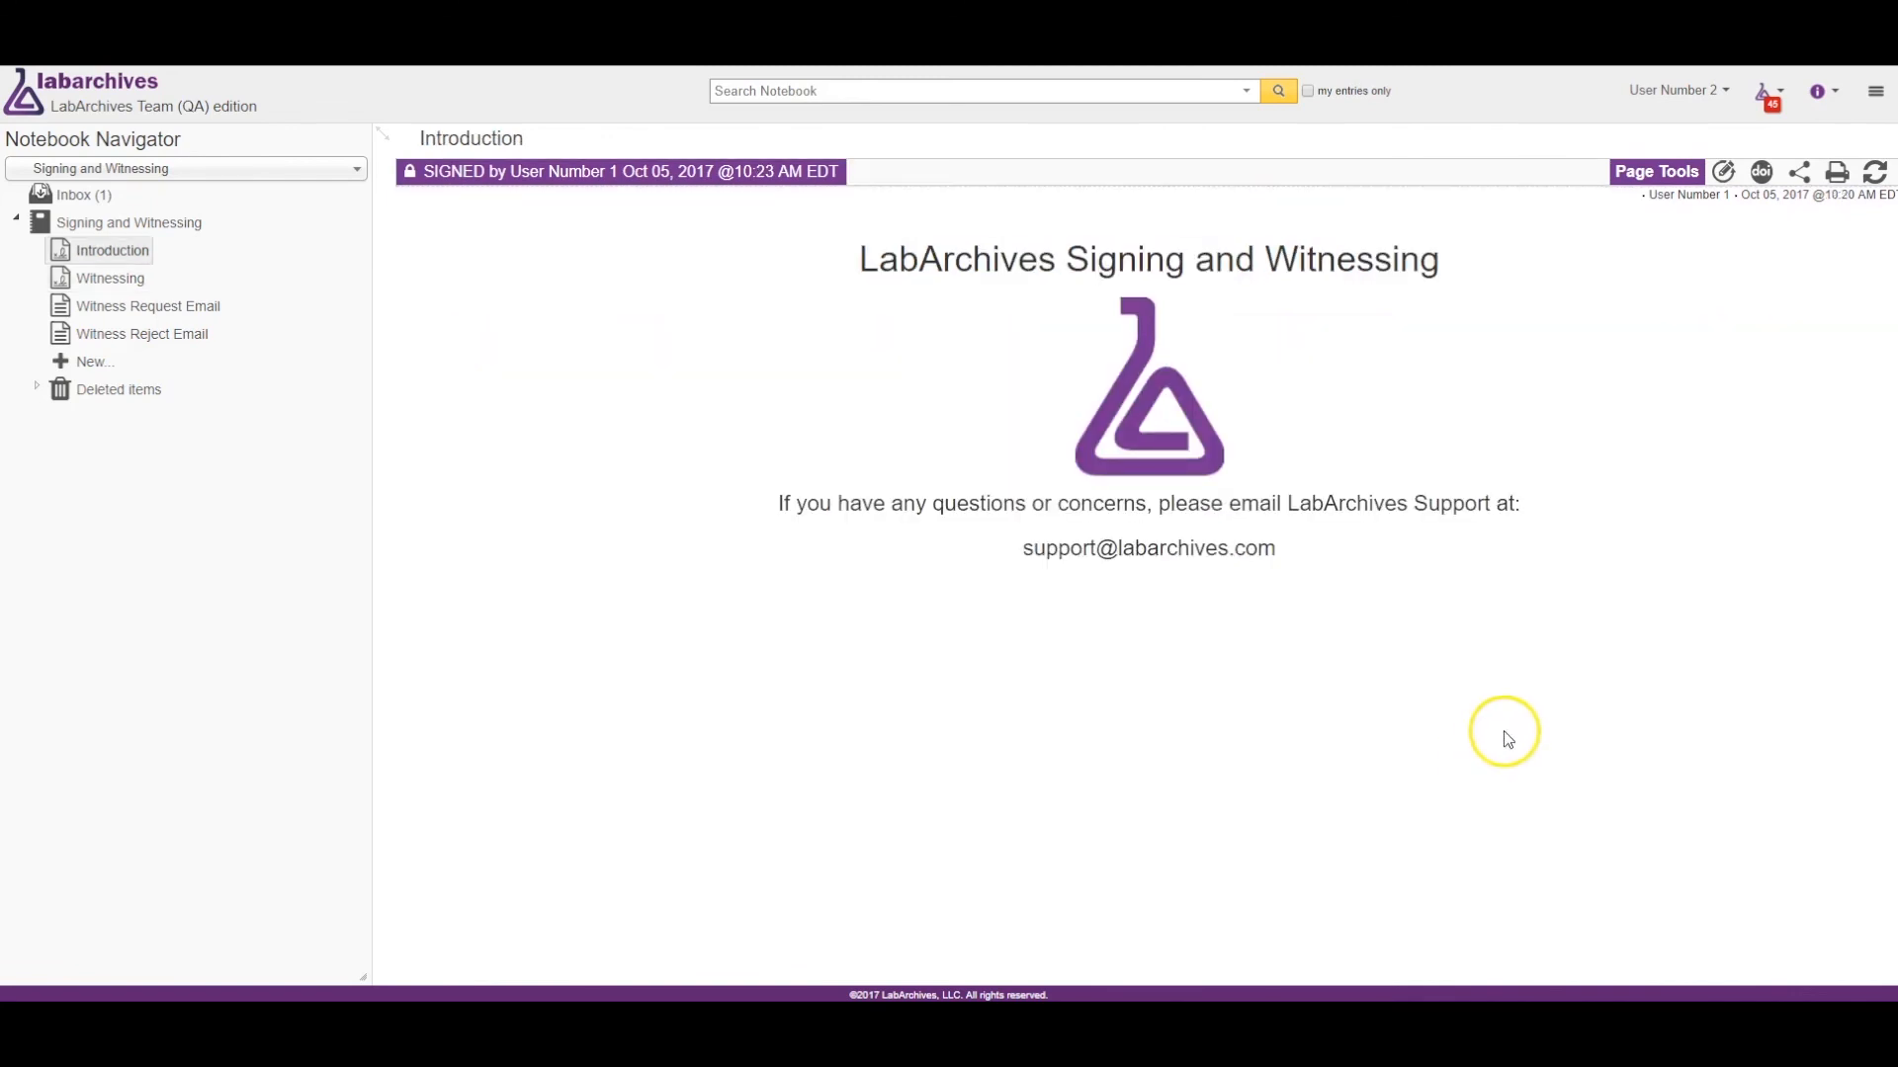
mouse_move(1815, 95)
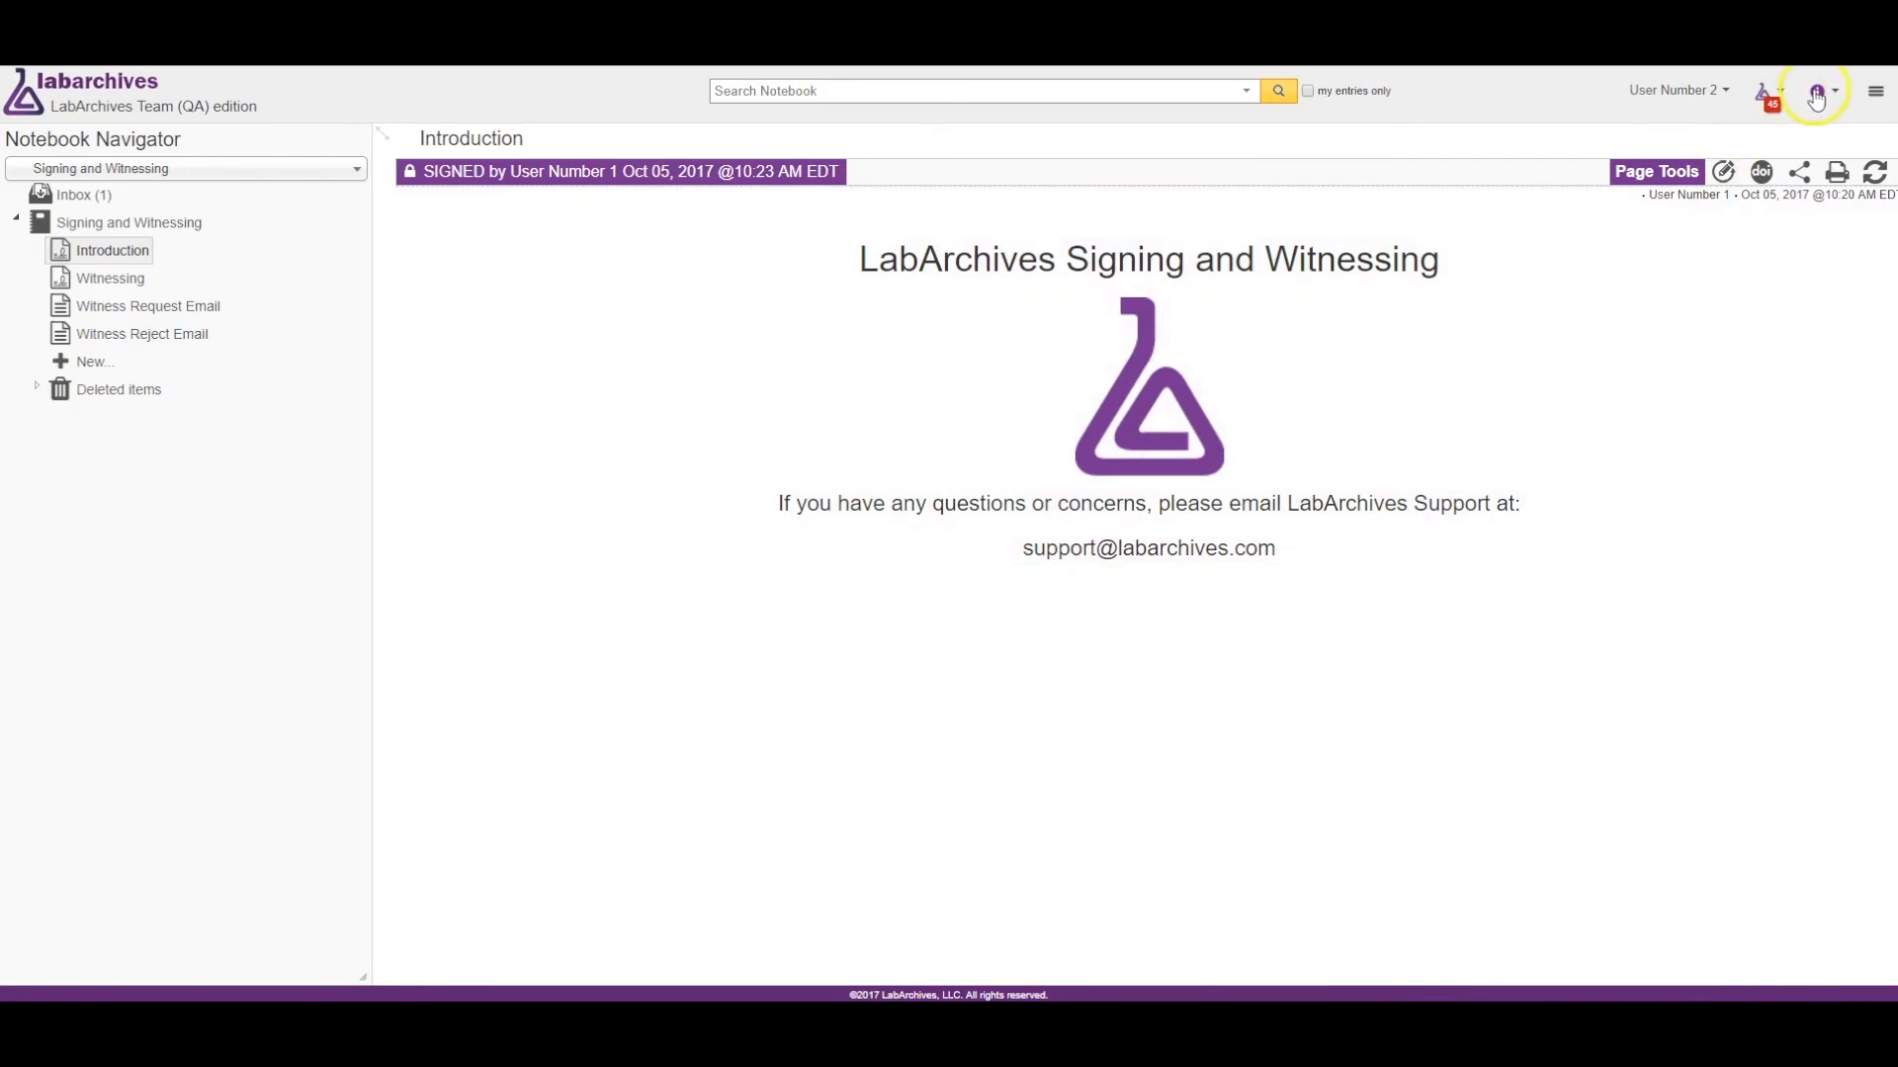
click(1815, 90)
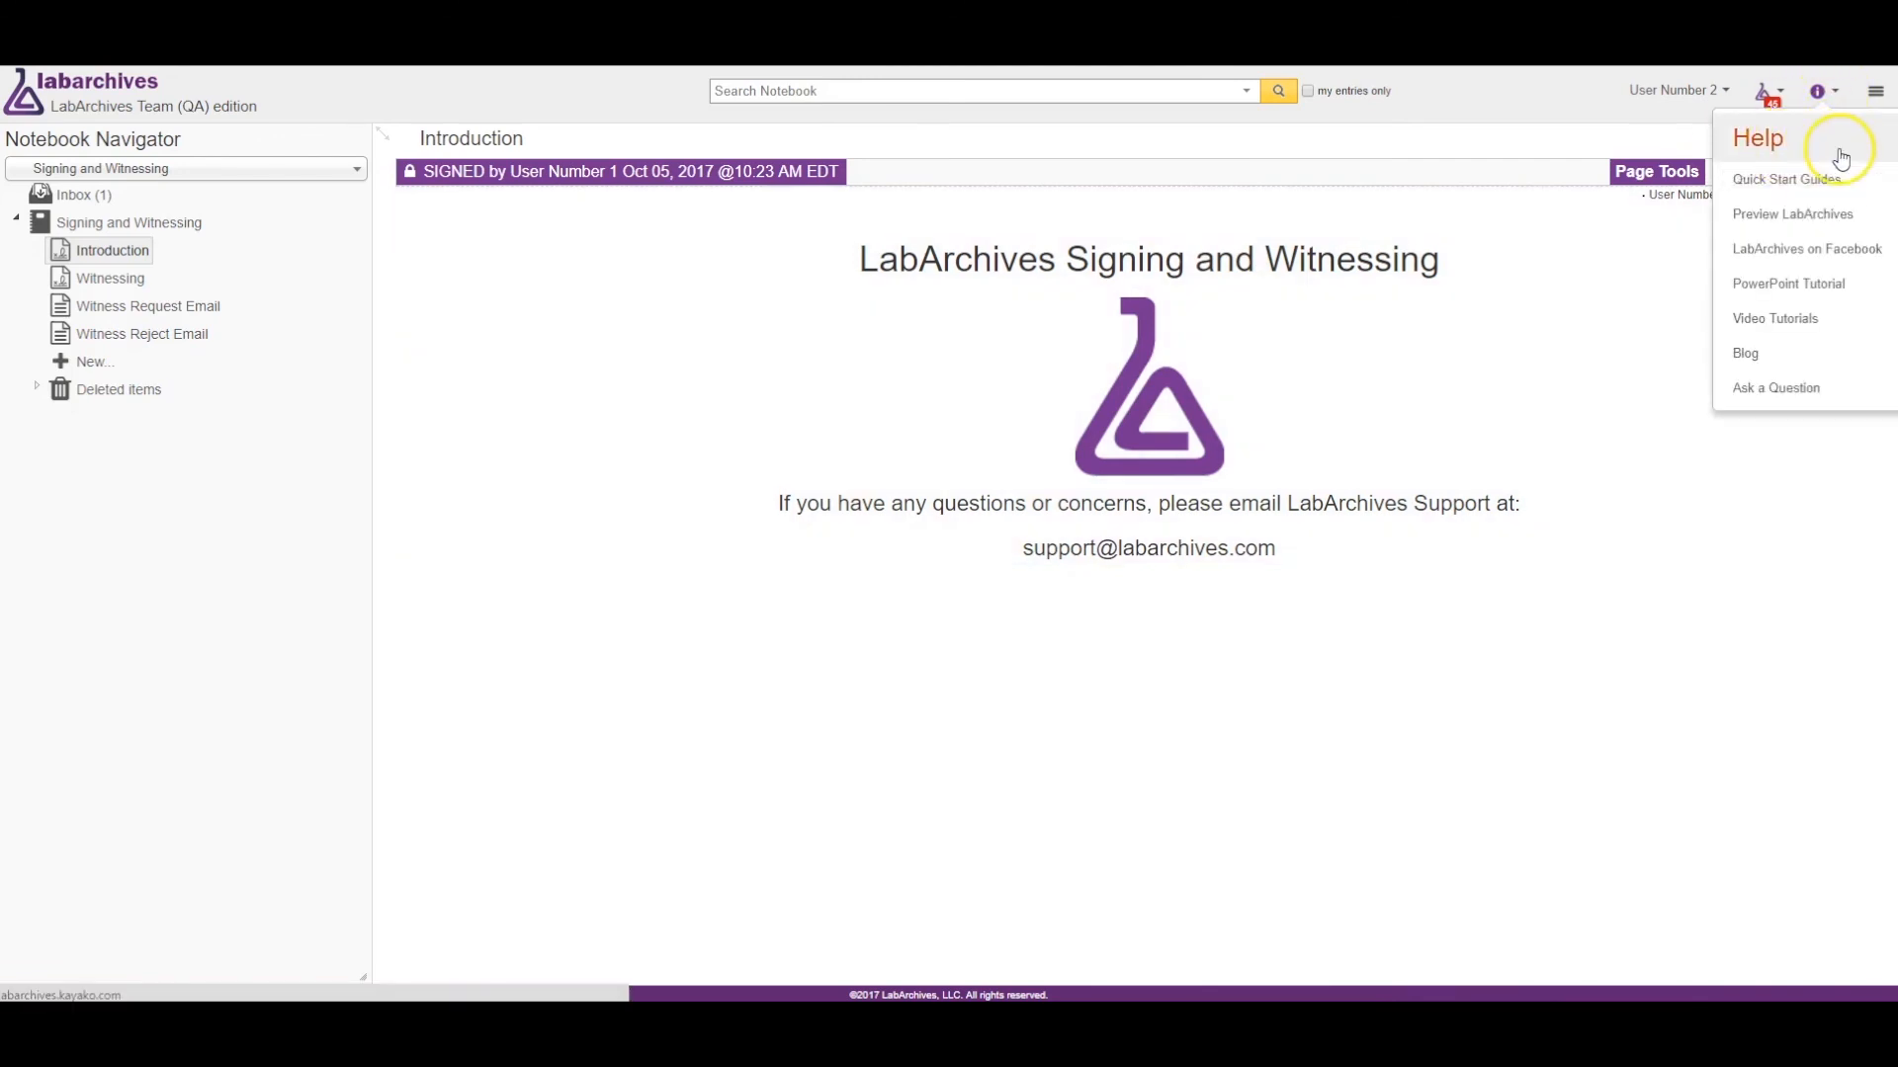
mouse_move(1261, 642)
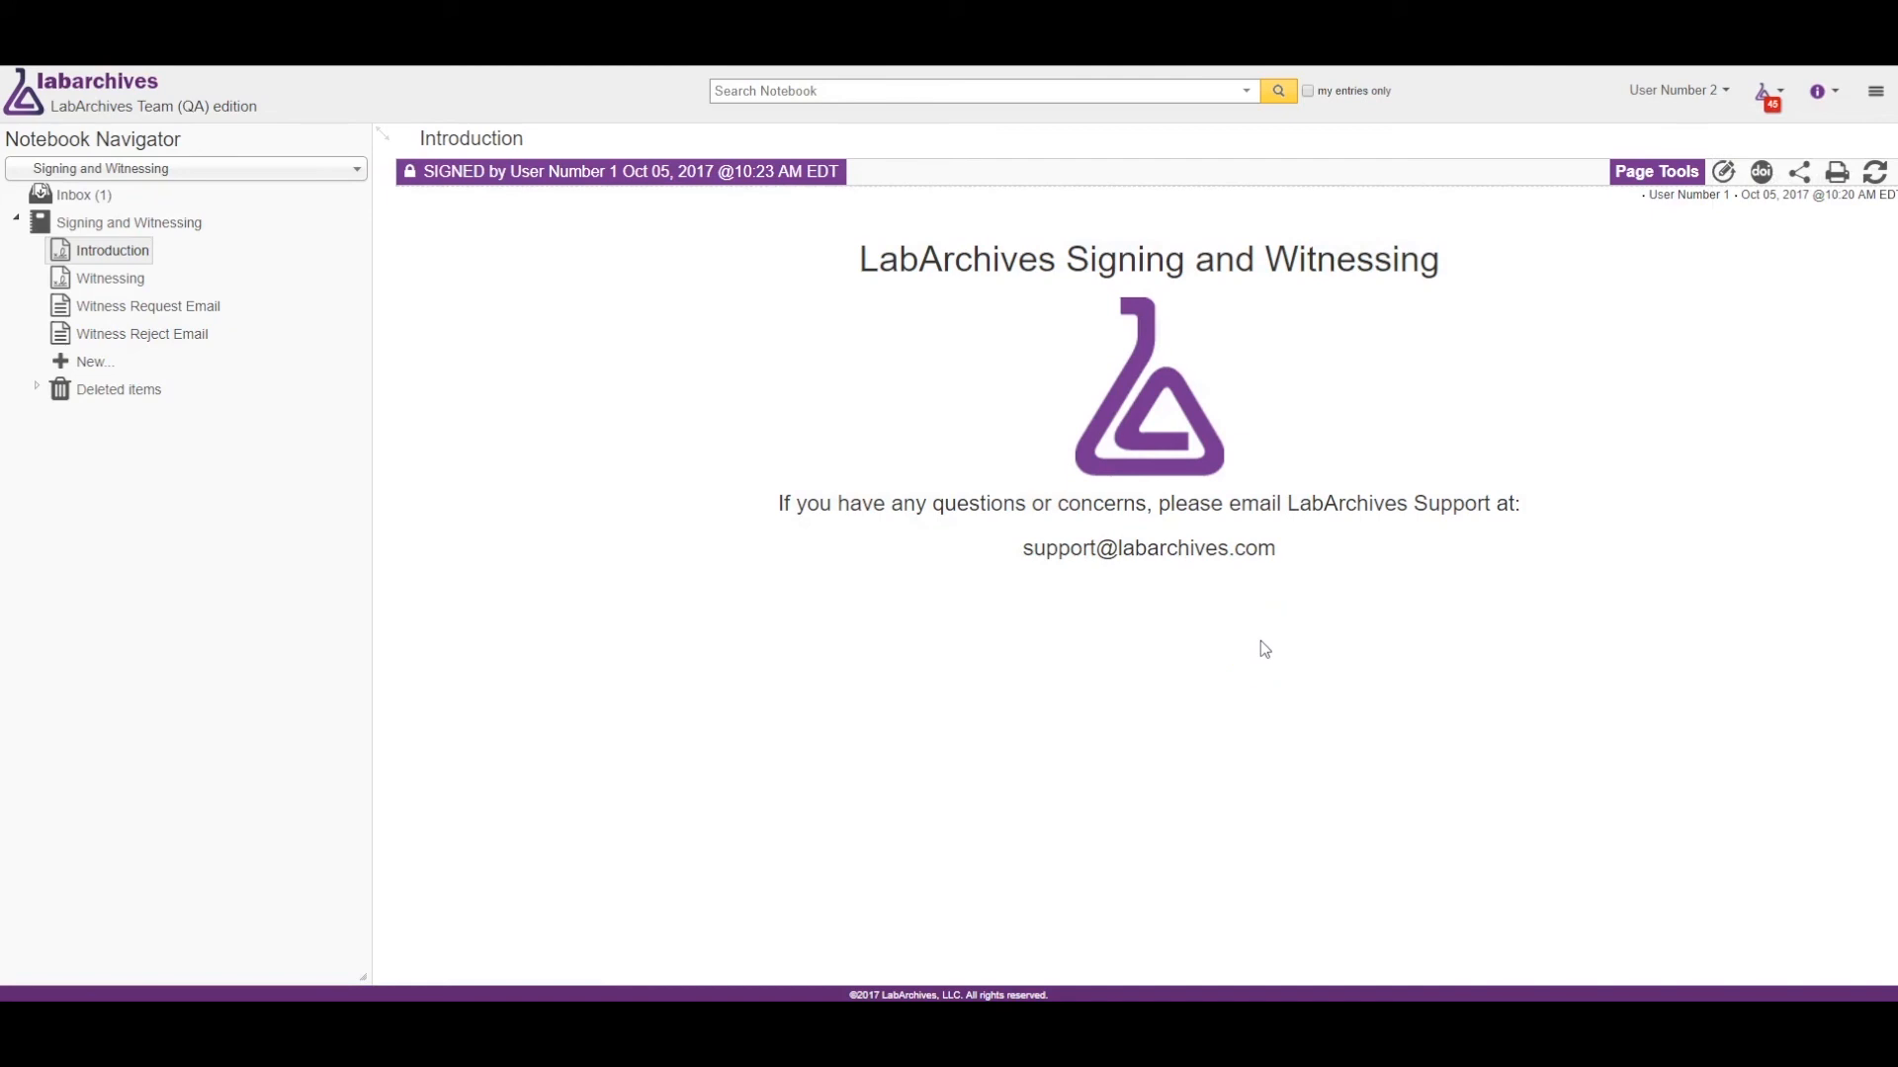
mouse_move(1198, 577)
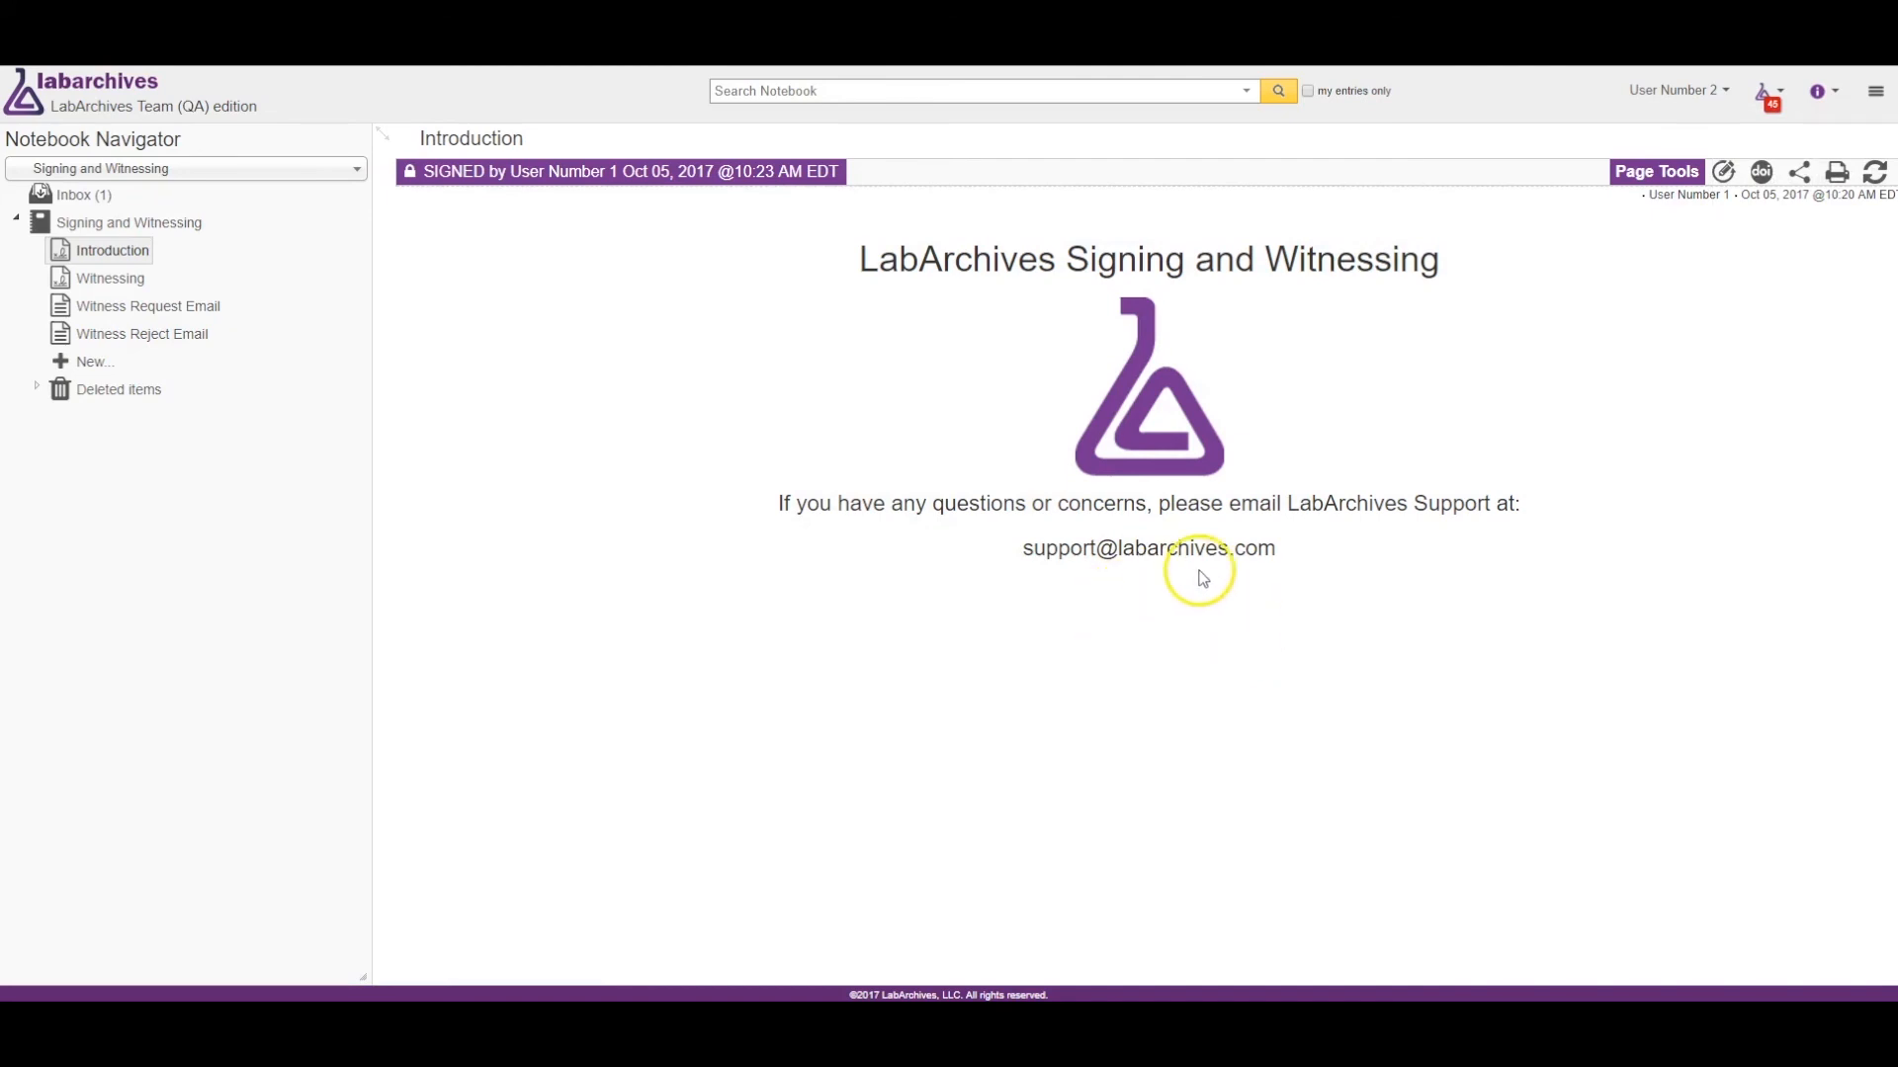